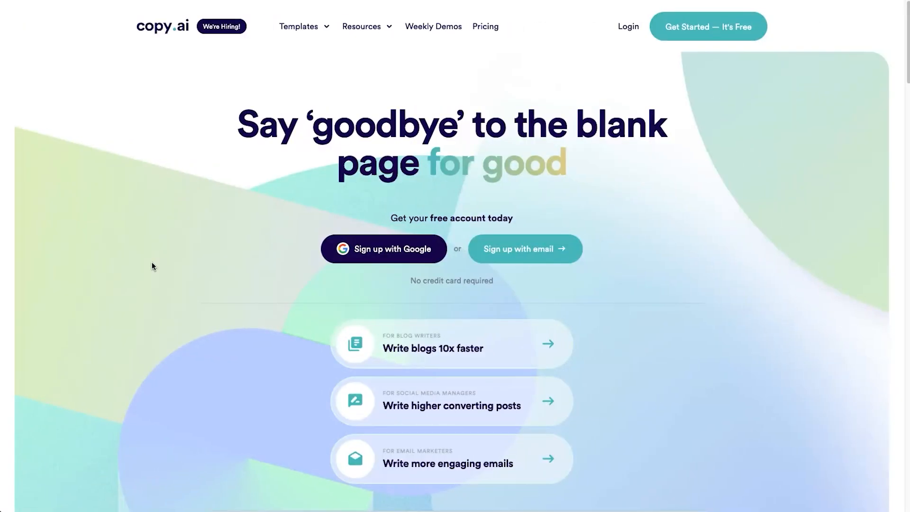
- Show the Pricing page plans and switch billing to Pay Yearly so Pro reads $37/mo
scroll("down", 3)
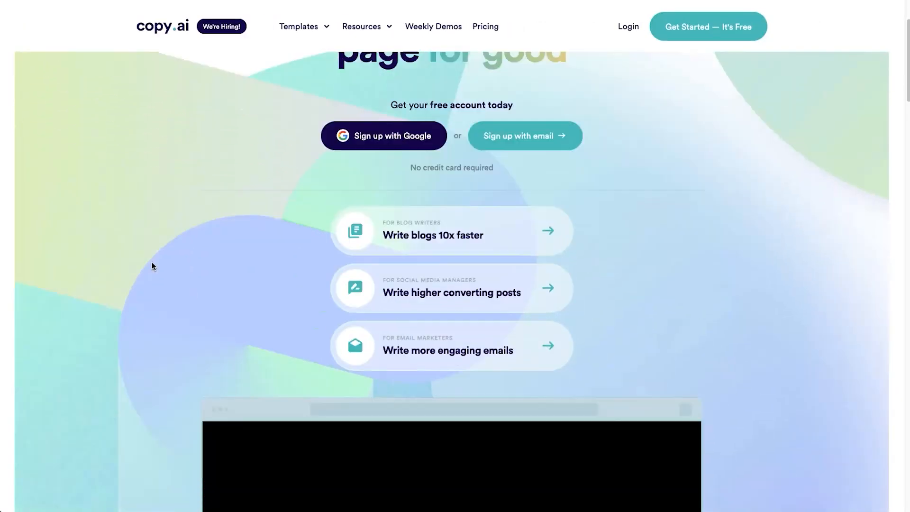
scroll("down", 3)
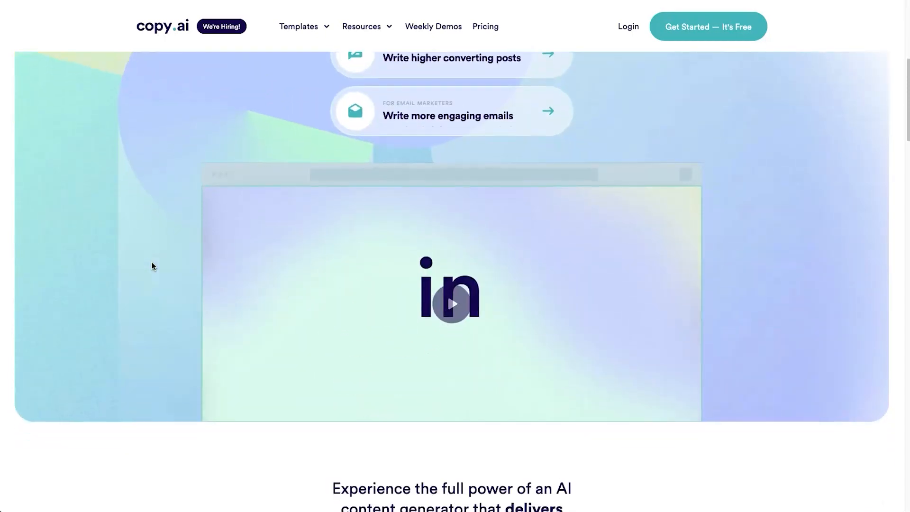
scroll("down", 3)
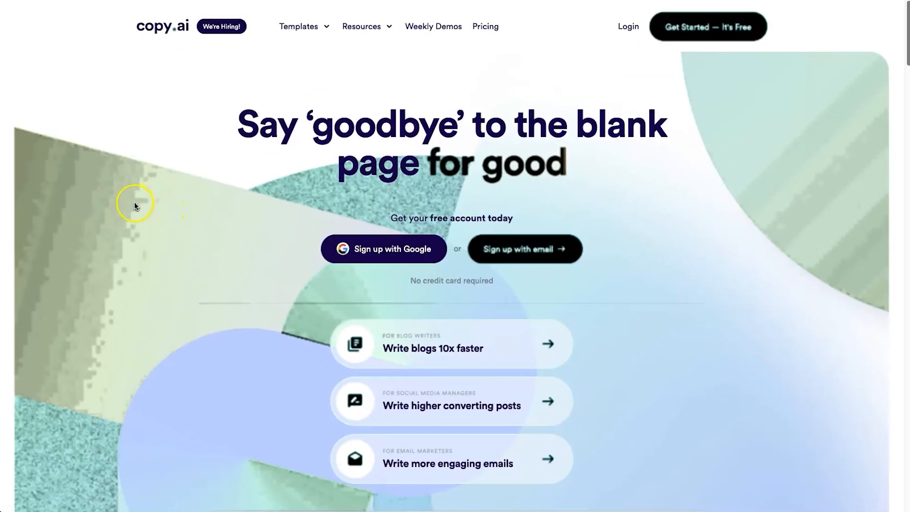
mouse_move(181, 215)
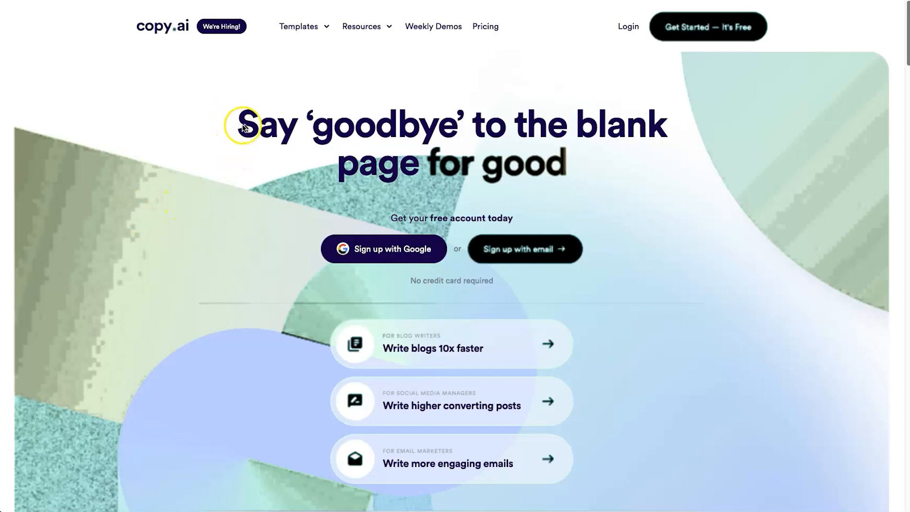
mouse_move(622, 160)
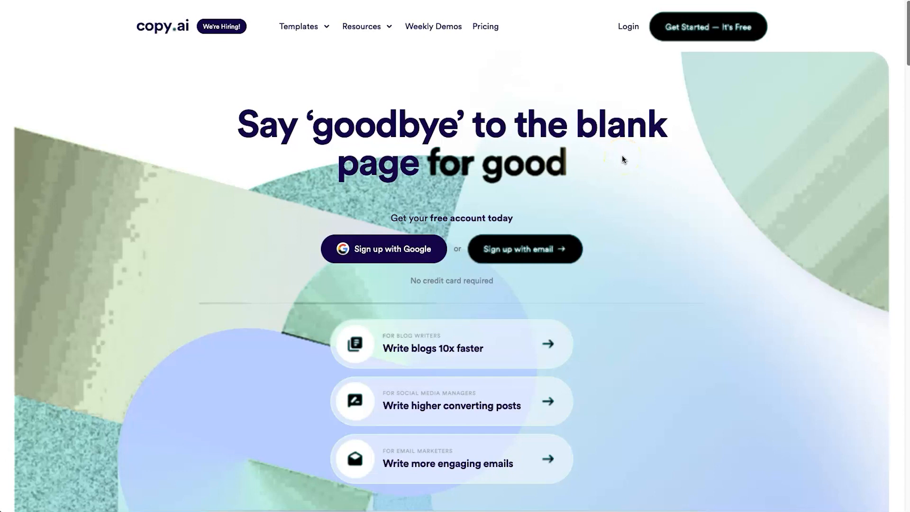
mouse_move(623, 159)
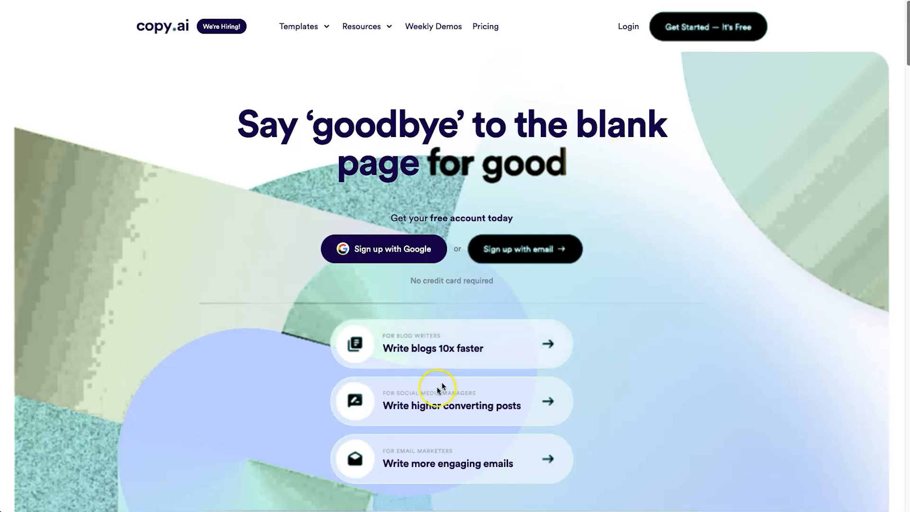
mouse_move(364, 361)
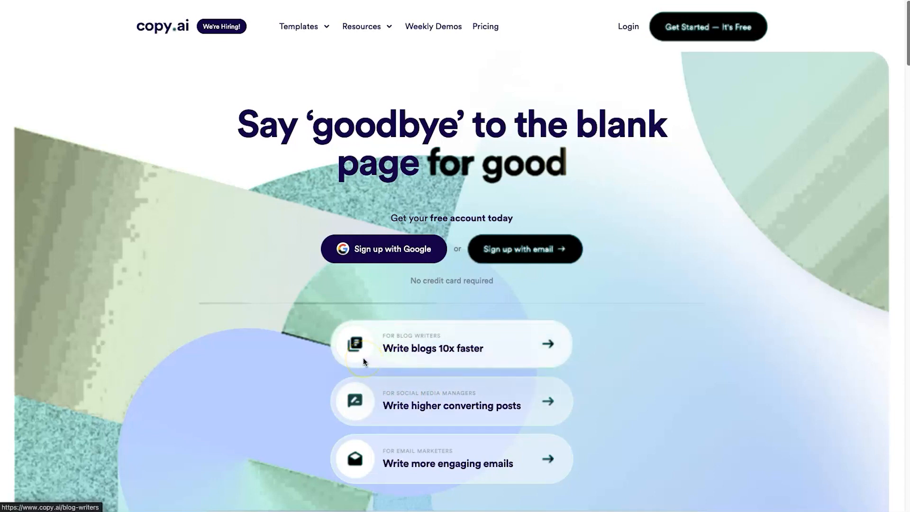
mouse_move(470, 358)
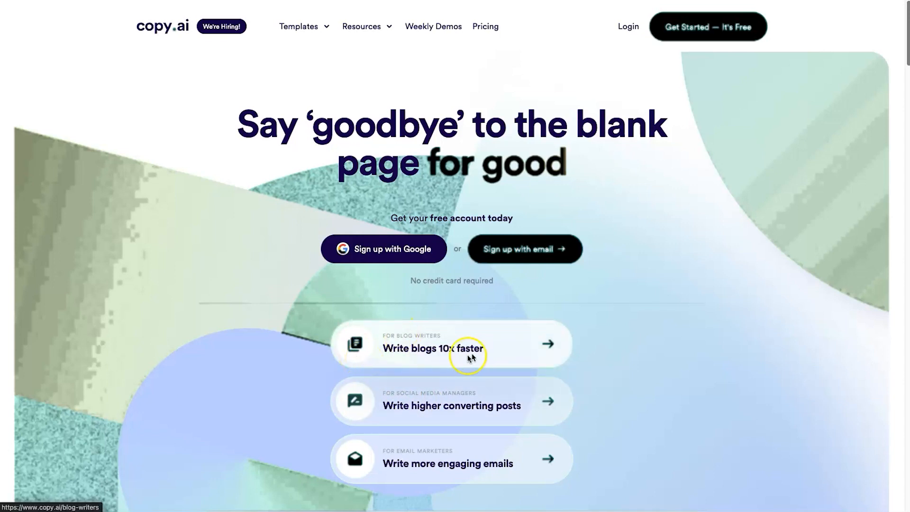
mouse_move(517, 405)
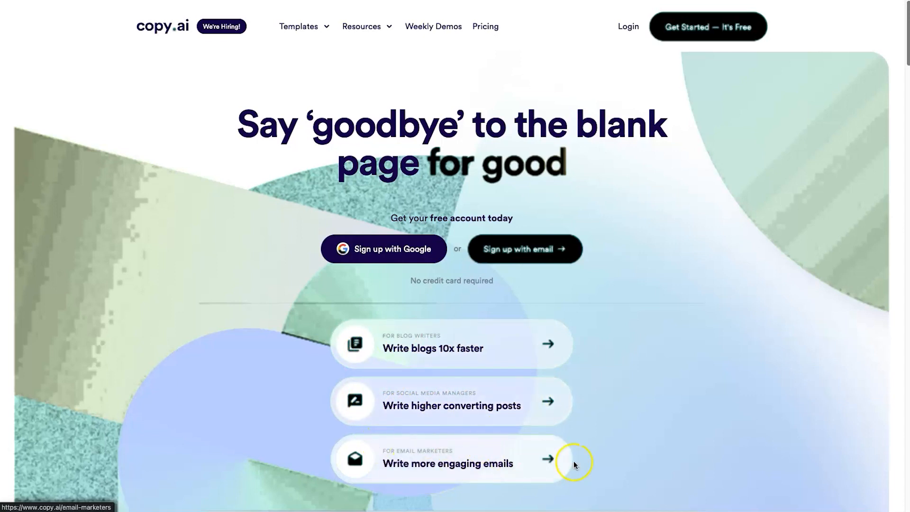
mouse_move(524, 424)
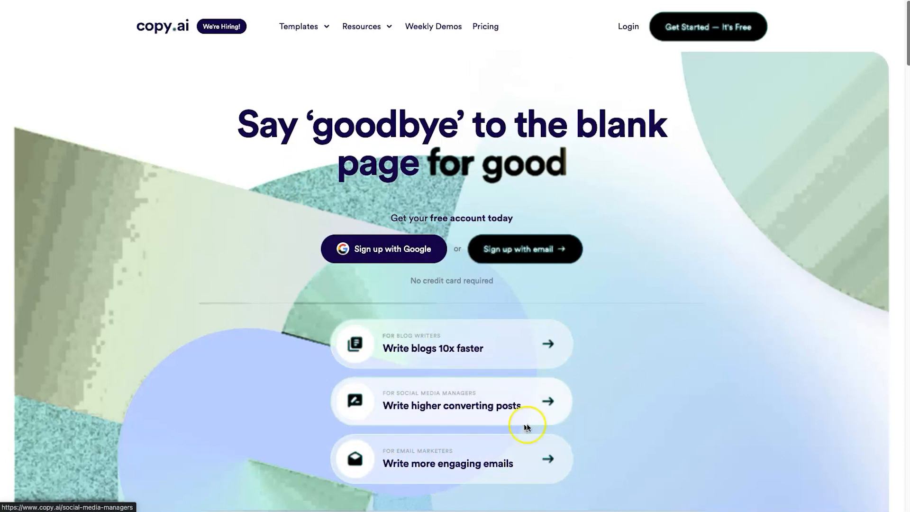
scroll("down", 3)
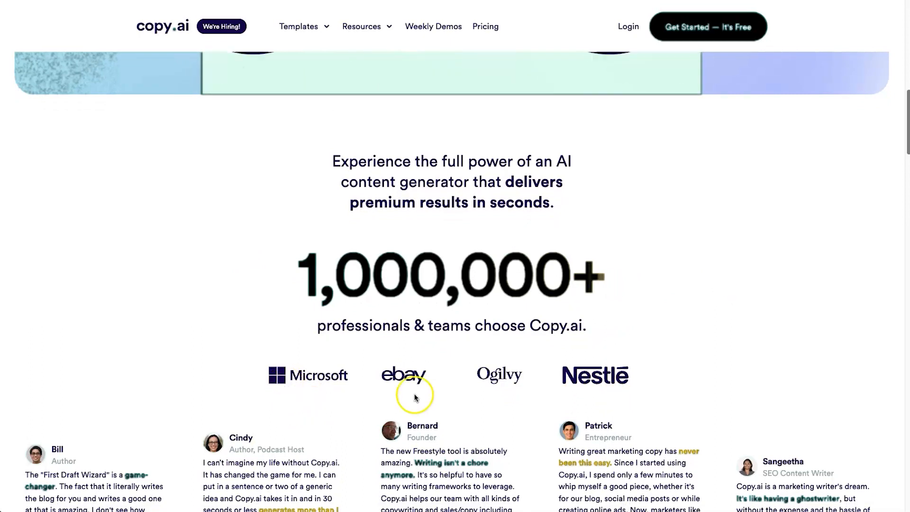
mouse_move(426, 381)
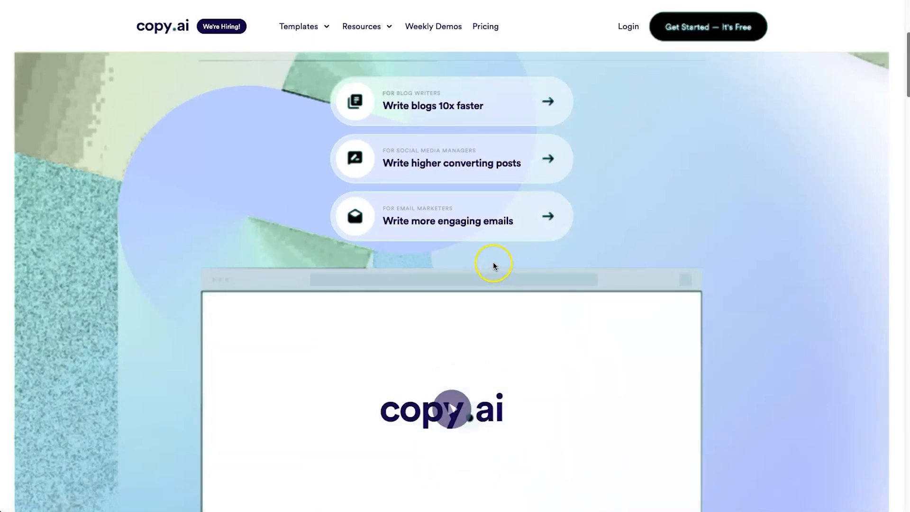
scroll("up", 3)
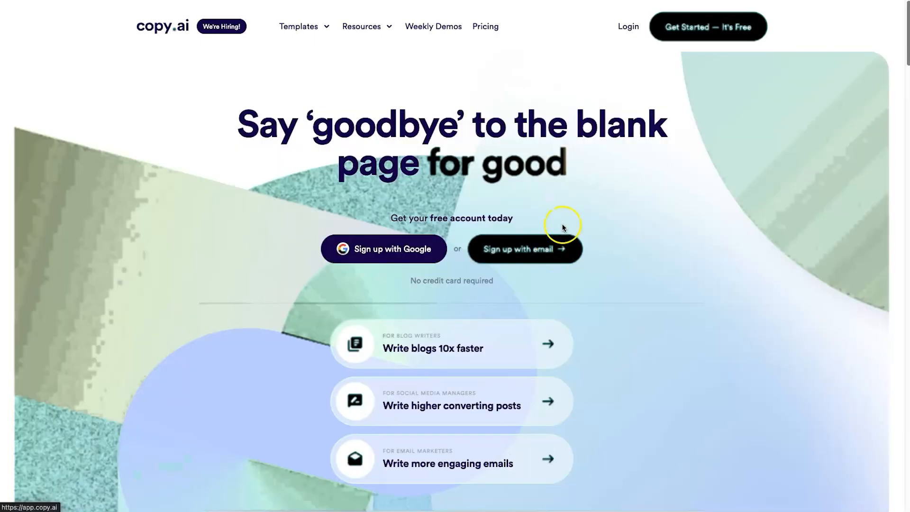
mouse_move(557, 219)
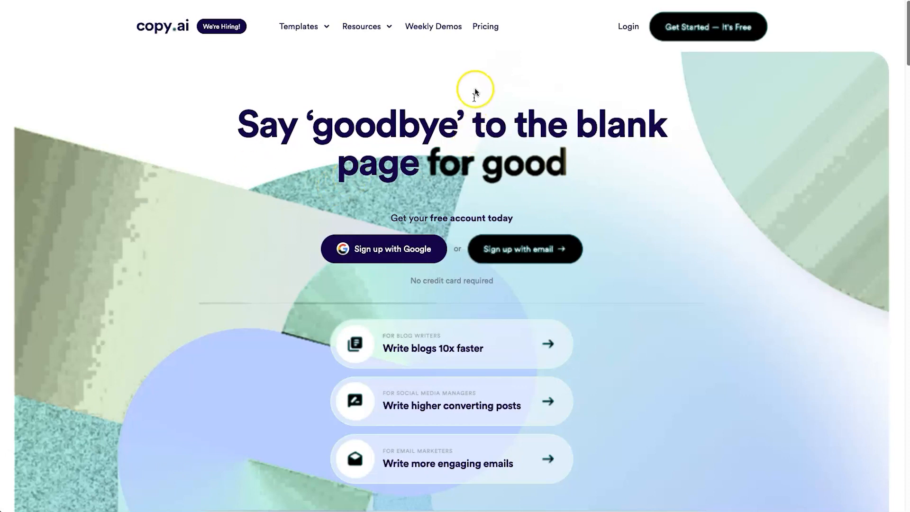
left_click(485, 27)
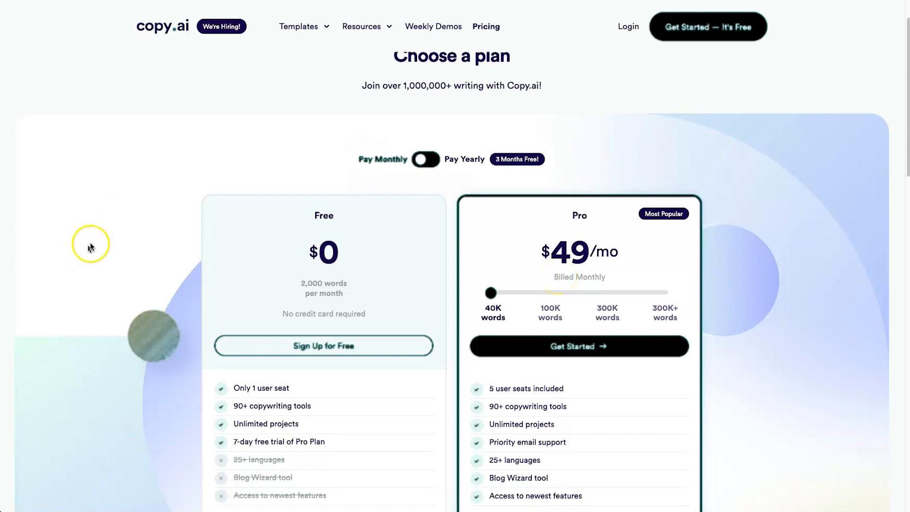
scroll("down", 3)
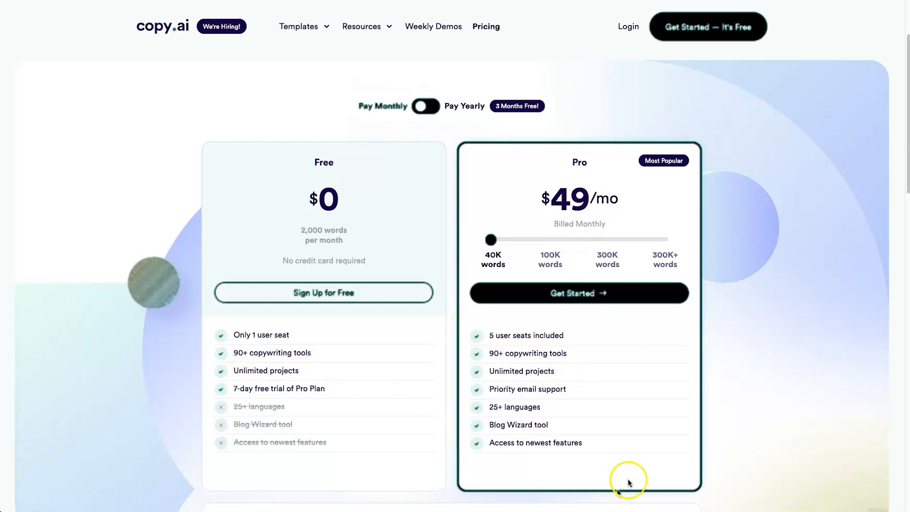
mouse_move(188, 451)
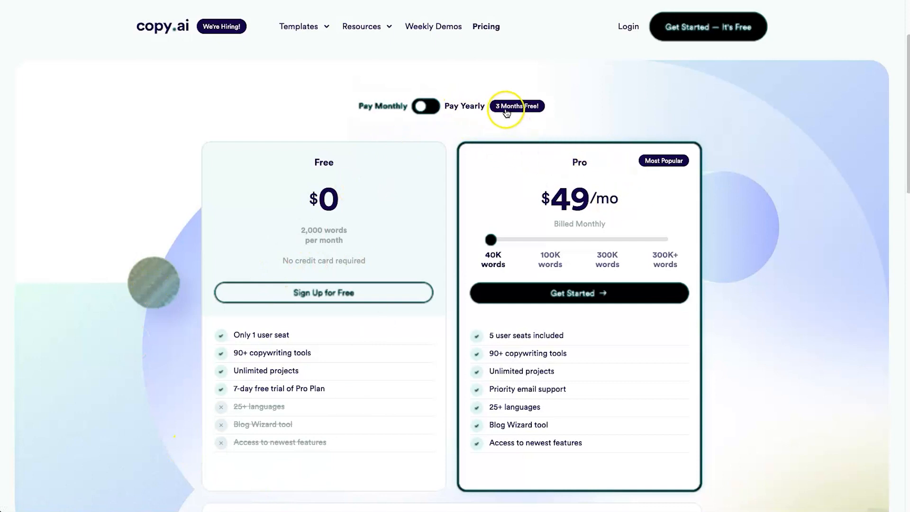
left_click(426, 106)
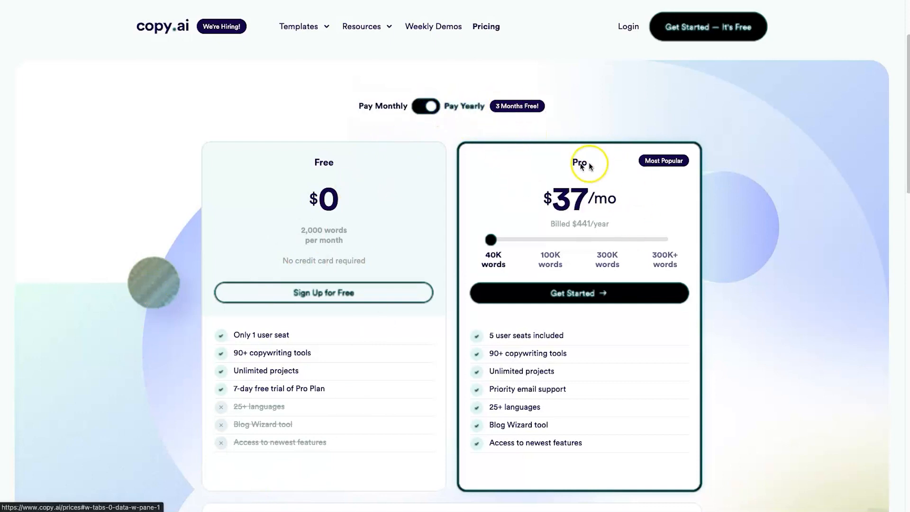
left_click_drag(490, 239, 544, 239)
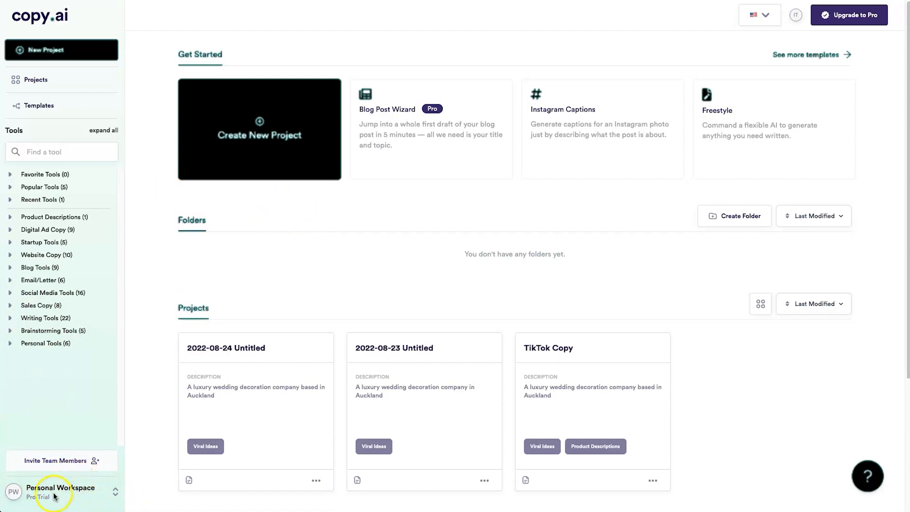
mouse_move(689, 211)
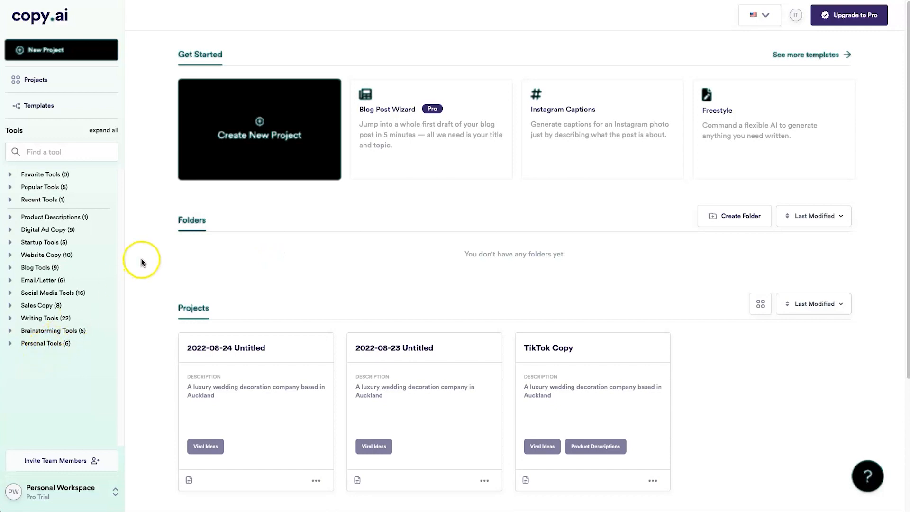
mouse_move(142, 262)
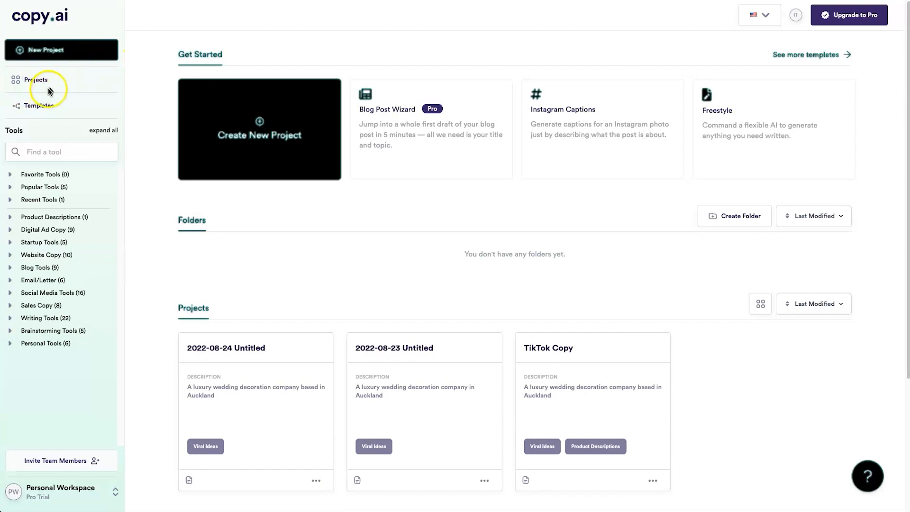
mouse_move(273, 317)
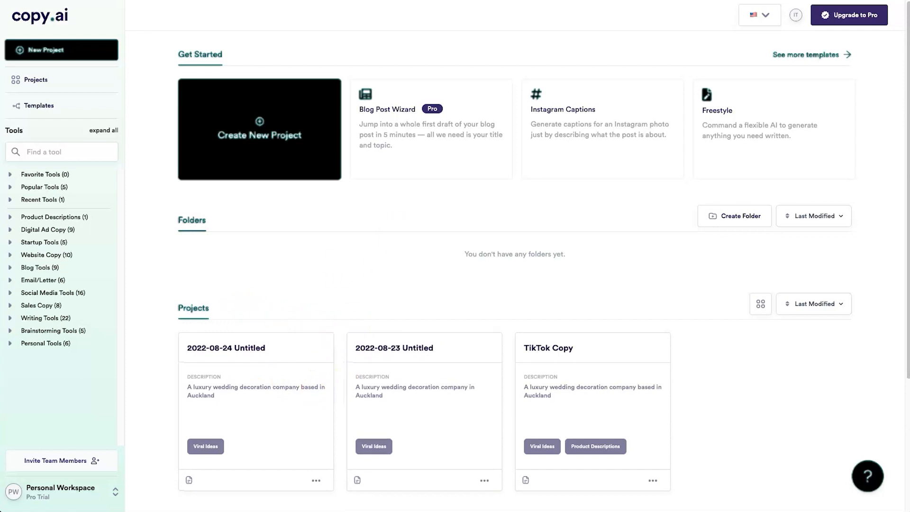
- Switch the dashboard projects to list layout and bring up the Templates gallery
left_click(760, 303)
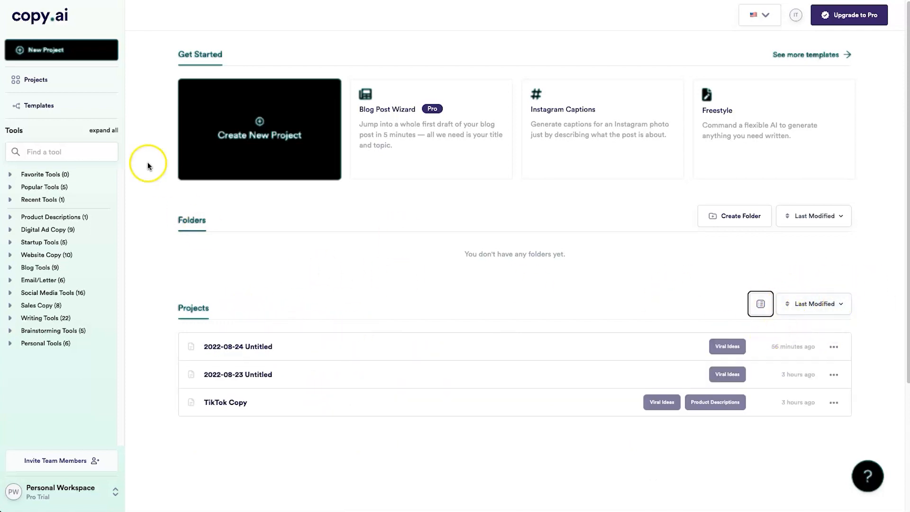
left_click(260, 135)
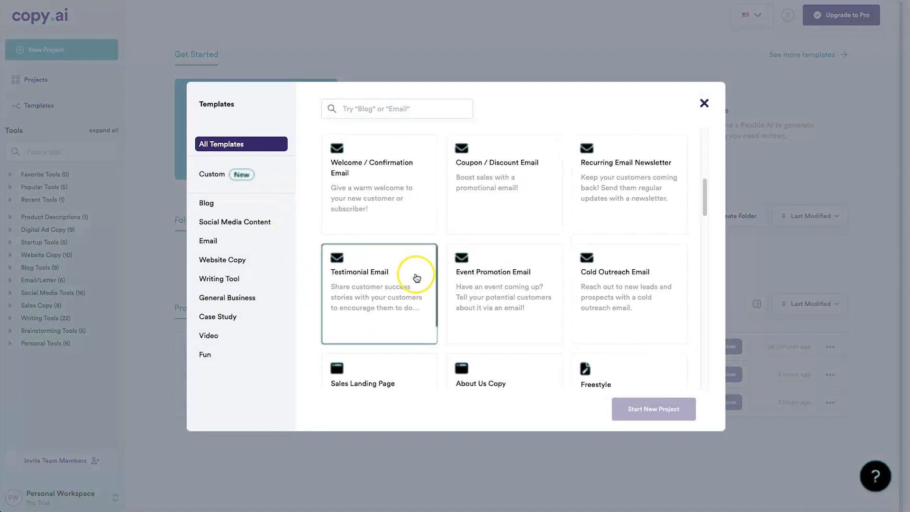
- Close the Templates gallery to return to the dashboard project list
left_click(704, 103)
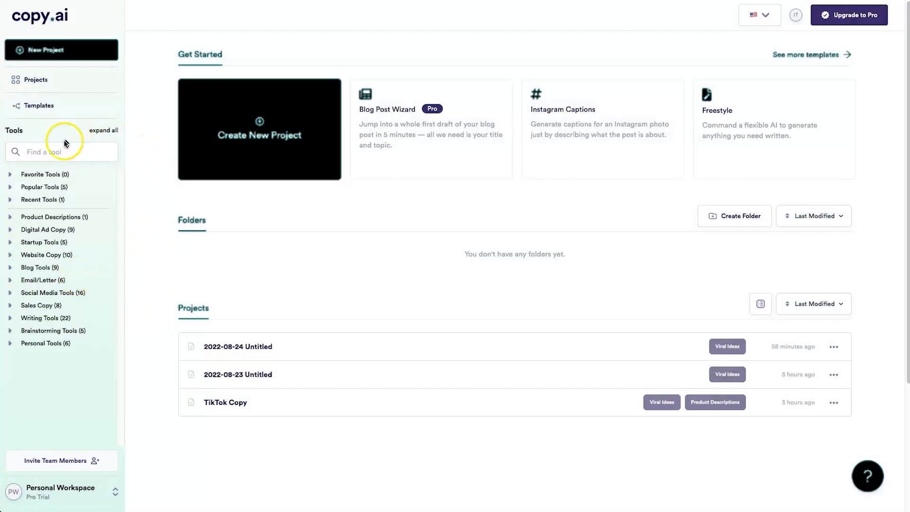
mouse_move(38, 137)
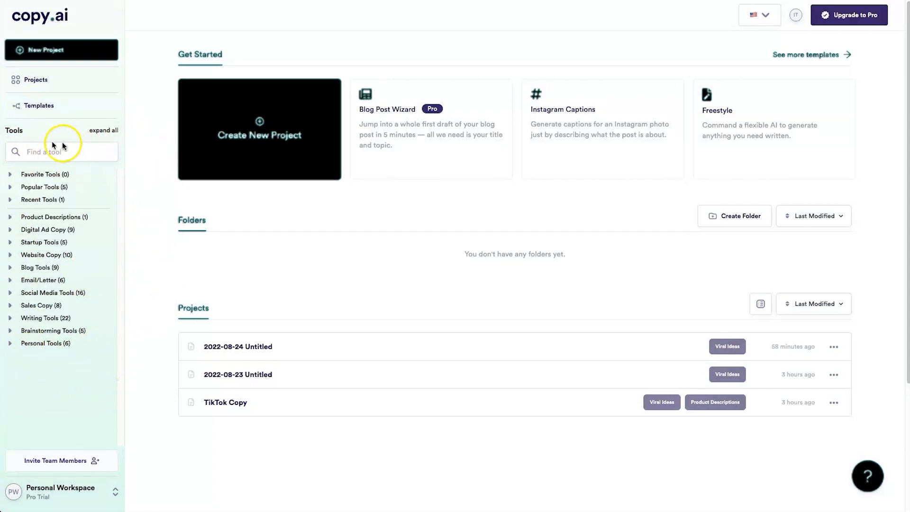
mouse_move(67, 360)
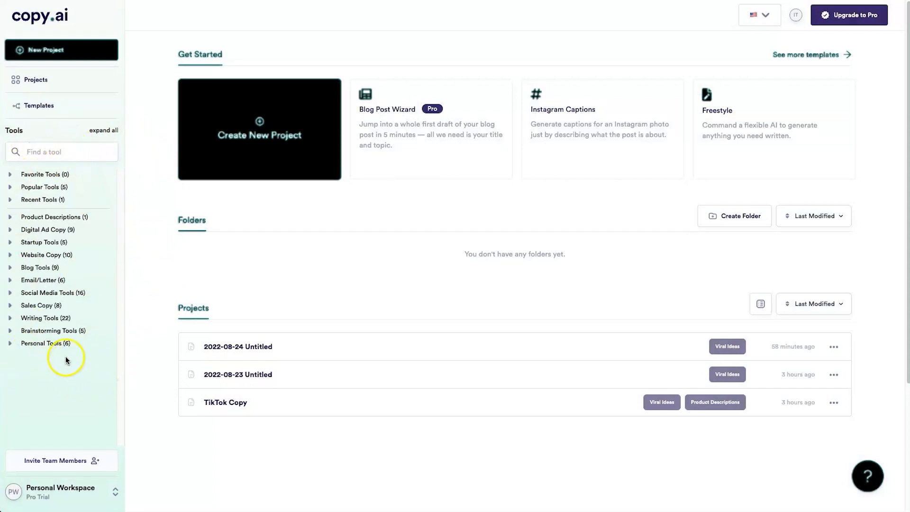
mouse_move(69, 358)
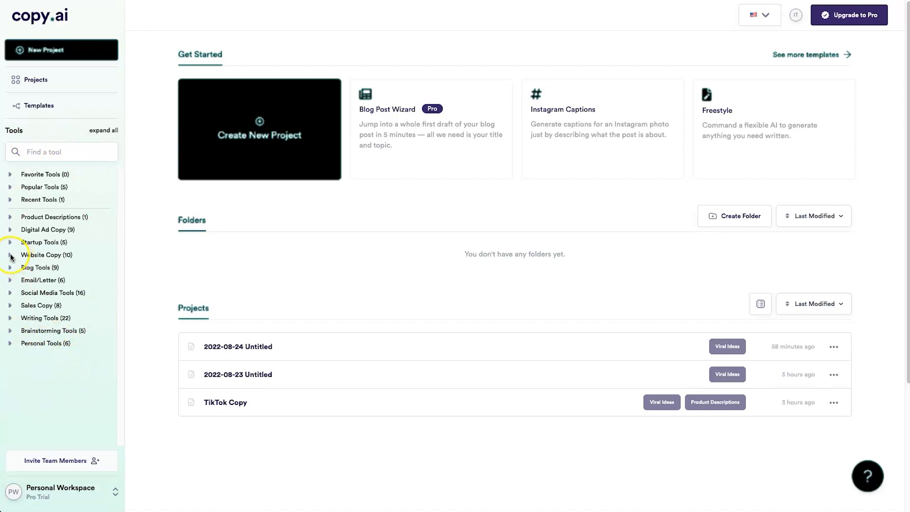
left_click(46, 255)
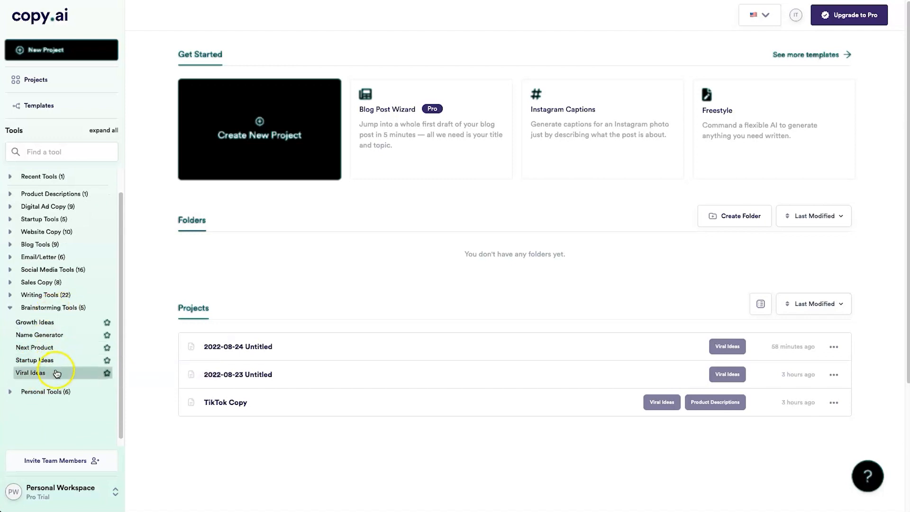
mouse_move(58, 371)
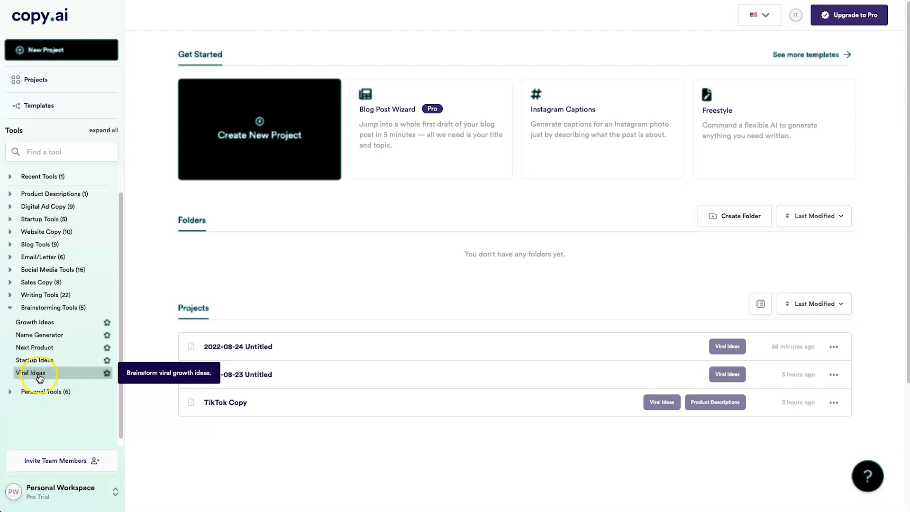
mouse_move(34, 360)
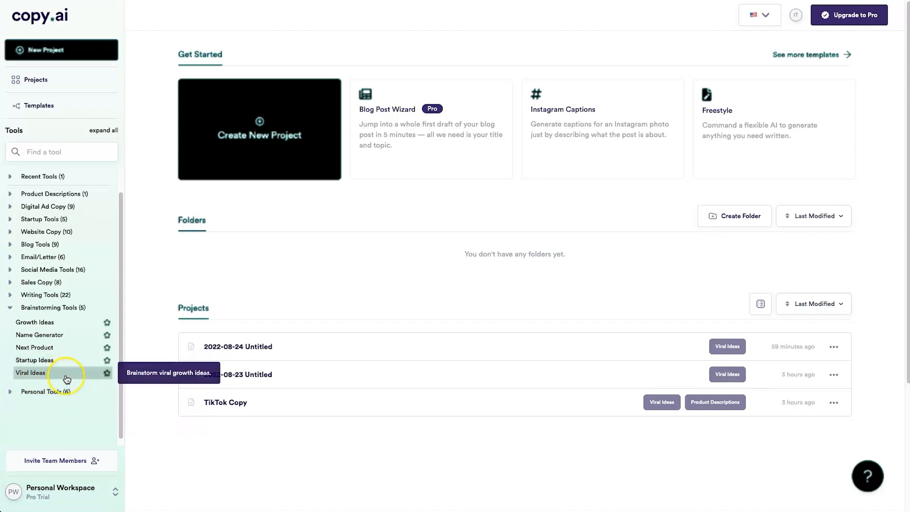
mouse_move(390, 152)
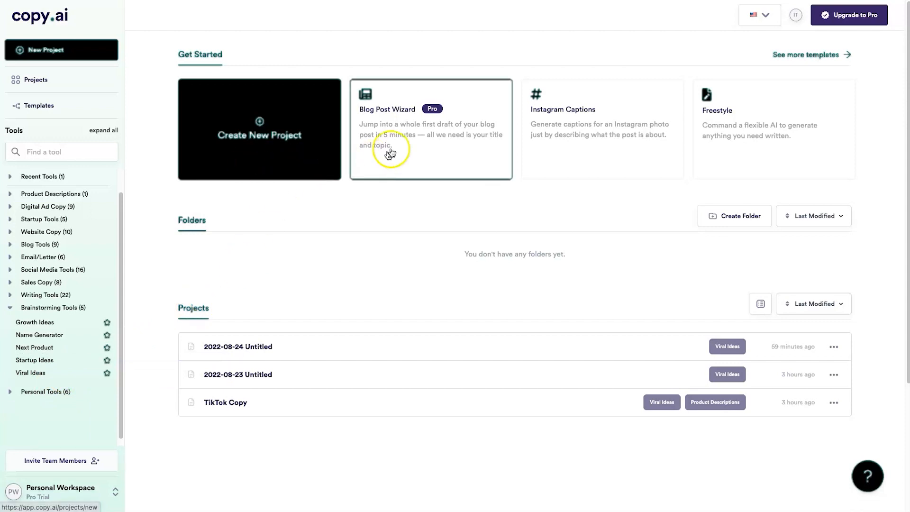
mouse_move(448, 123)
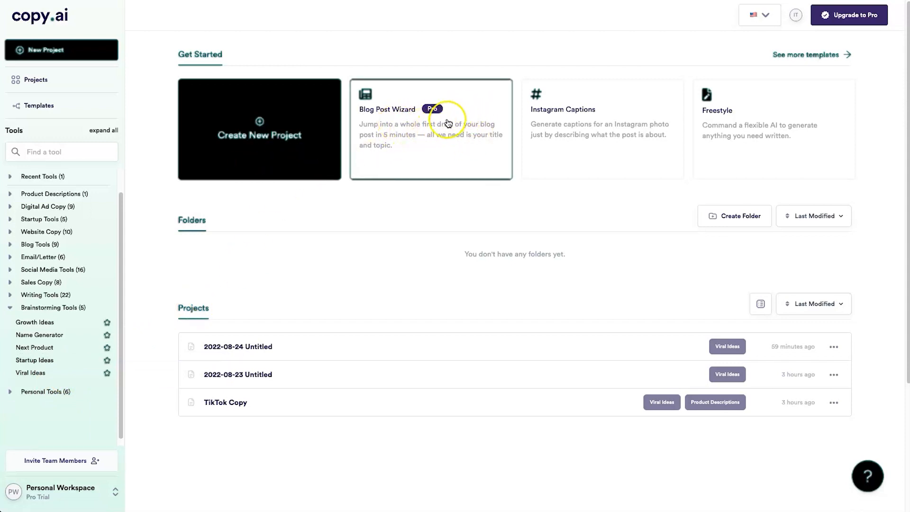
mouse_move(458, 126)
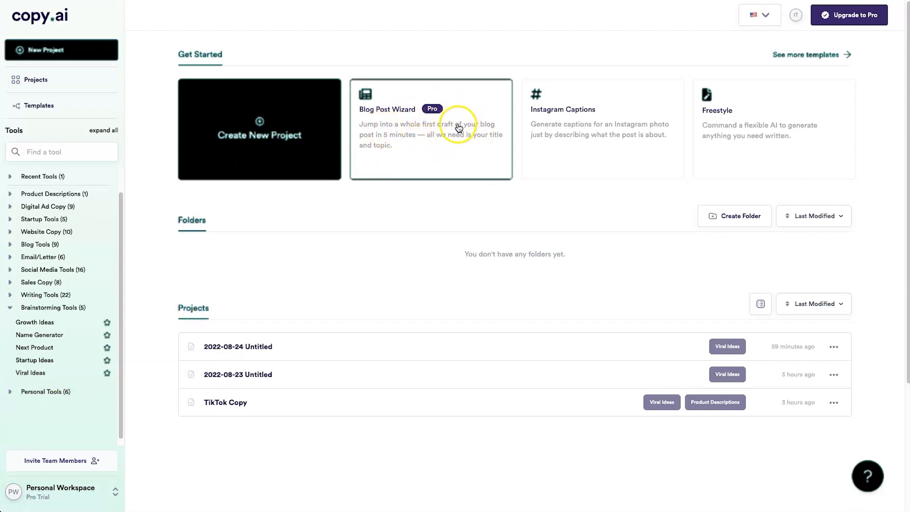
mouse_move(446, 145)
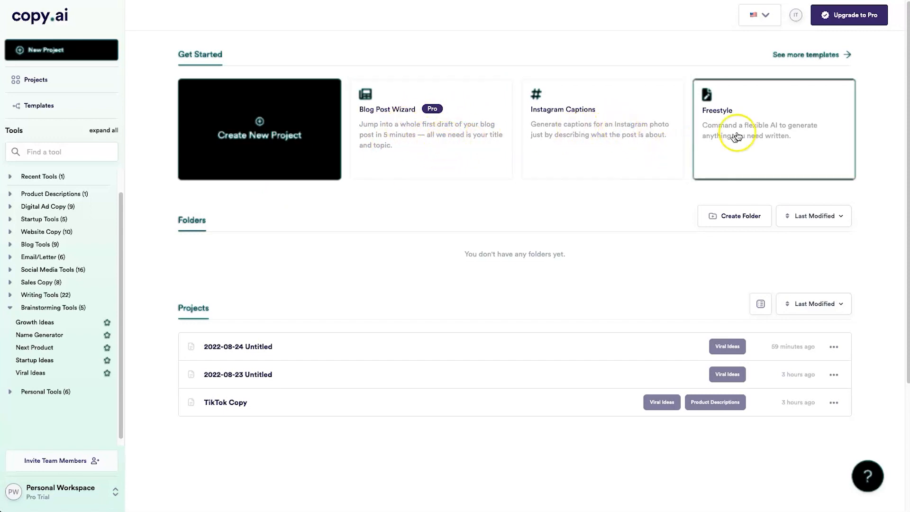
mouse_move(780, 154)
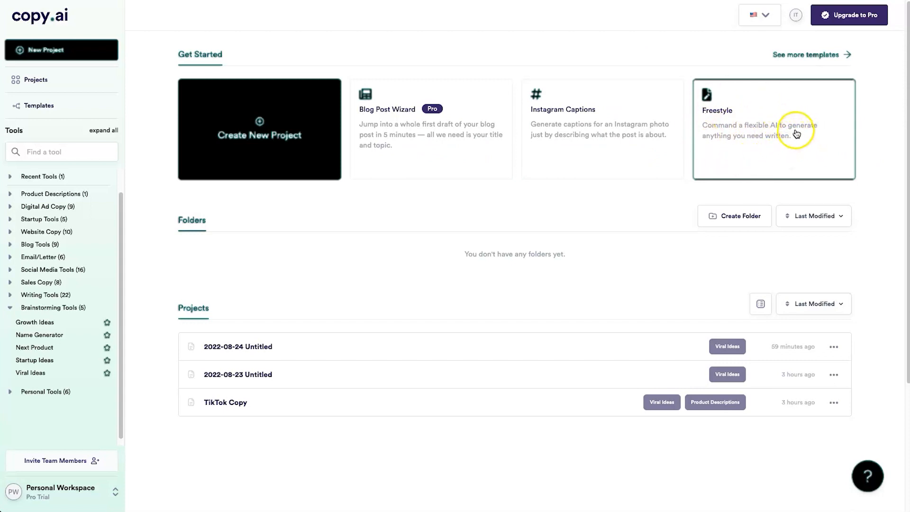
mouse_move(795, 120)
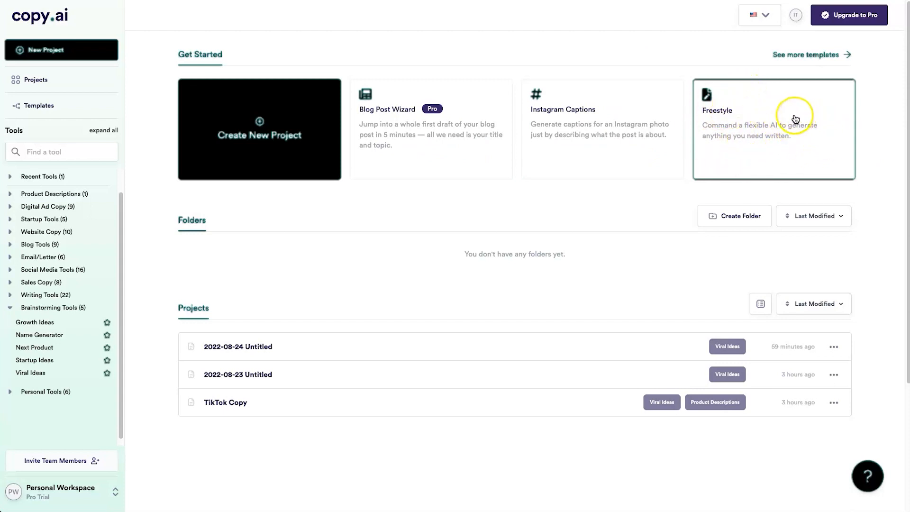
mouse_move(790, 122)
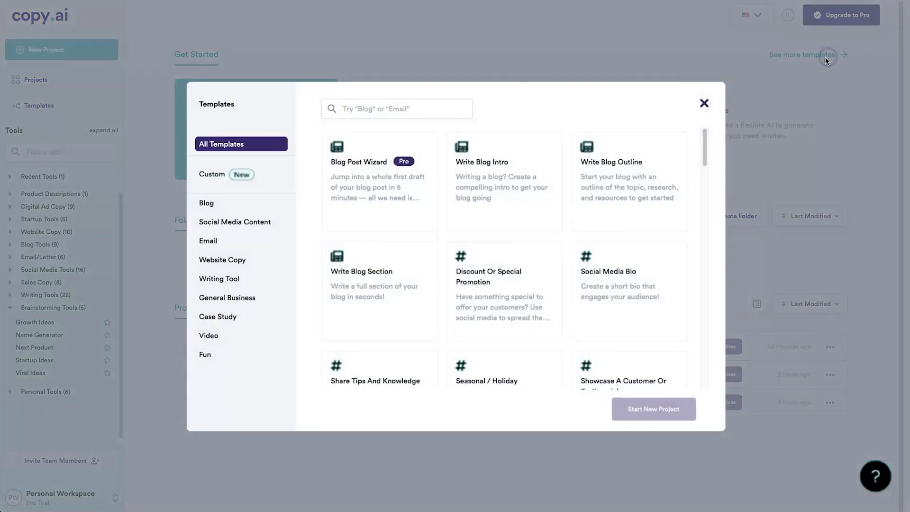
scroll("down", 3)
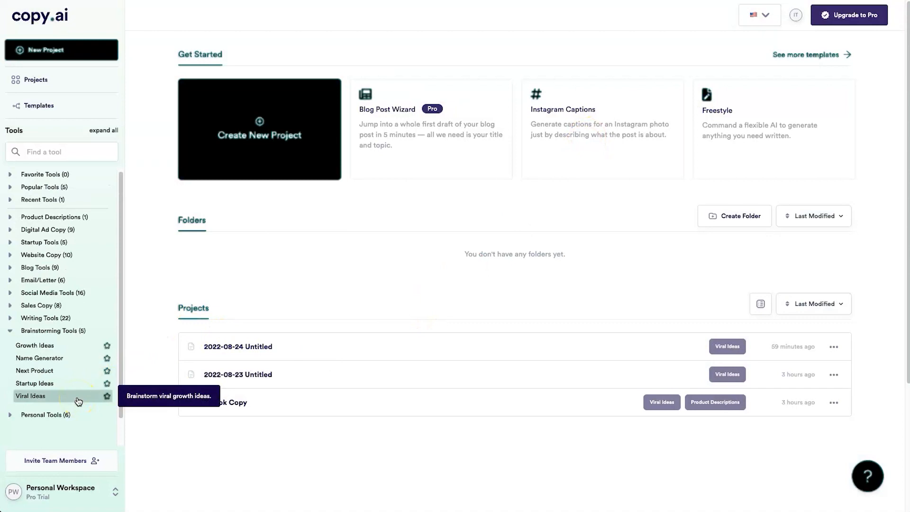
mouse_move(79, 393)
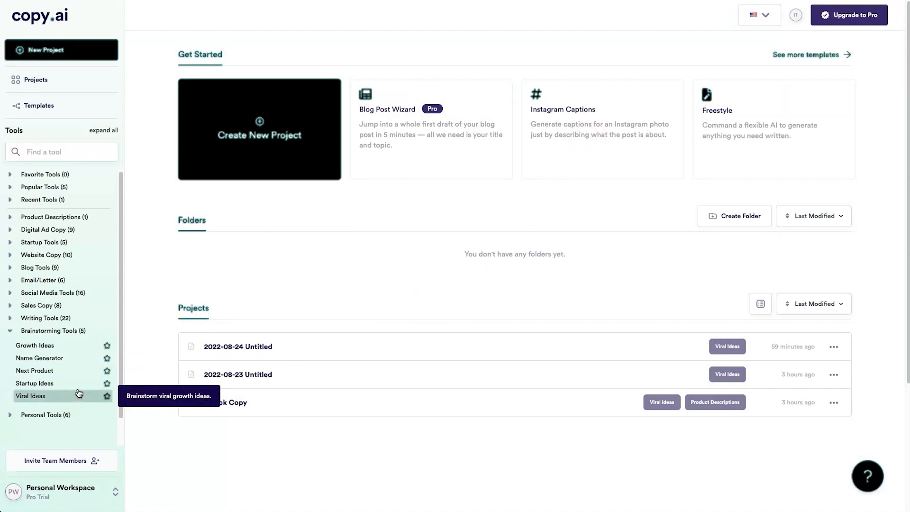
mouse_move(73, 398)
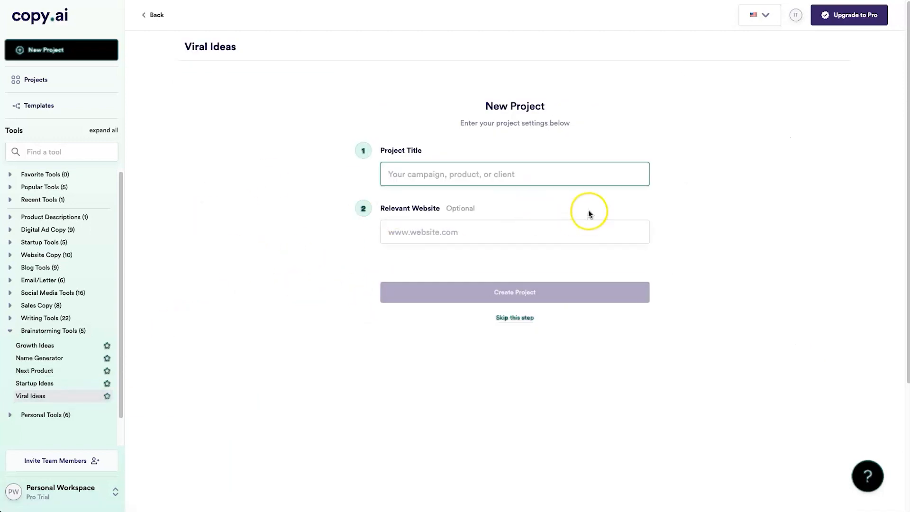
mouse_move(620, 346)
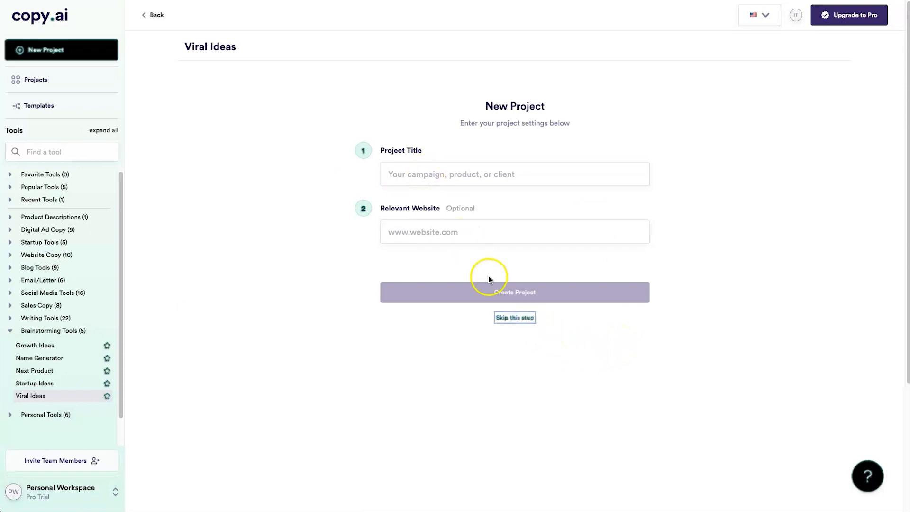
- Skip naming the new Viral Ideas project so its idea generator form appears
left_click(514, 318)
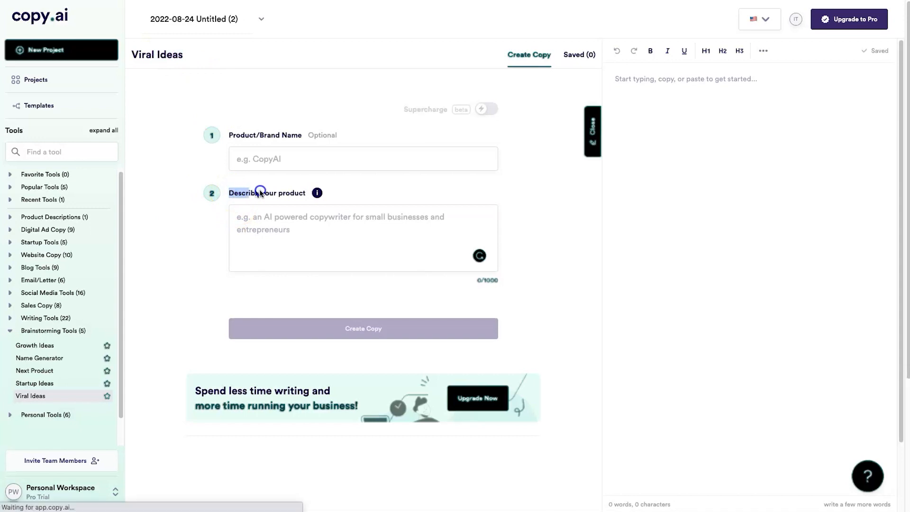
- Describe the product as a luxury wedding decoration company in Auckland and create viral ideas copy
left_click(363, 237)
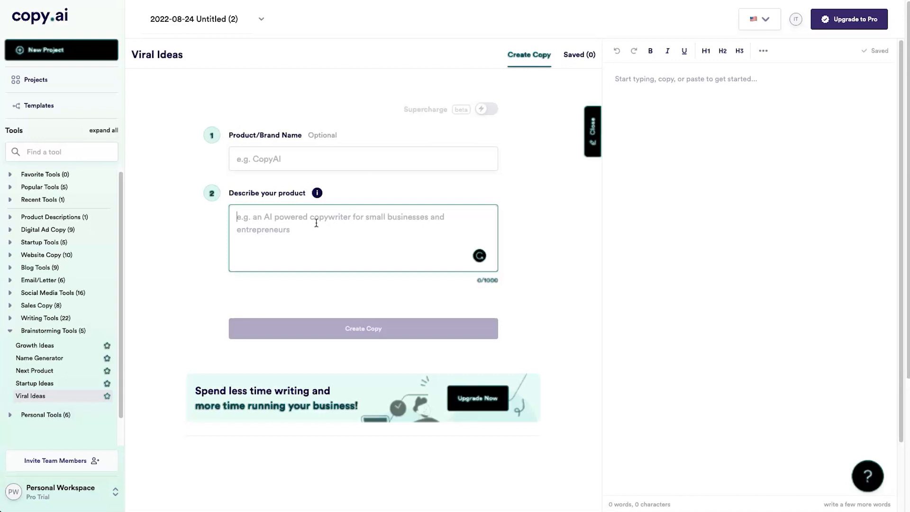
type("A we")
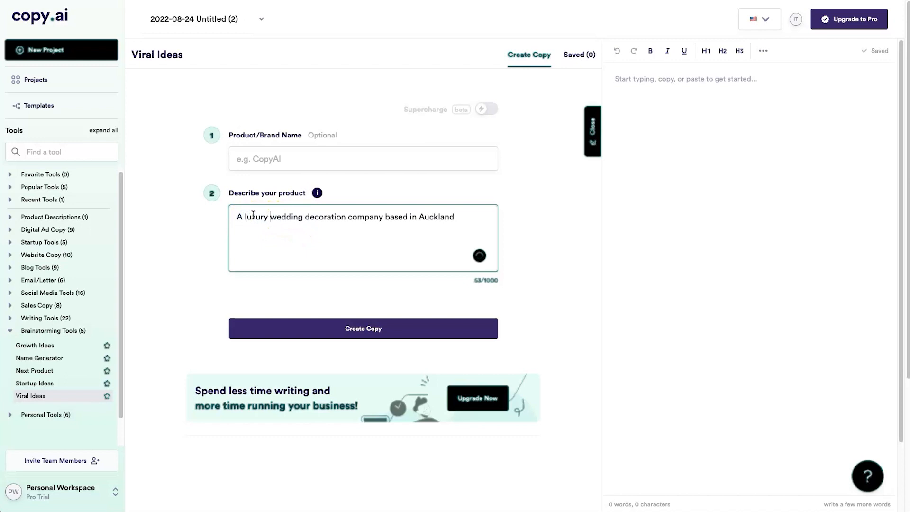
left_click(363, 328)
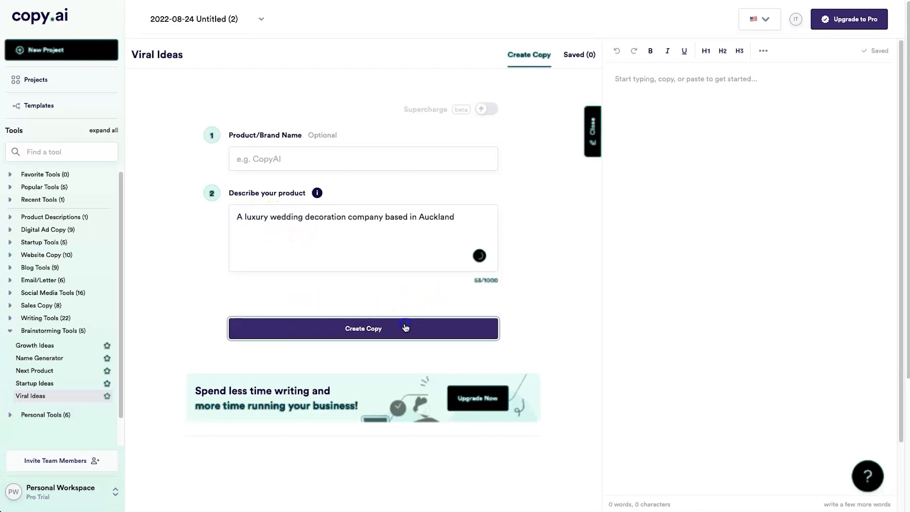
left_click(363, 328)
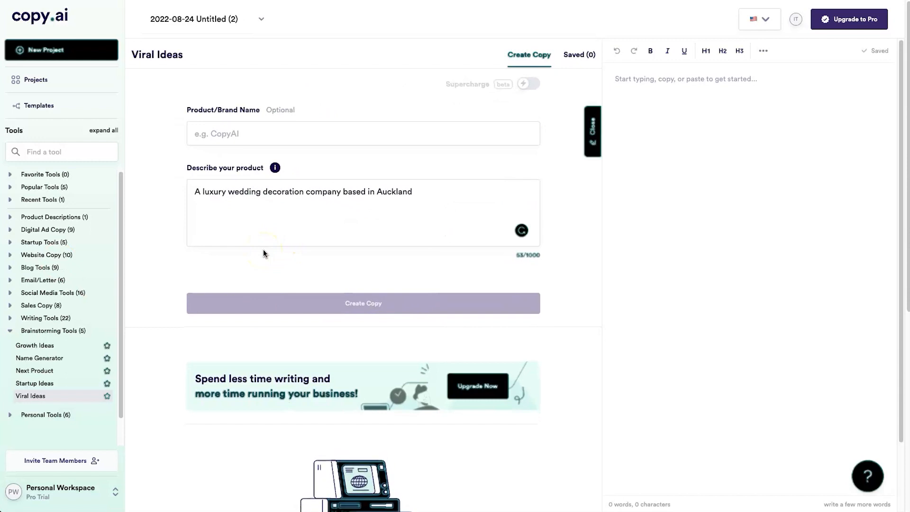
- Review the generated viral ideas such as pop-up weddings and travel blog partnerships
left_click(363, 303)
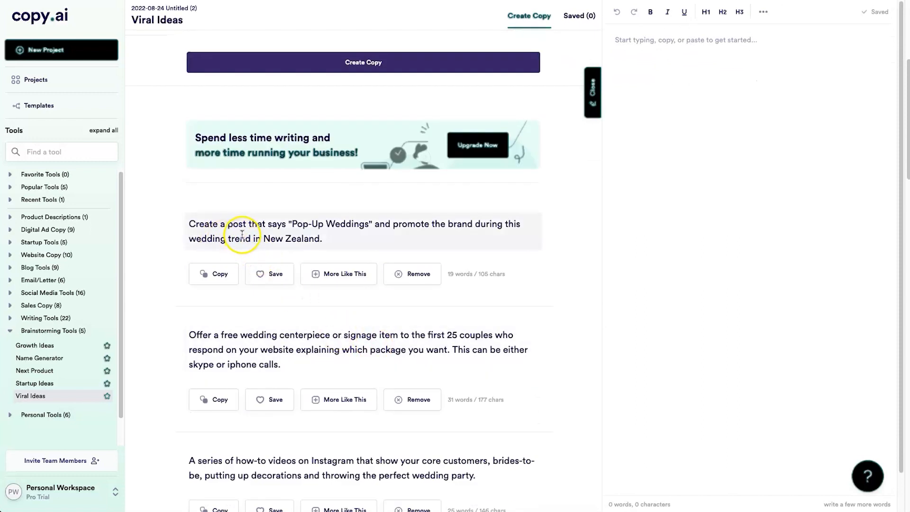
mouse_move(476, 223)
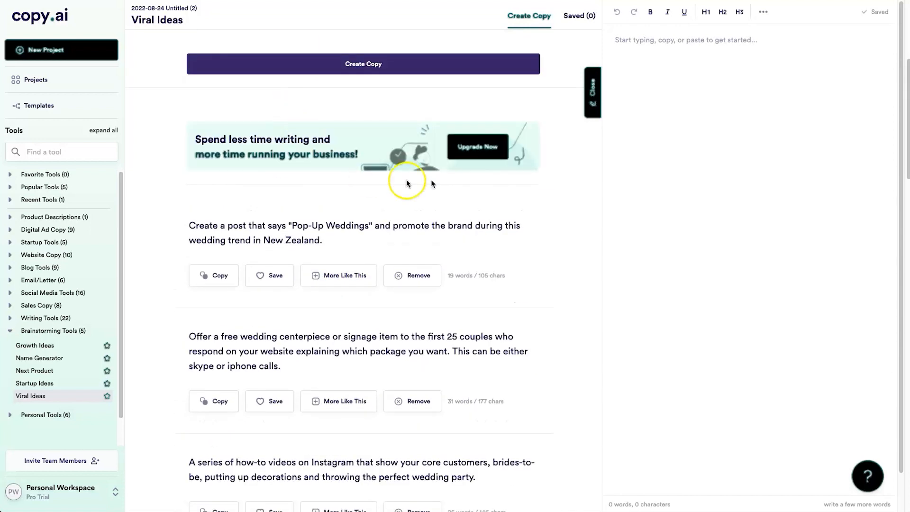
scroll("down", 3)
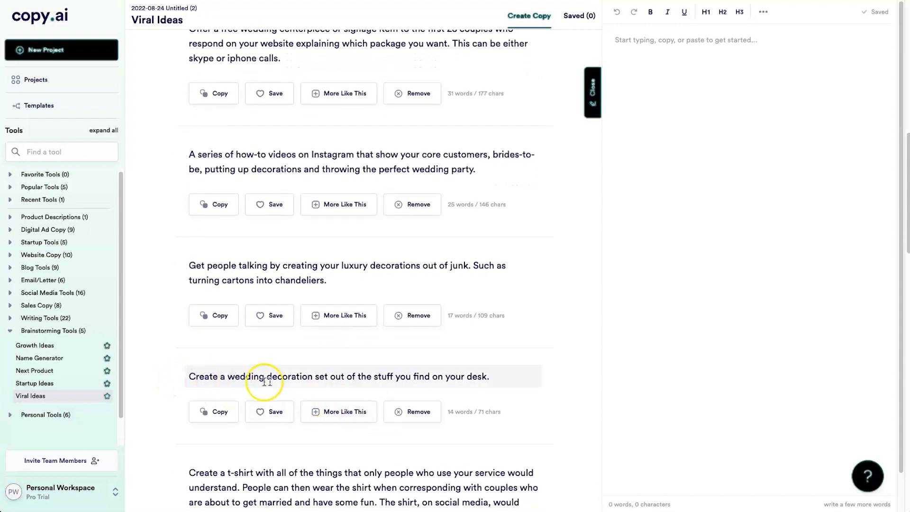
mouse_move(411, 377)
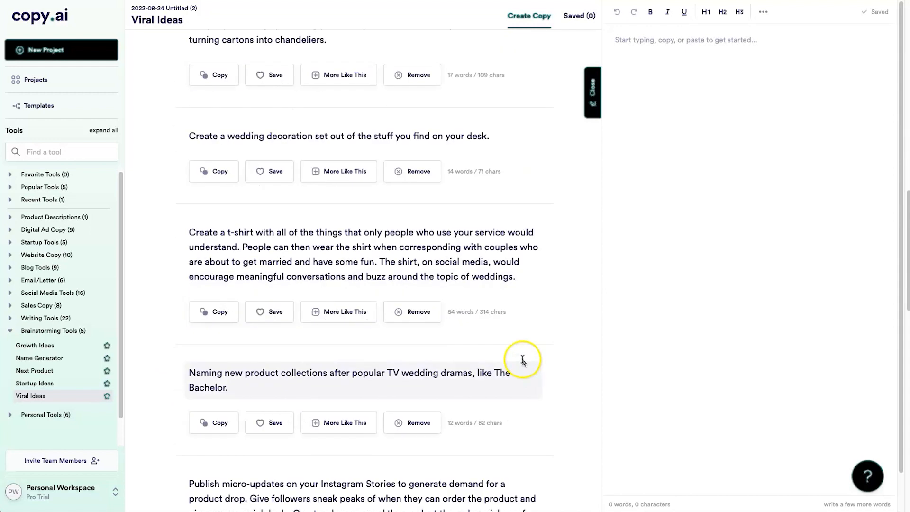
scroll("down", 3)
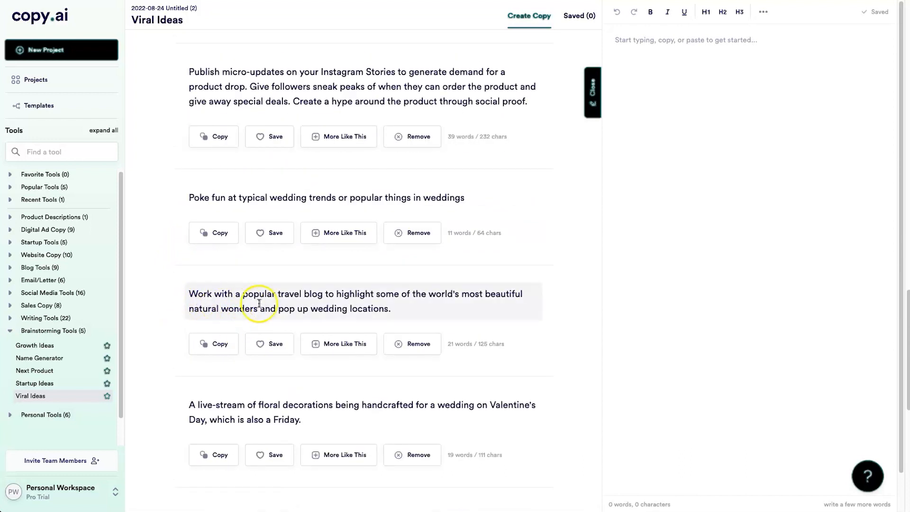
mouse_move(482, 297)
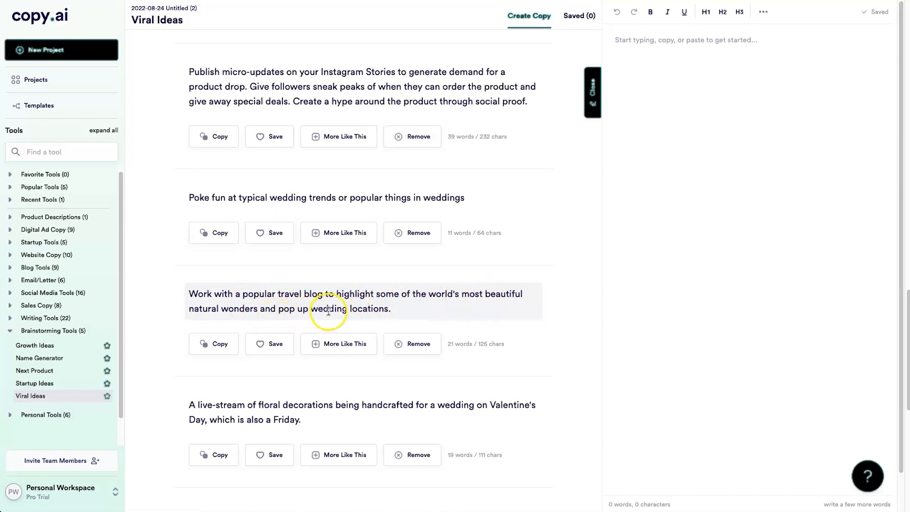
- Request More Like This on the travel blog idea and review the three new variations
left_click(338, 343)
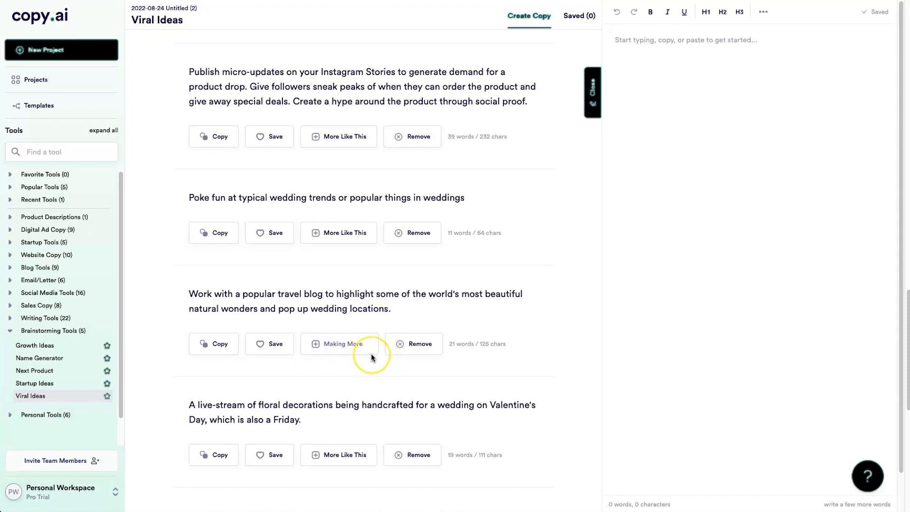
left_click(338, 343)
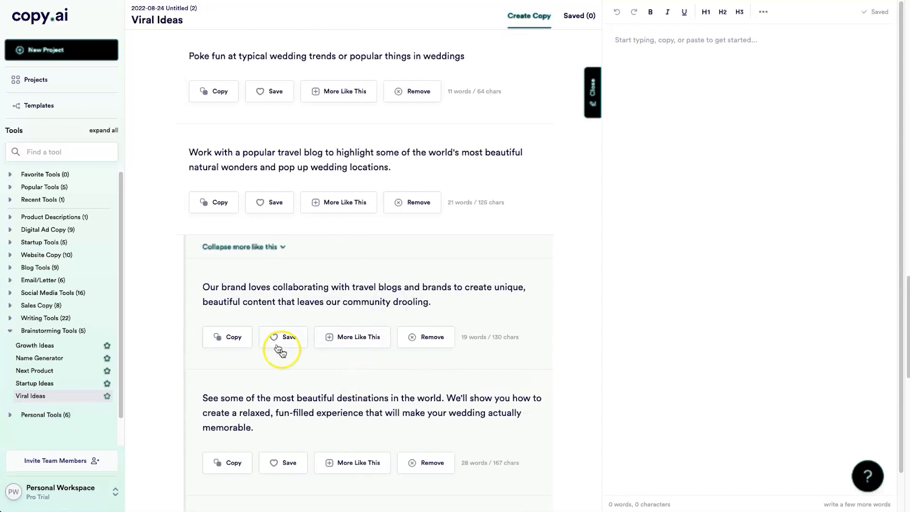
scroll("down", 3)
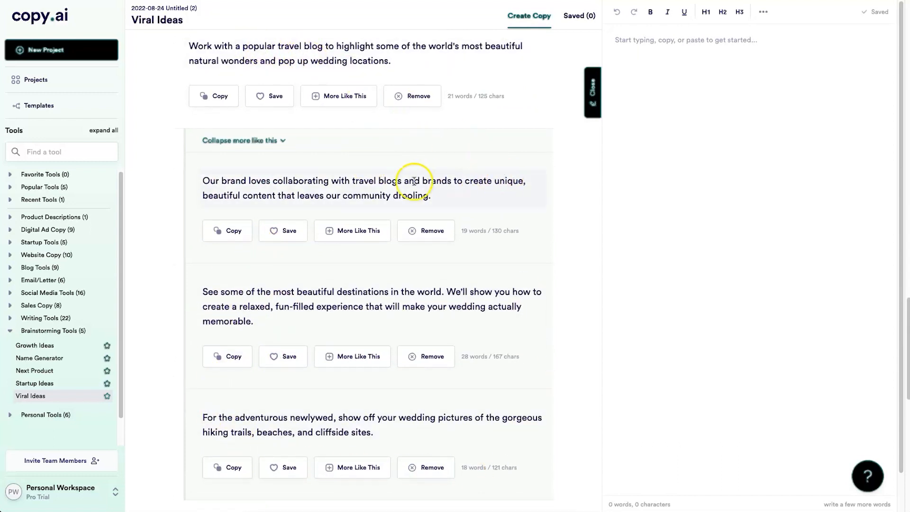
scroll("down", 3)
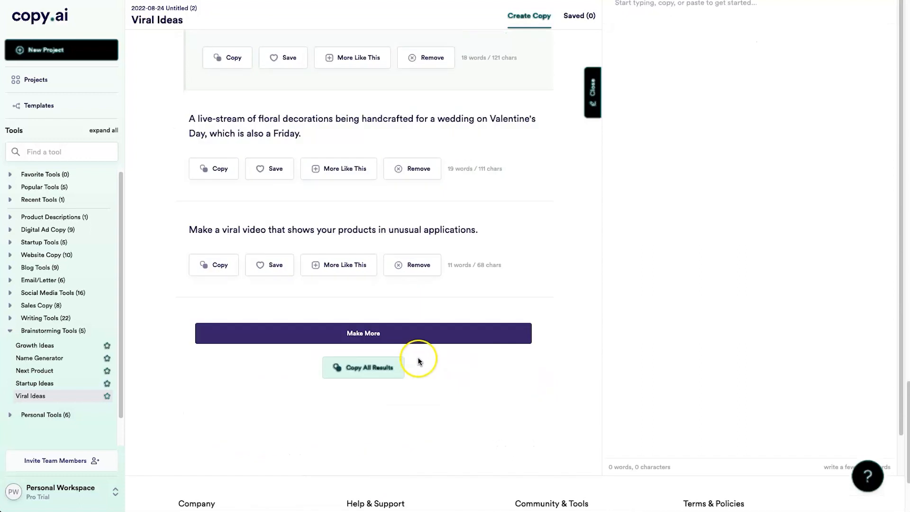
scroll("down", 3)
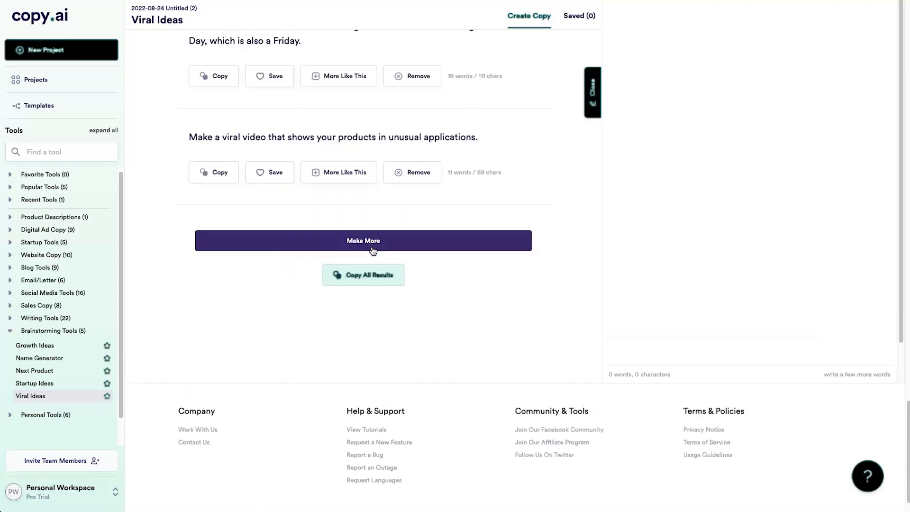
left_click(363, 239)
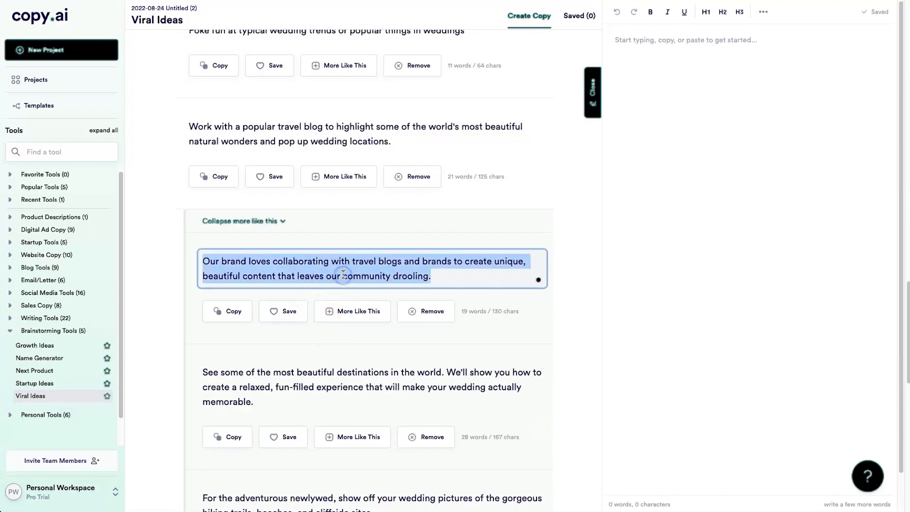
- Copy the brand-collaboration travel blog idea into the editor document and browse further ideas
left_click(226, 311)
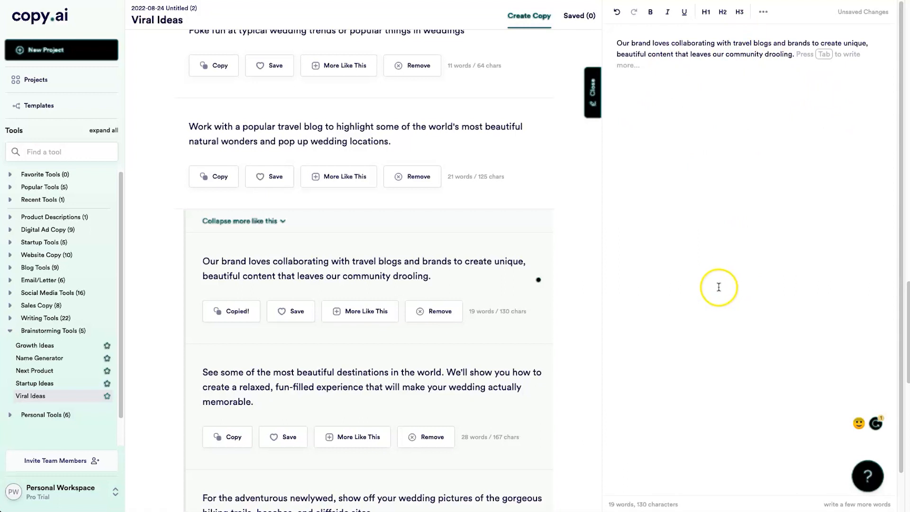
mouse_move(718, 286)
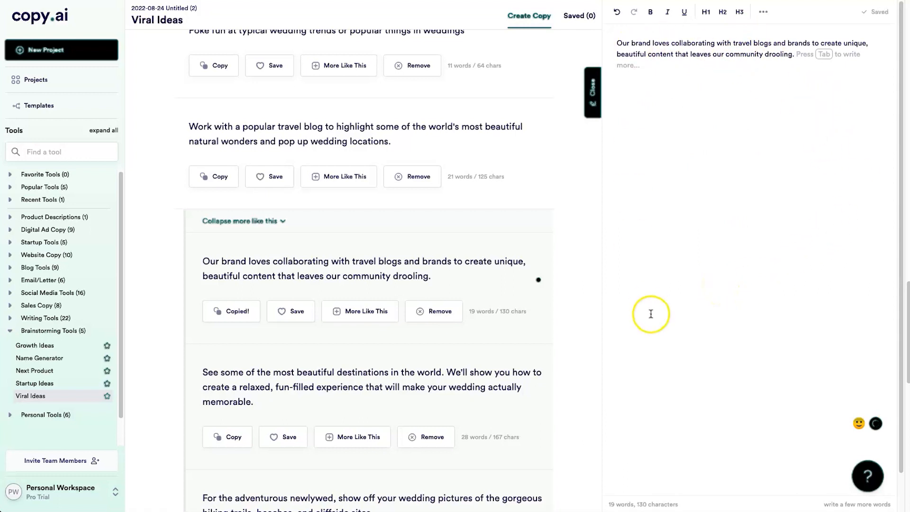
mouse_move(721, 354)
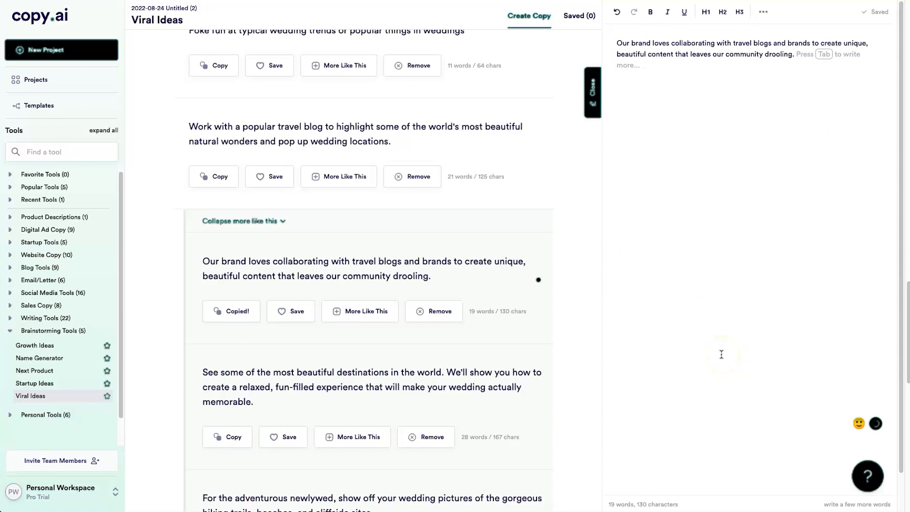
scroll("down", 3)
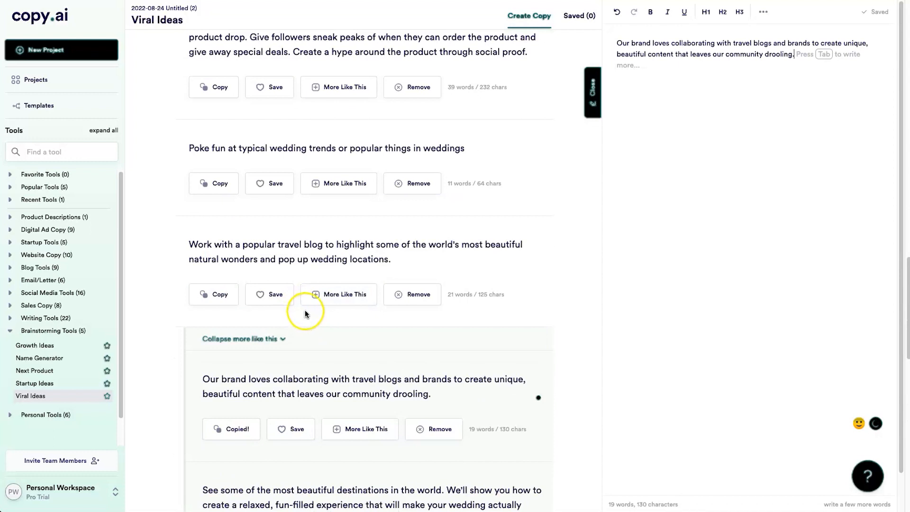
scroll("down", 3)
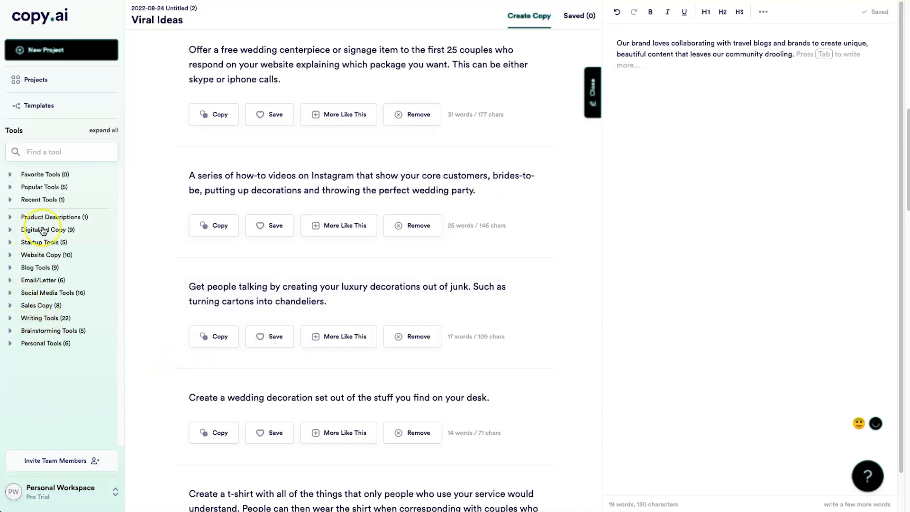
- Expand Digital Ad Copy in the Tools sidebar and choose General Ad Copy
left_click(47, 230)
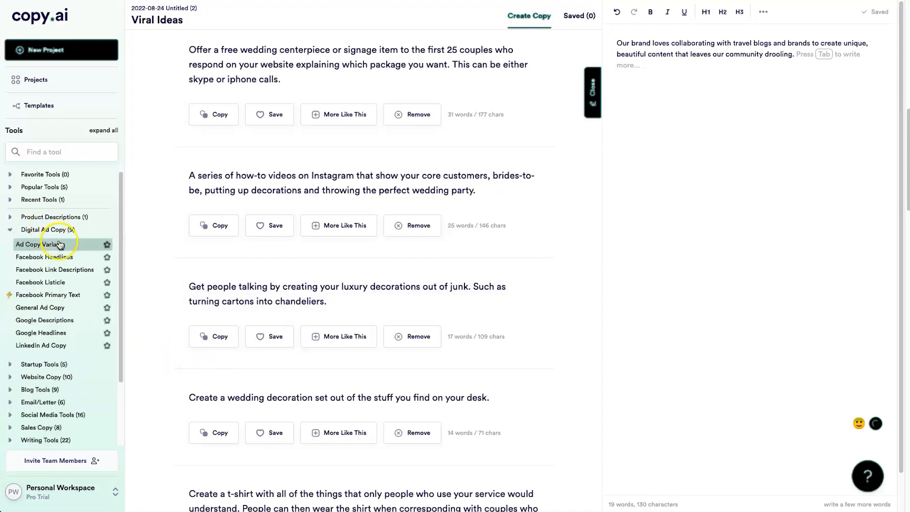
mouse_move(45, 333)
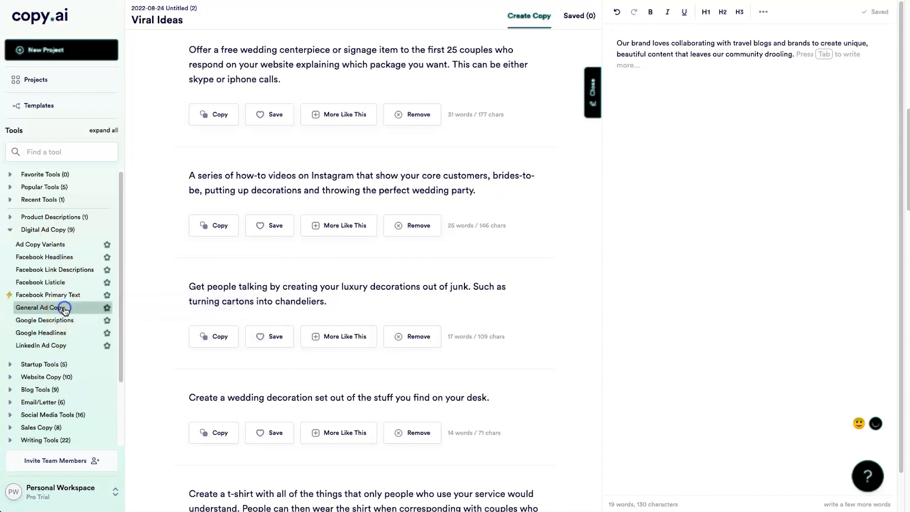
left_click(40, 307)
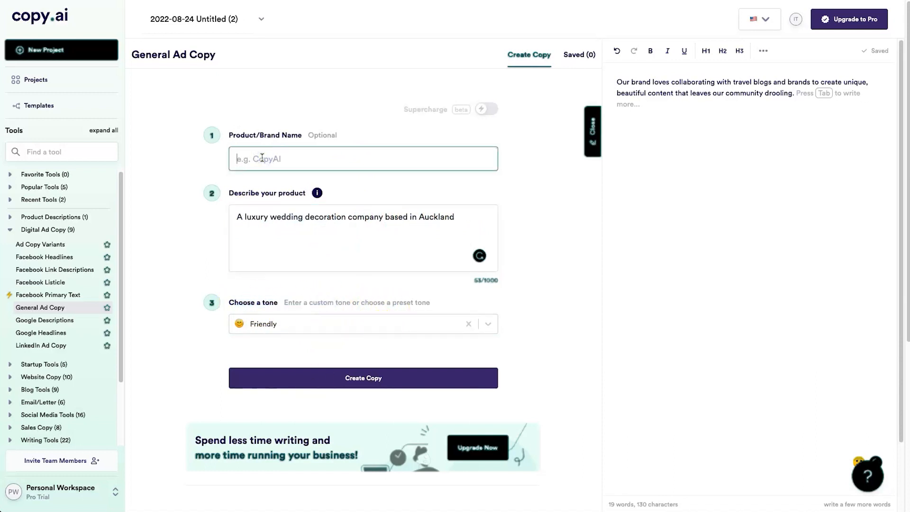
- Enter brand name Elite Wedding Design, set tone to Witty and generate the ad copy
type("Elite Wedding Design")
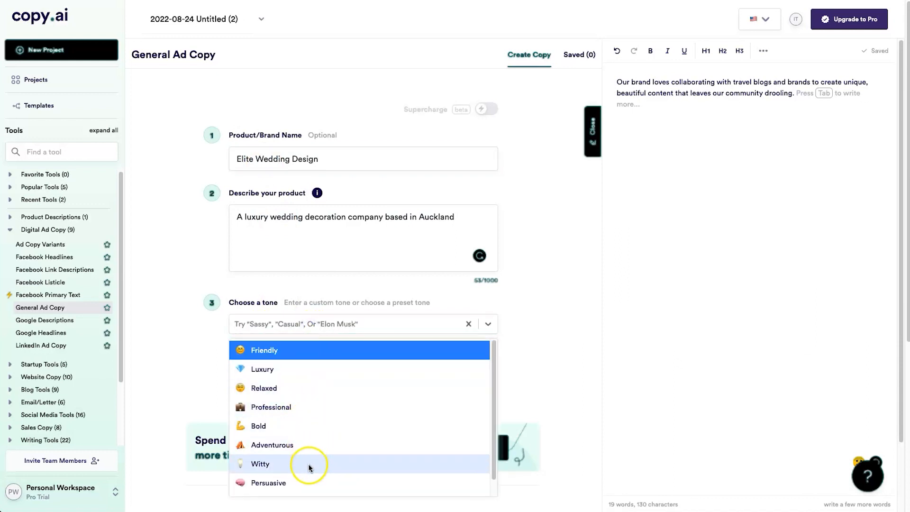
scroll("down", 3)
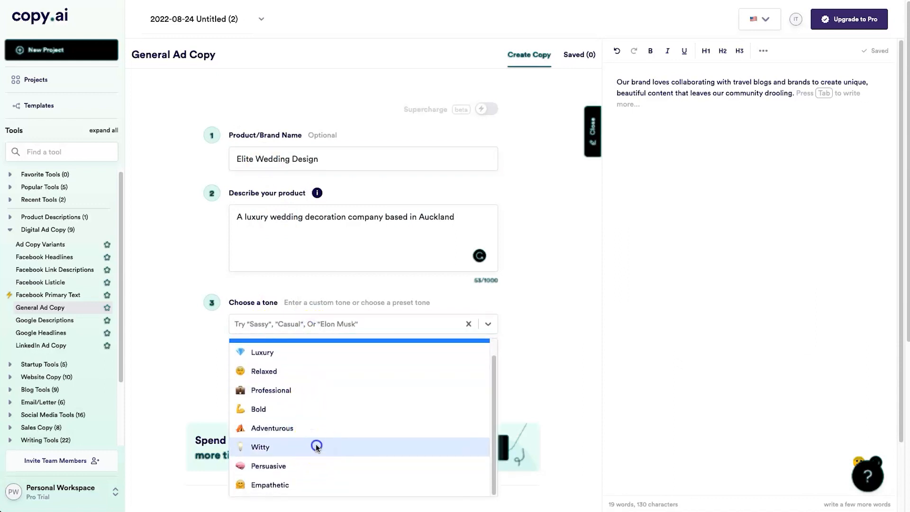
left_click(259, 447)
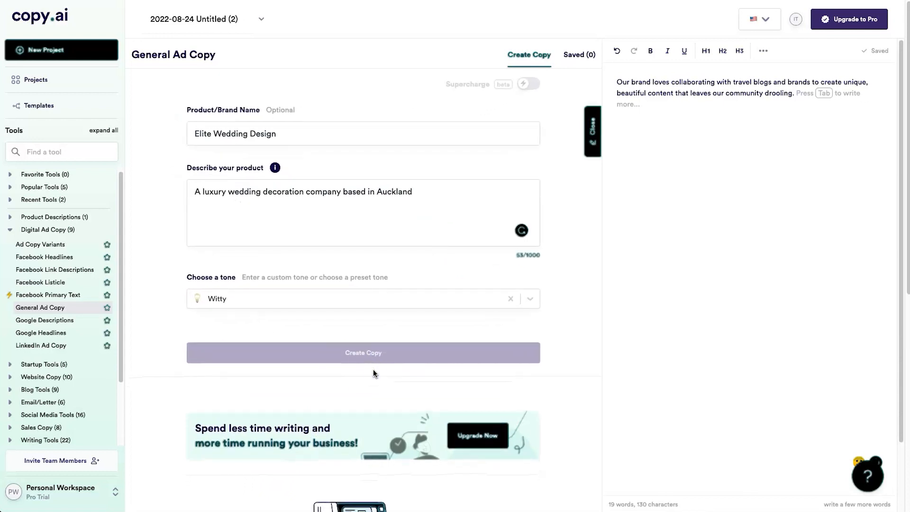
left_click(363, 352)
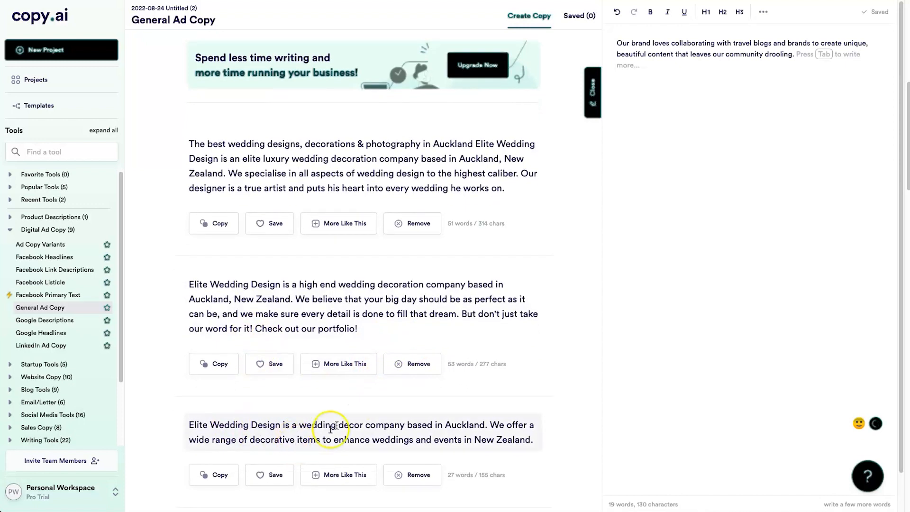
mouse_move(475, 434)
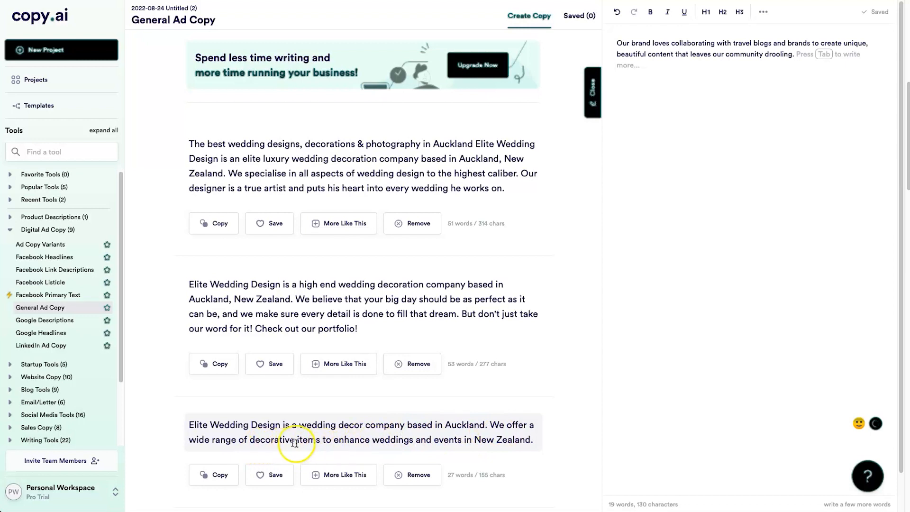
mouse_move(438, 443)
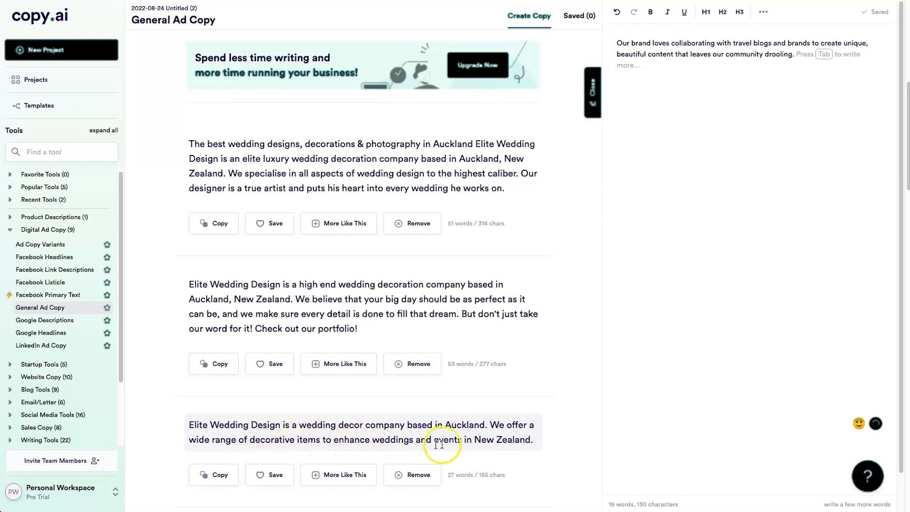
scroll("down", 3)
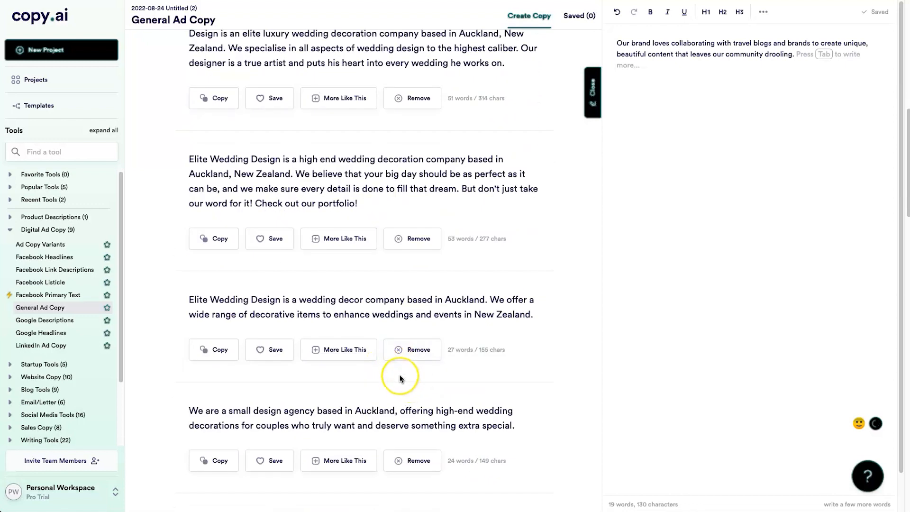
mouse_move(313, 347)
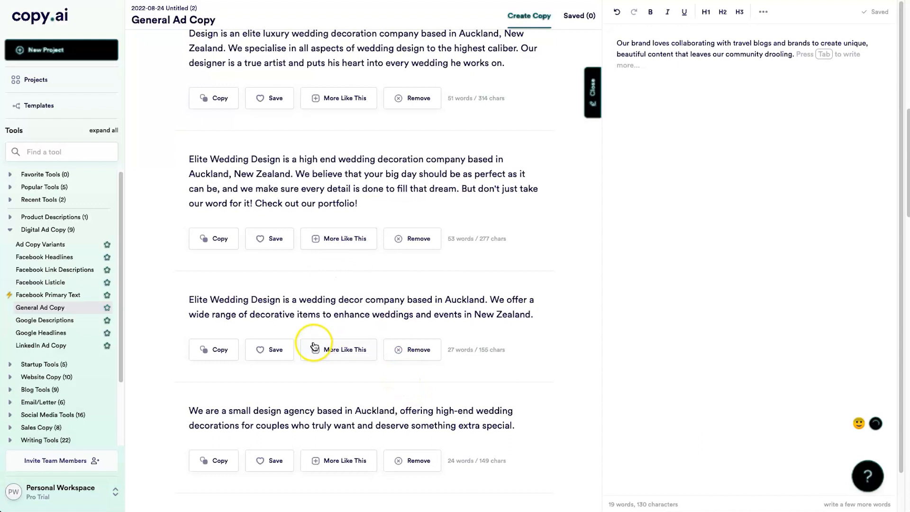
scroll("down", 3)
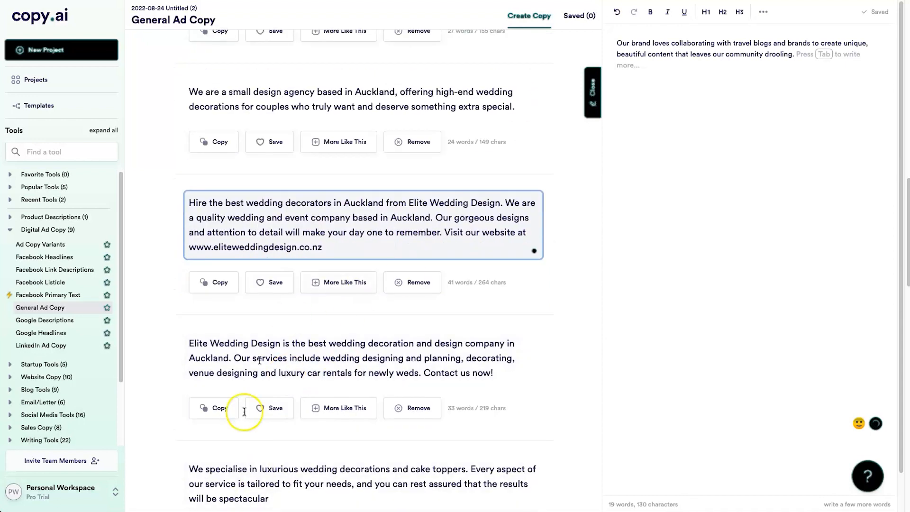
- Switch from Ad Copy Variants to the Facebook Primary Text tool, keeping the Elite Wedding Design details
left_click(40, 243)
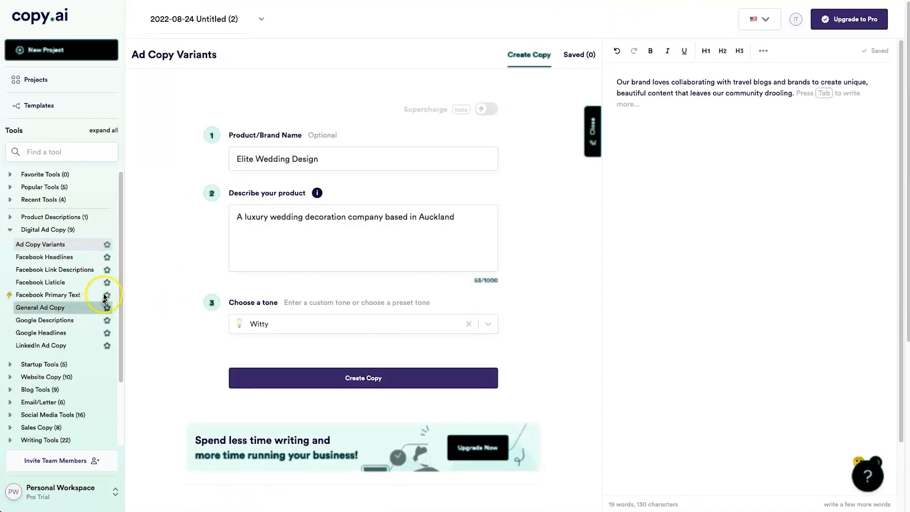
mouse_move(41, 414)
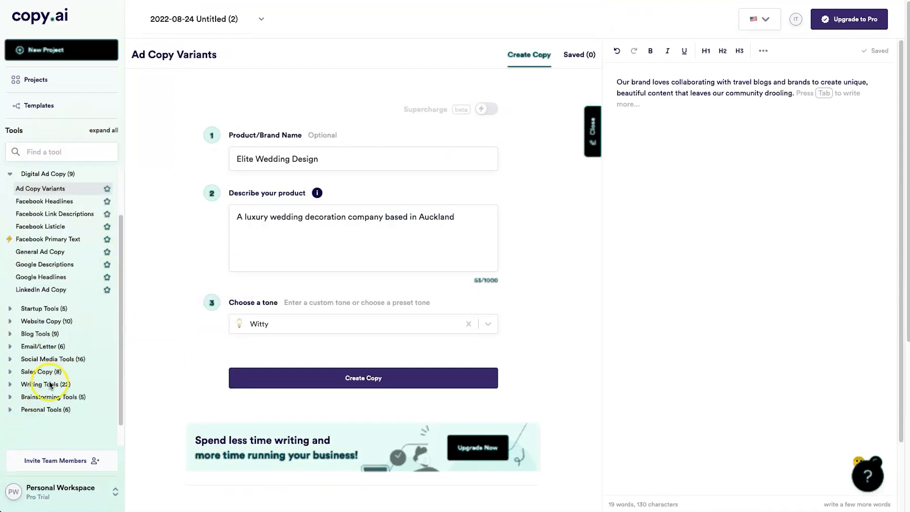
mouse_move(49, 238)
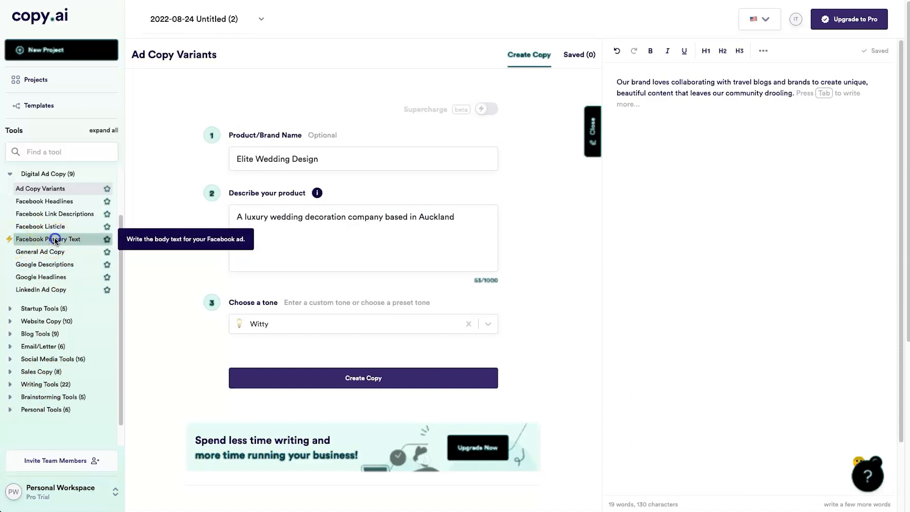
left_click(50, 239)
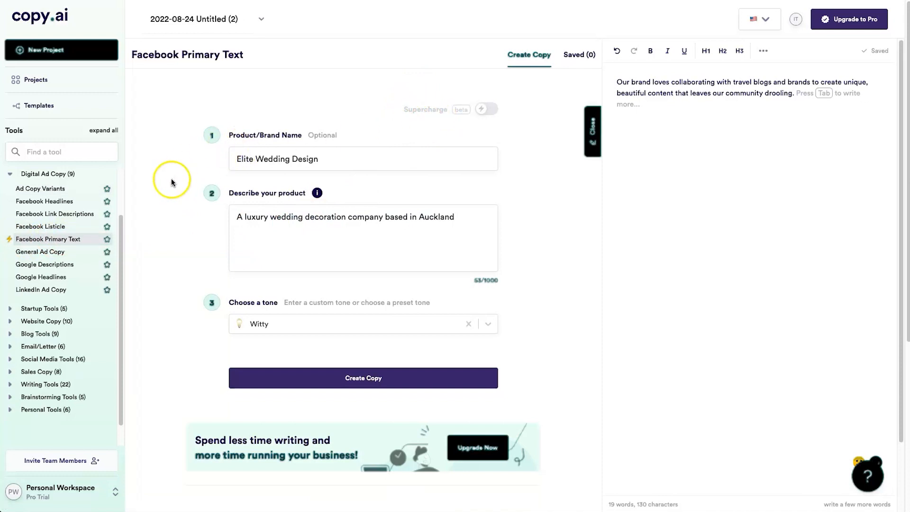
mouse_move(439, 109)
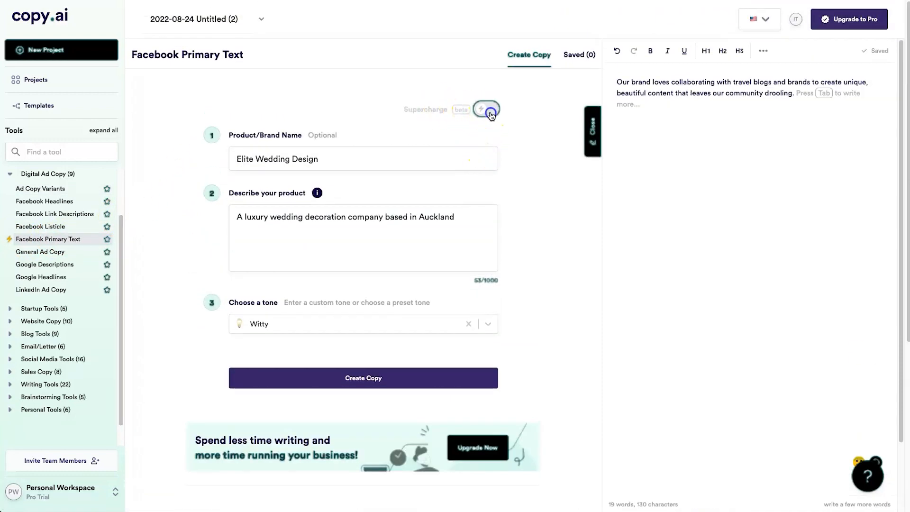
left_click(487, 109)
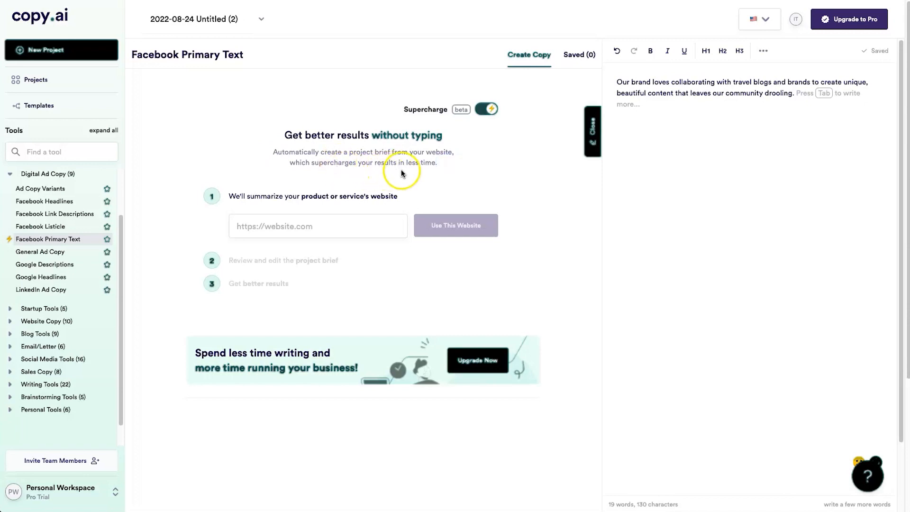
left_click(317, 226)
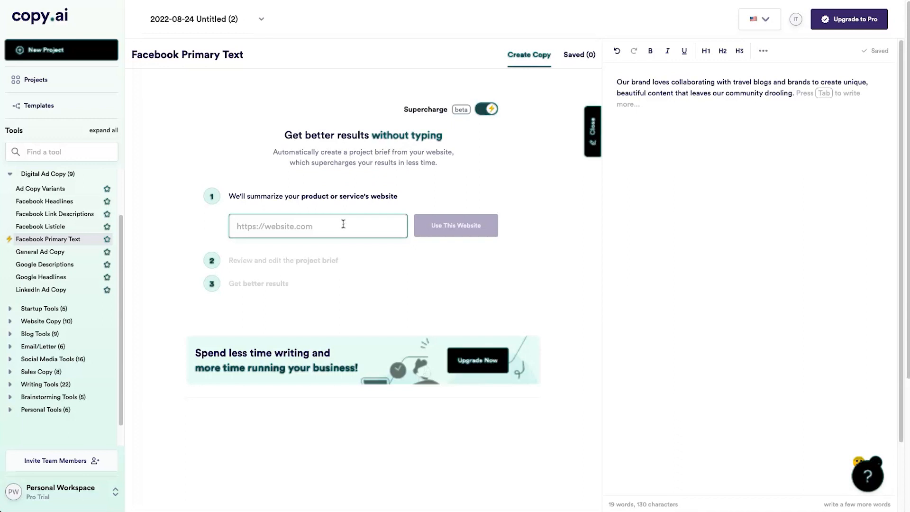
type("ht")
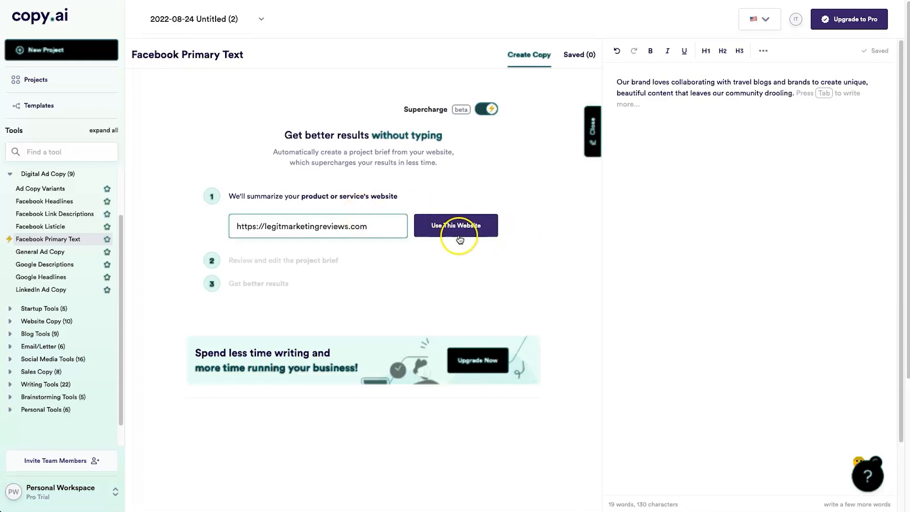
left_click(455, 225)
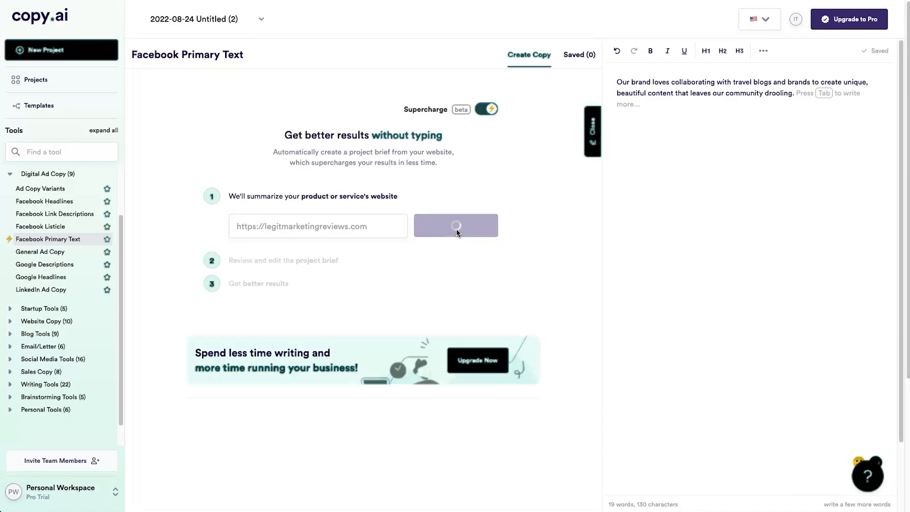
left_click(456, 225)
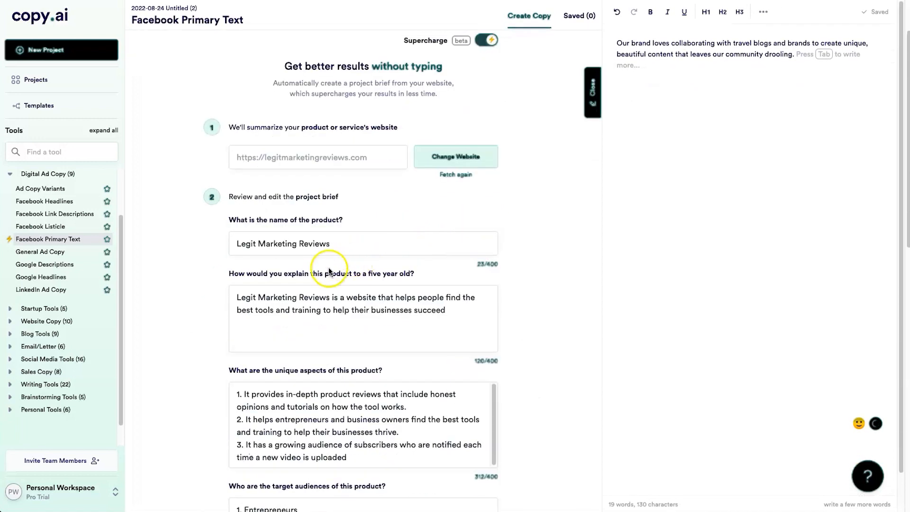
left_click(363, 244)
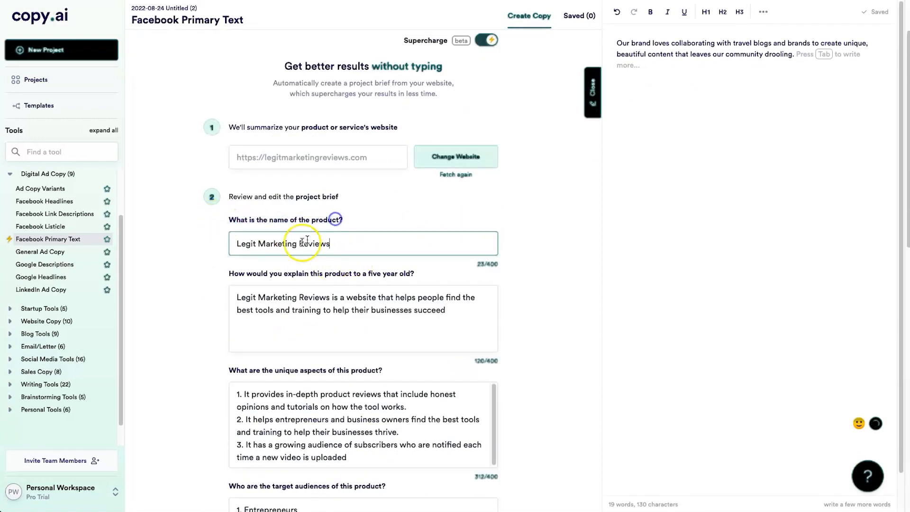
scroll("down", 3)
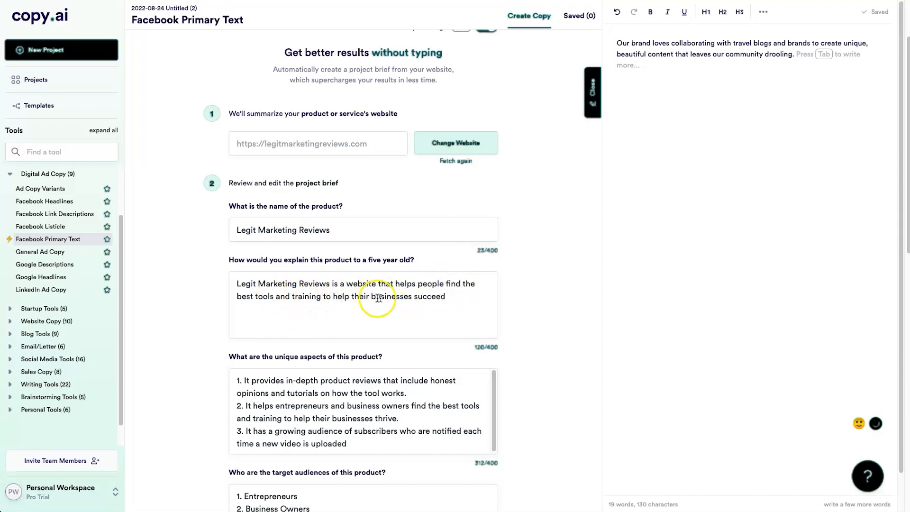
scroll("down", 3)
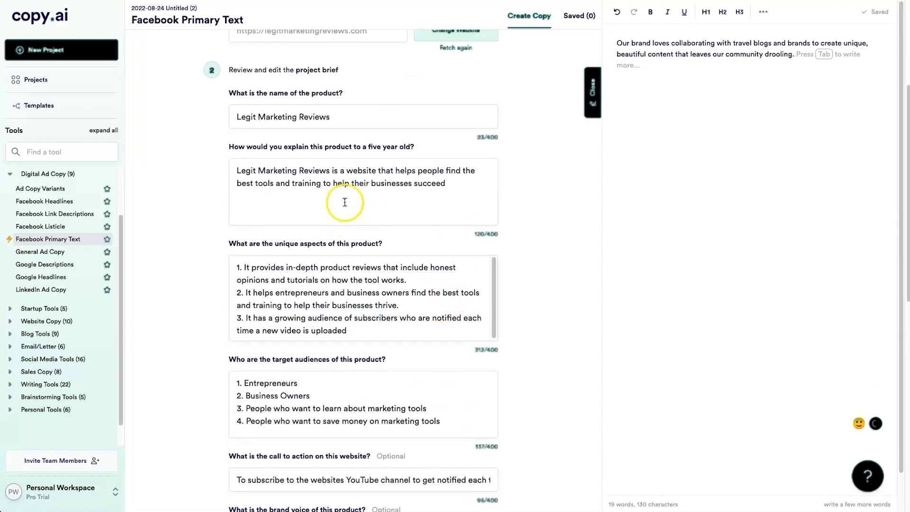
scroll("down", 3)
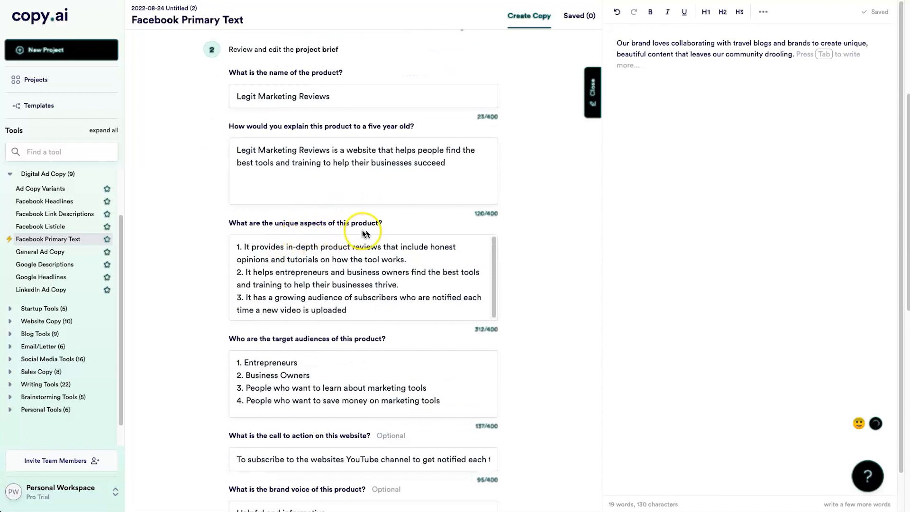
mouse_move(328, 255)
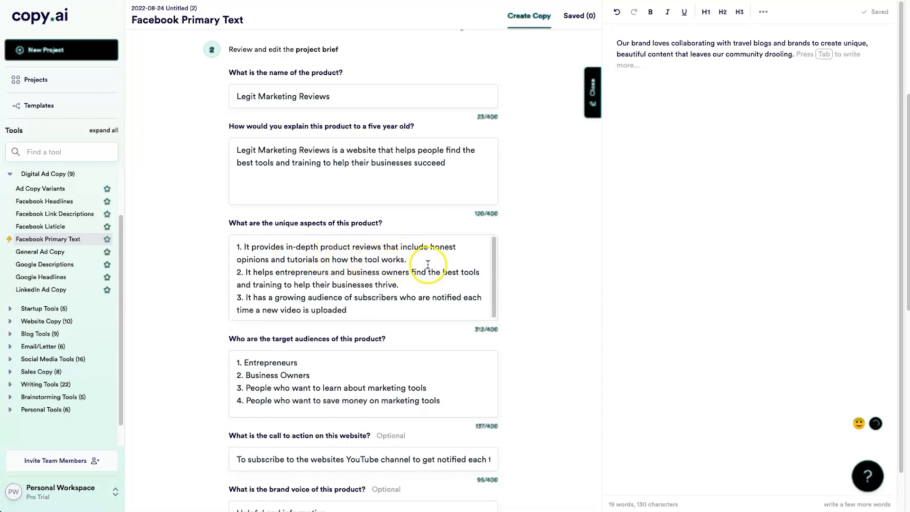
scroll("down", 3)
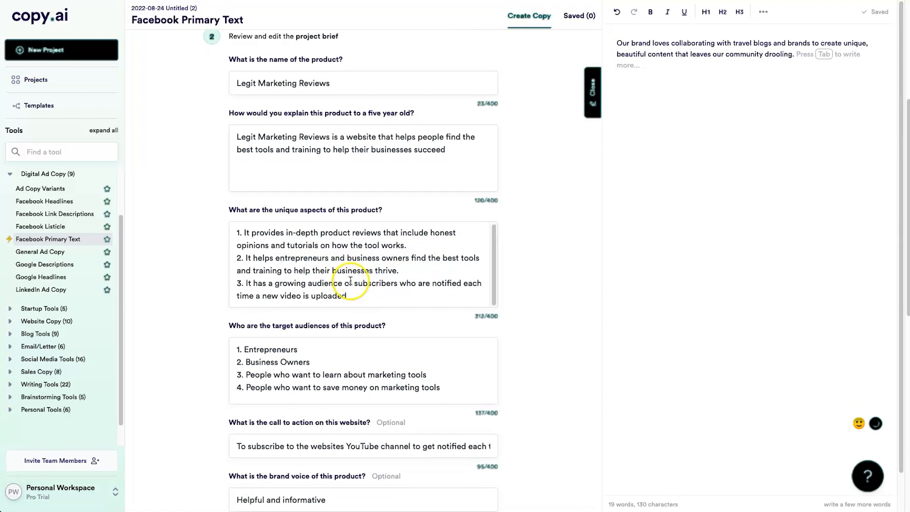
mouse_move(283, 282)
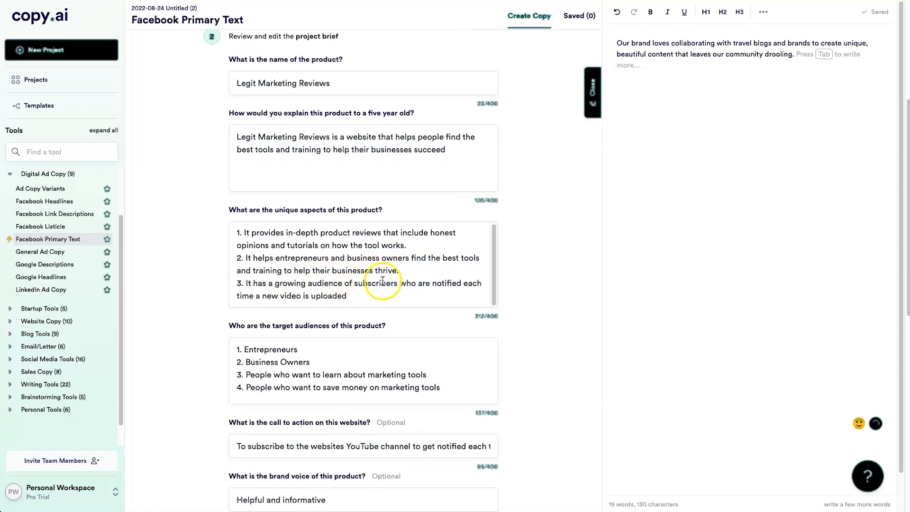
mouse_move(384, 299)
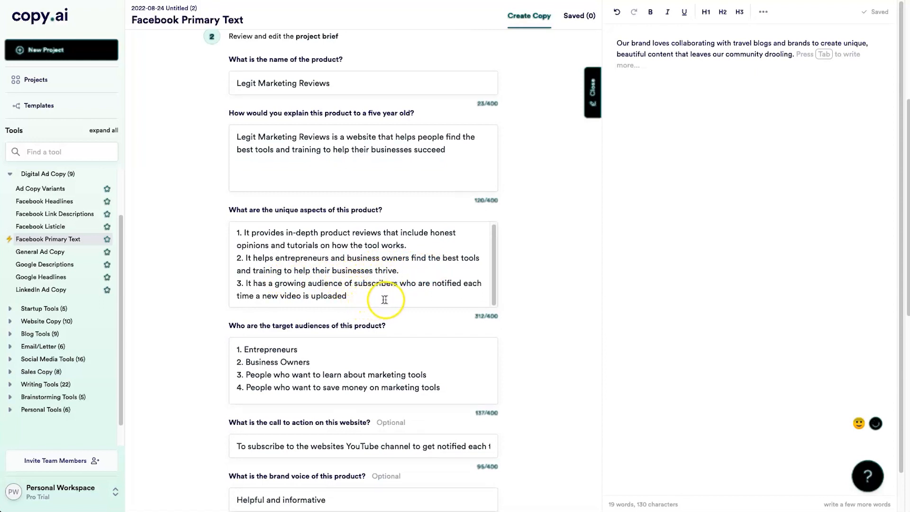
scroll("down", 3)
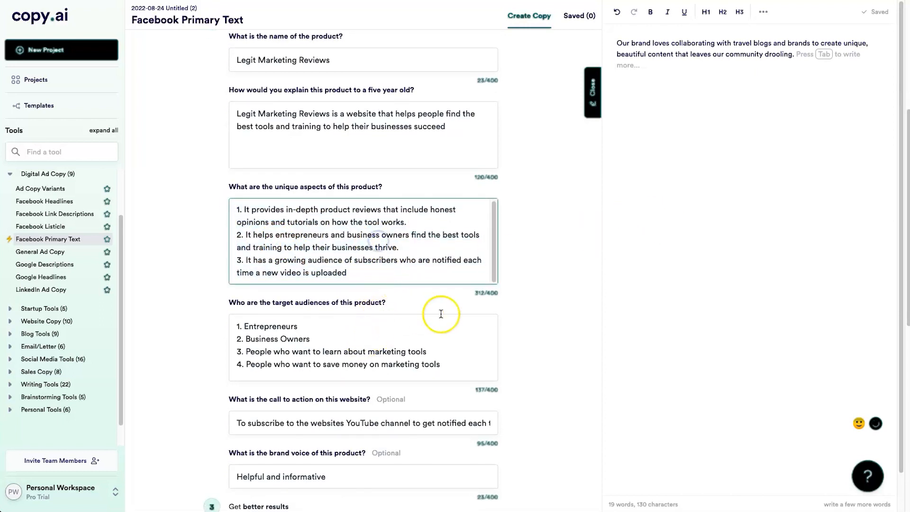
scroll("down", 3)
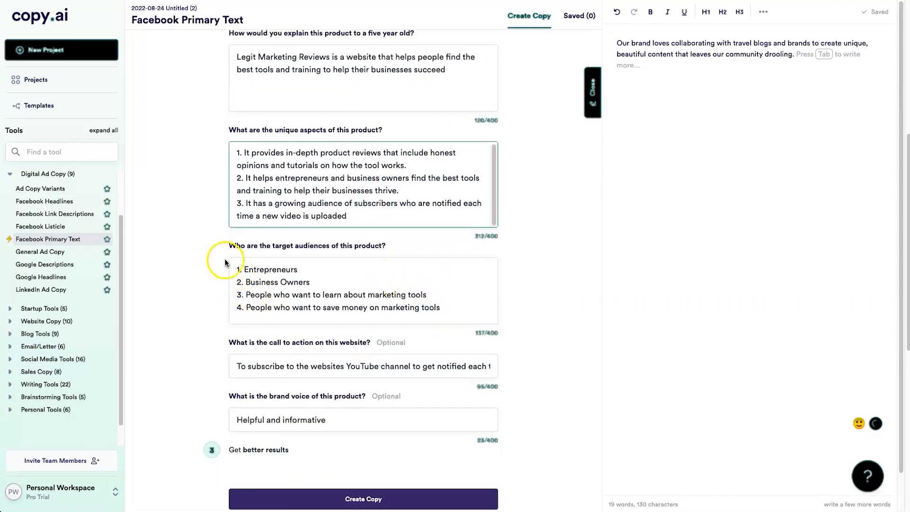
left_click(284, 290)
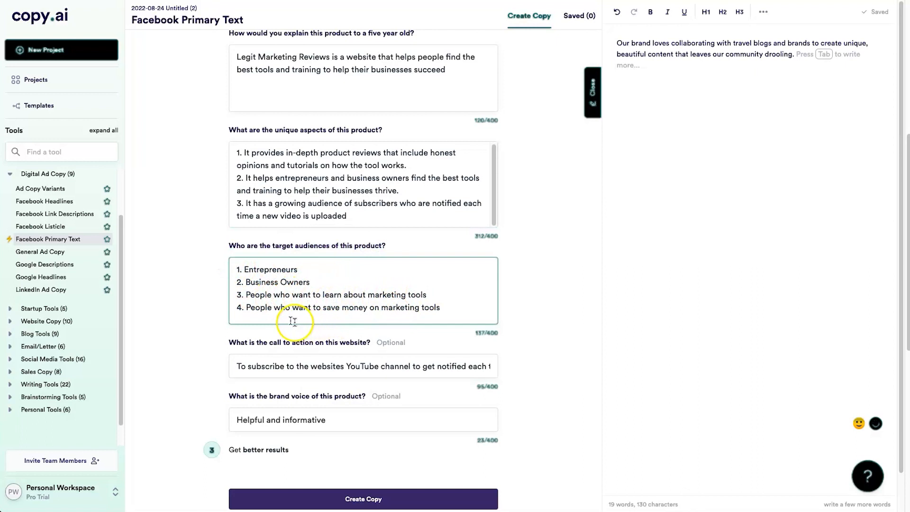
left_click_drag(240, 283, 438, 307)
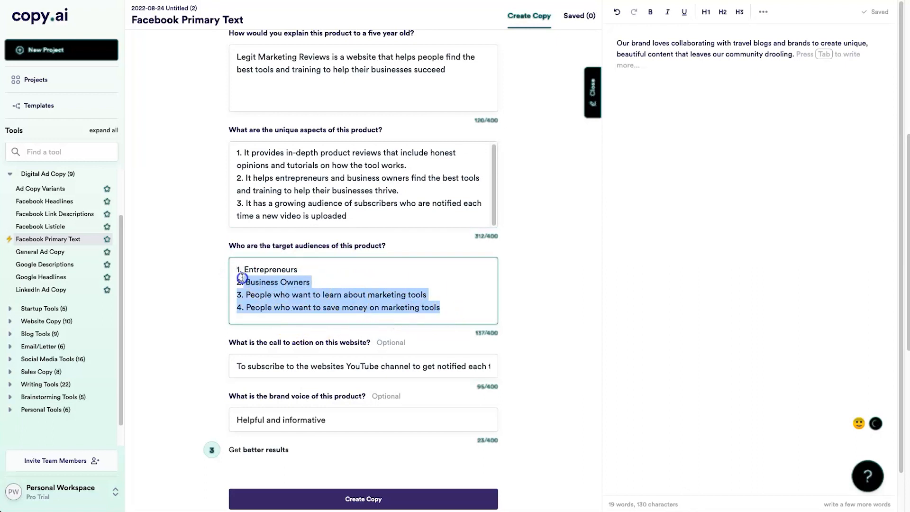
scroll("down", 3)
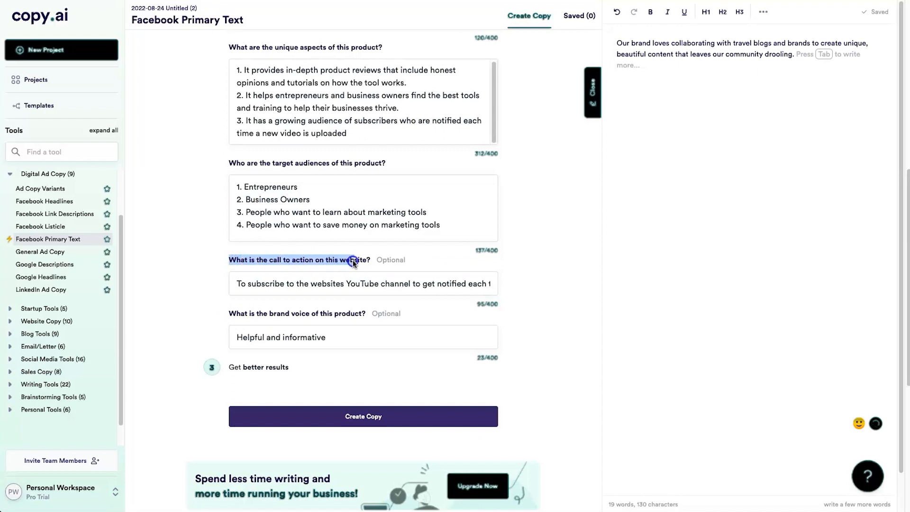
left_click_drag(247, 284, 377, 283)
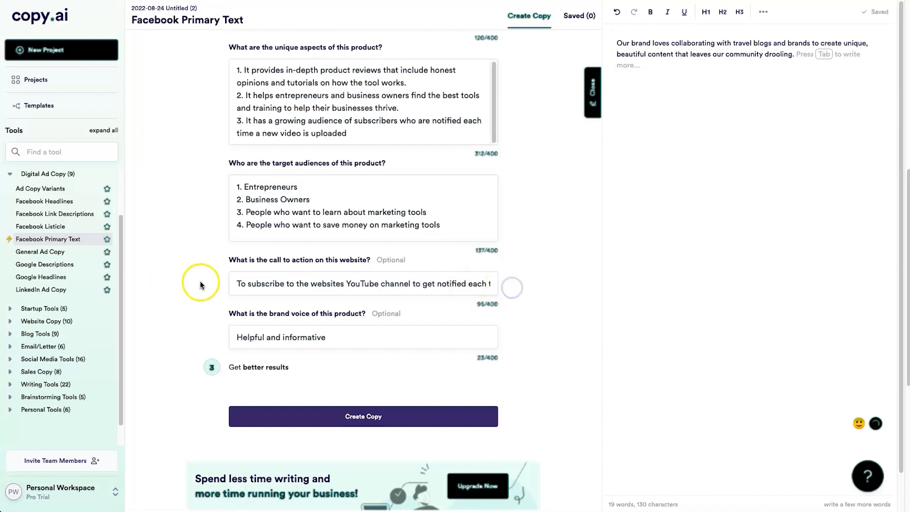
mouse_move(241, 326)
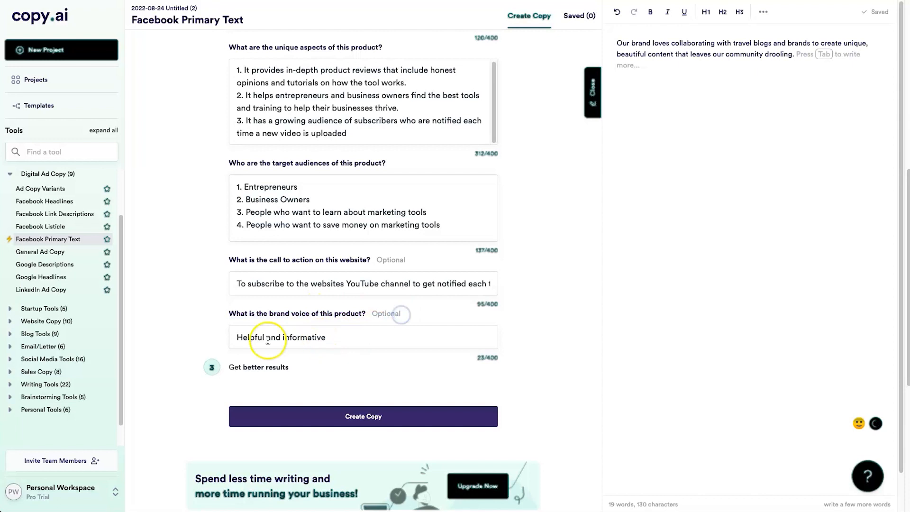
scroll("down", 3)
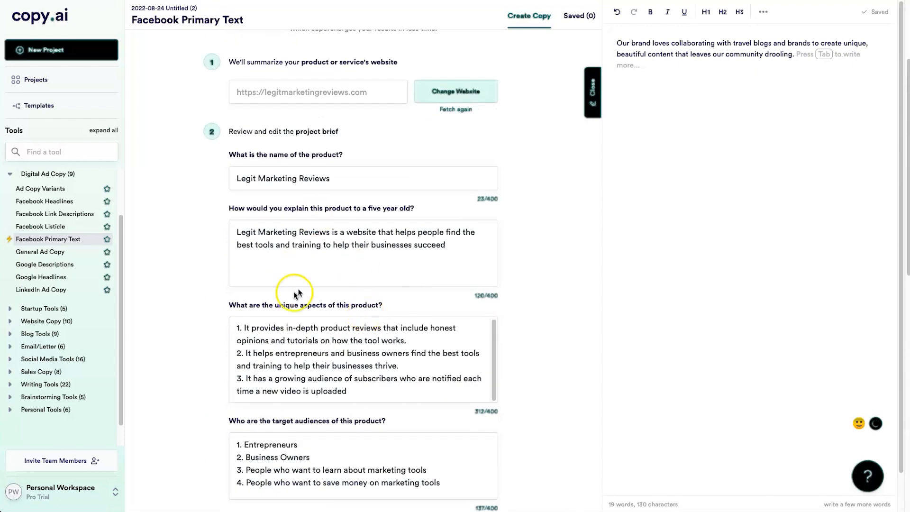
scroll("down", 3)
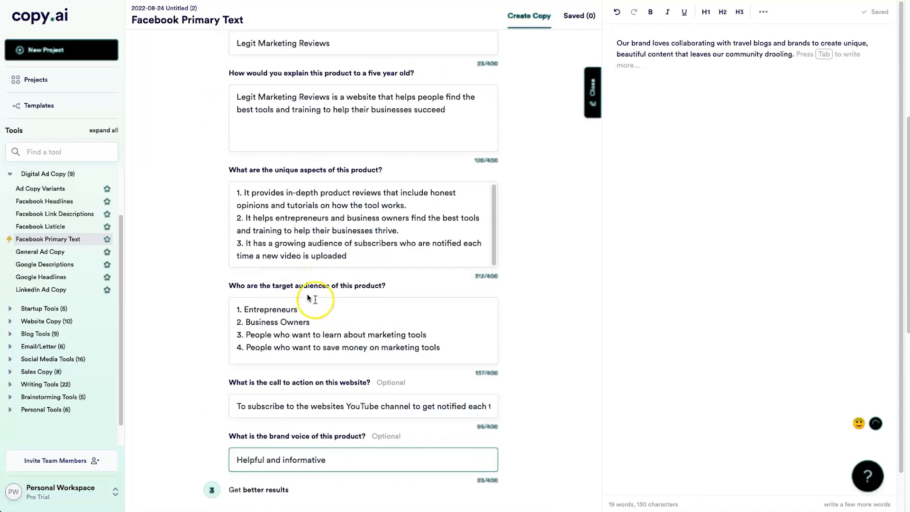
scroll("down", 3)
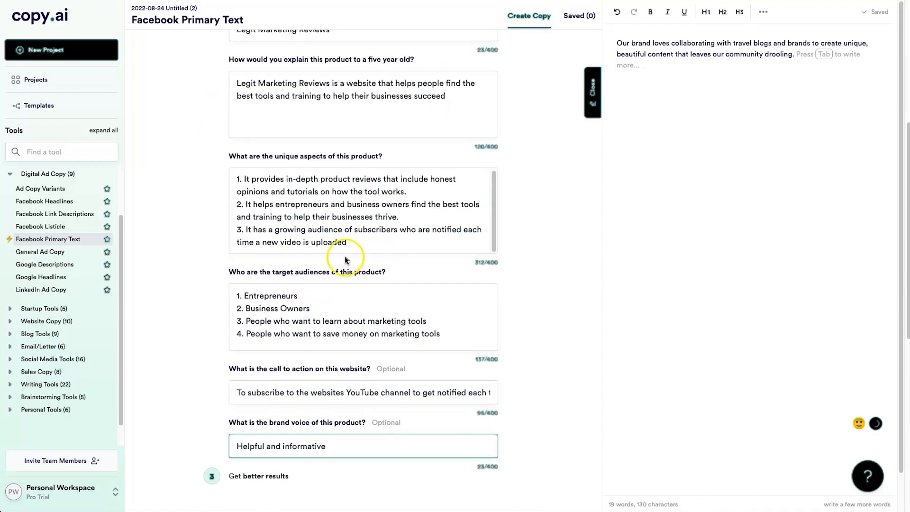
scroll("down", 3)
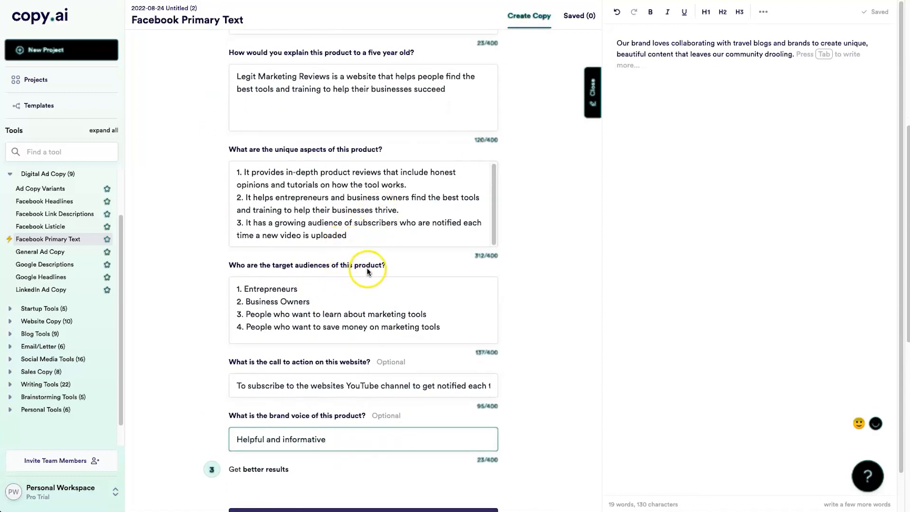
scroll("down", 3)
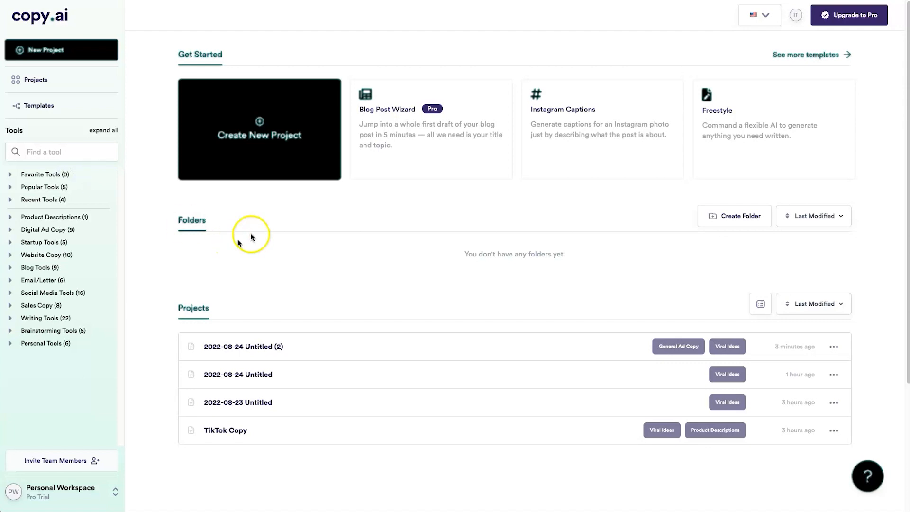
mouse_move(383, 154)
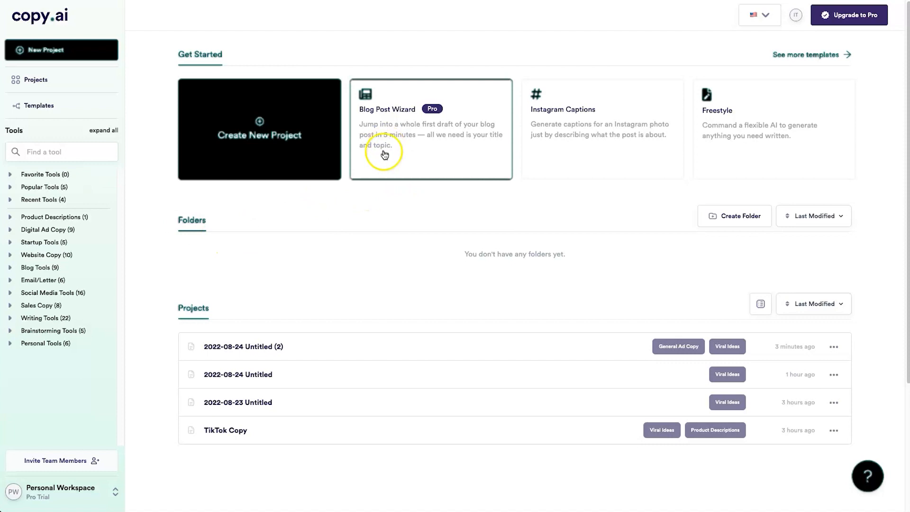
- Fill the Blog Post Wizard with title 'How AI writes better than a regular person' and keyword 'ai writer'
left_click(431, 129)
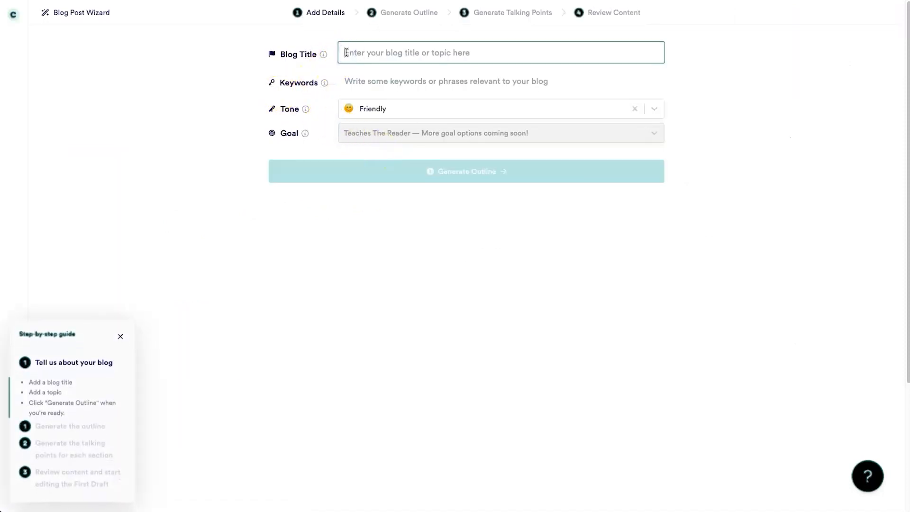
type("Hoew")
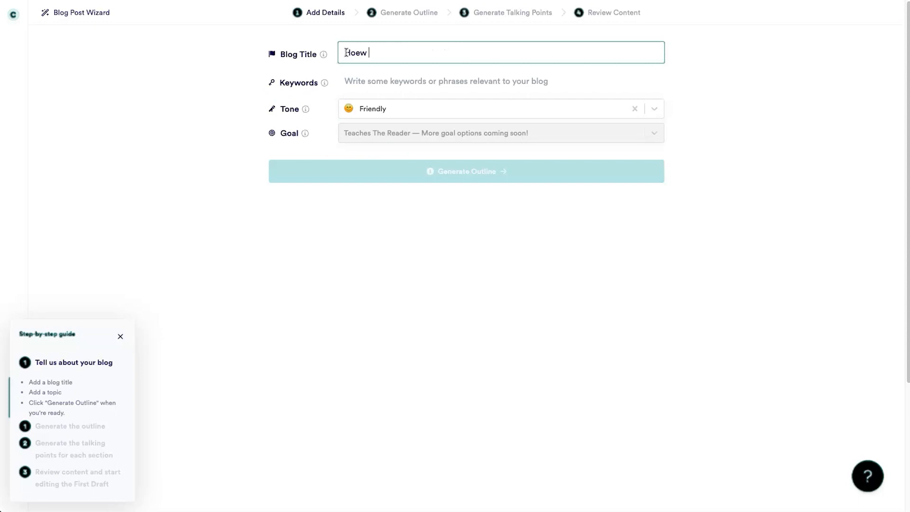
type("How AI")
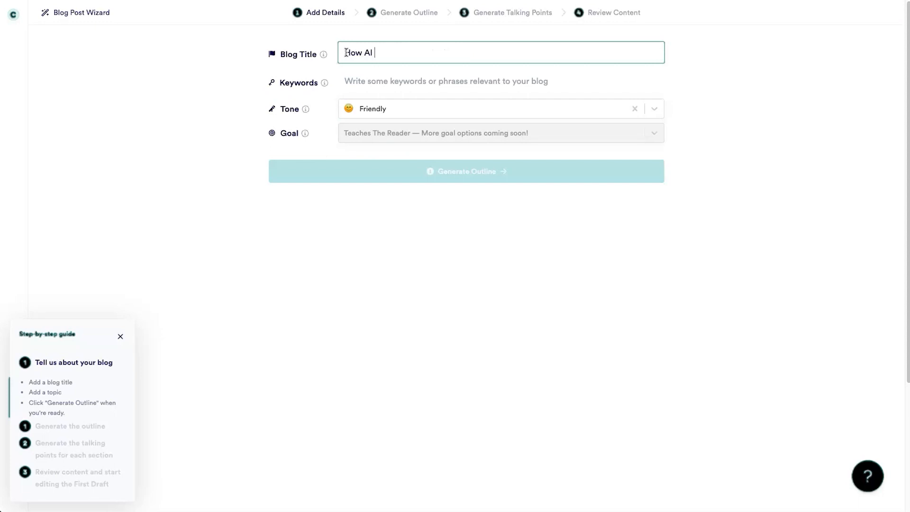
type("writes better than a regular person")
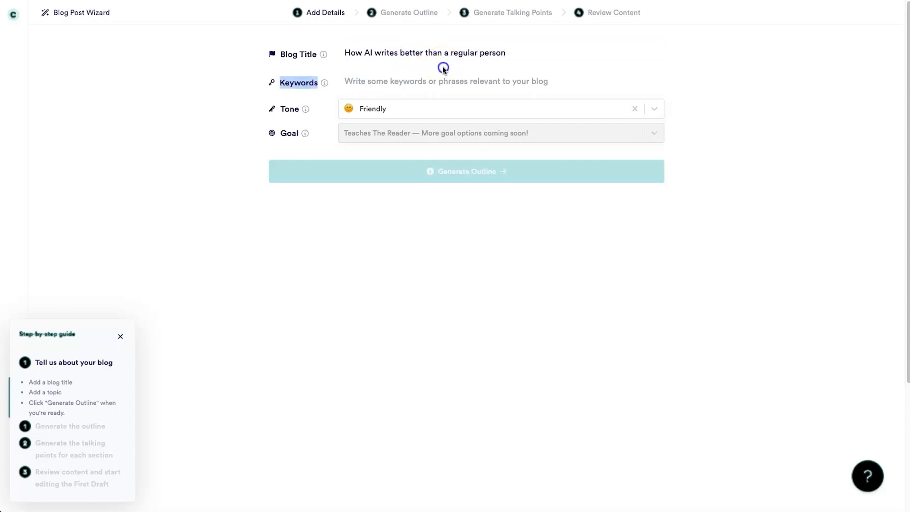
type("ai writer")
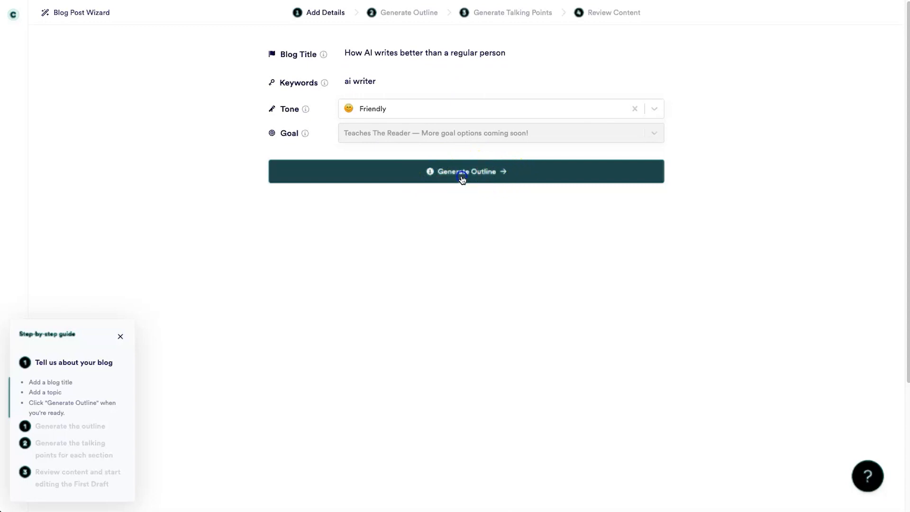
- Generate an outline with sections like 'How AI writers work' and 'And they're coming for your job'
left_click(466, 171)
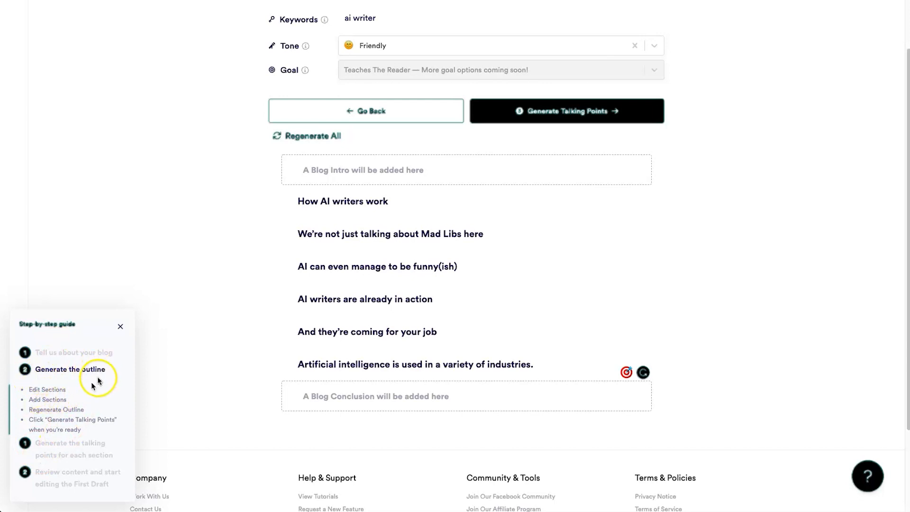
mouse_move(71, 413)
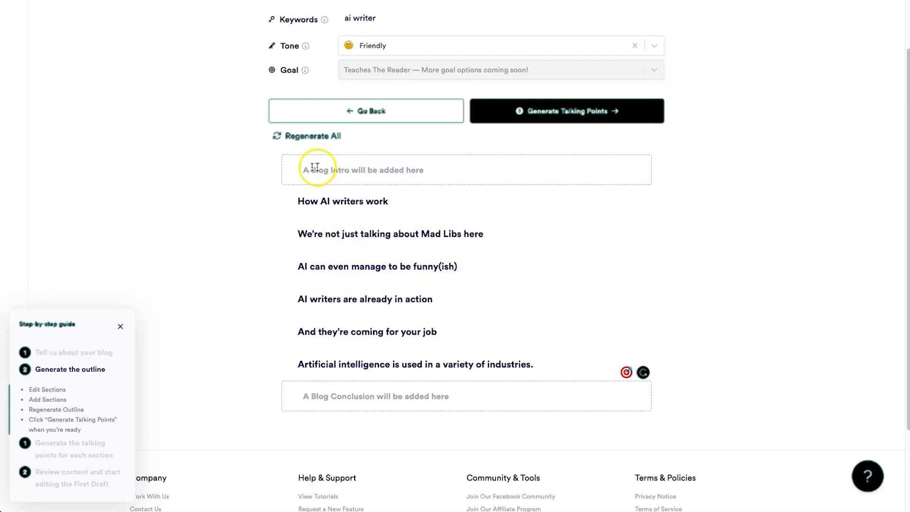
mouse_move(453, 397)
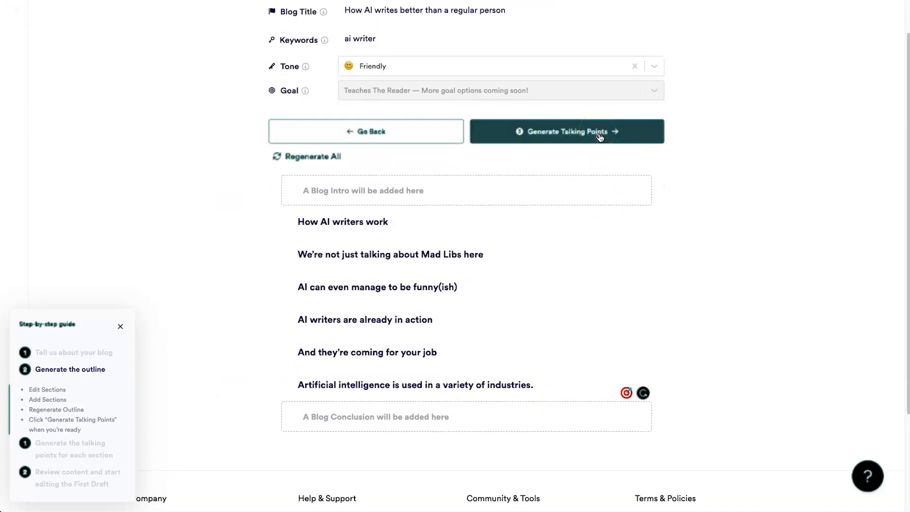
- Generate talking points for every outline section and review them, e.g. AI writers trained on large bodies of text
left_click(566, 131)
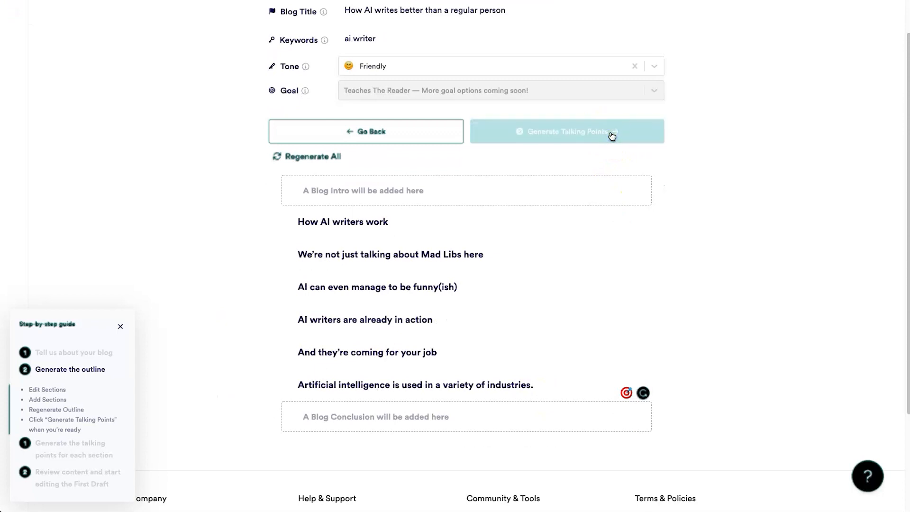
left_click(566, 130)
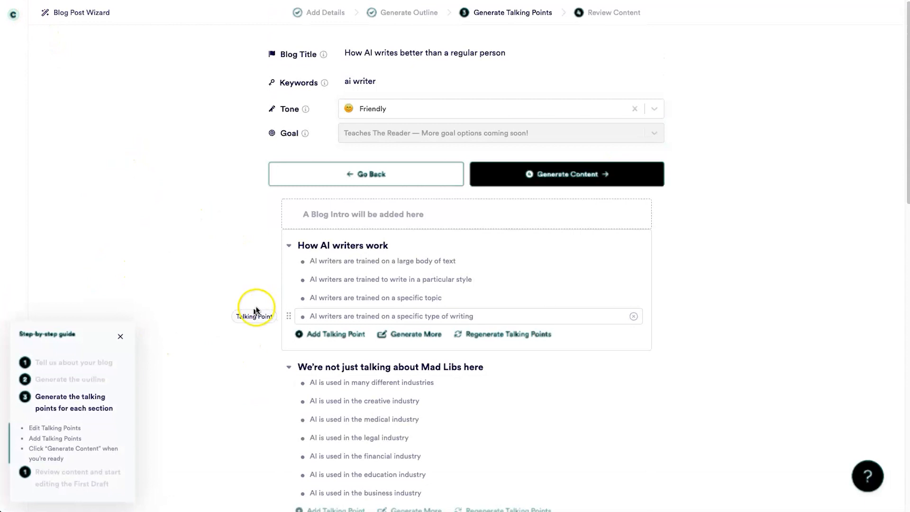
scroll("down", 3)
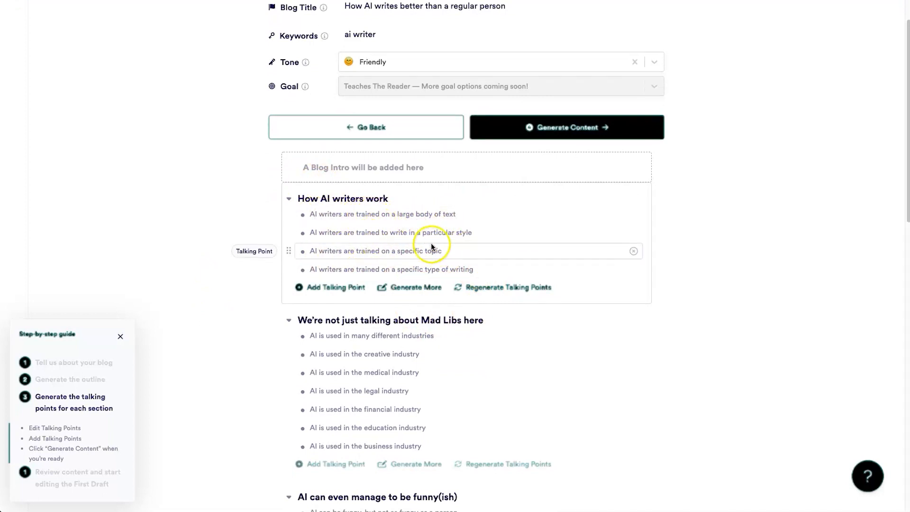
scroll("down", 3)
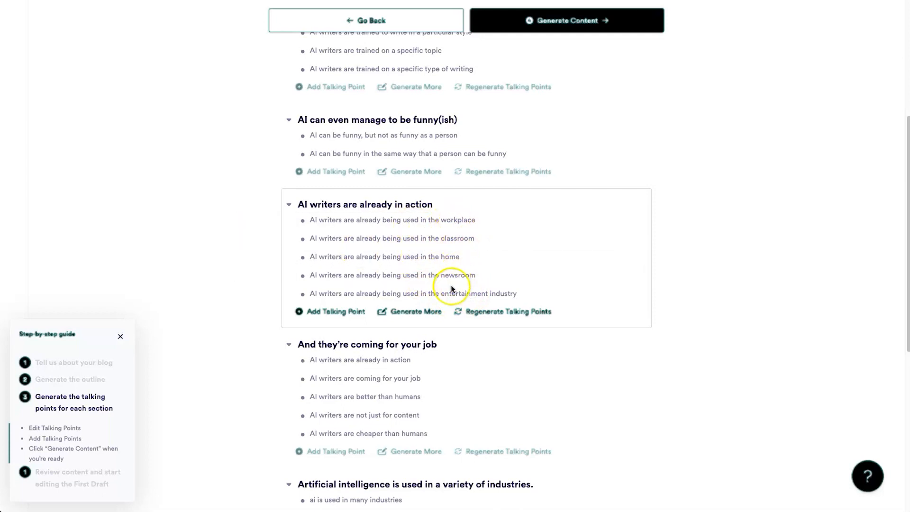
scroll("down", 3)
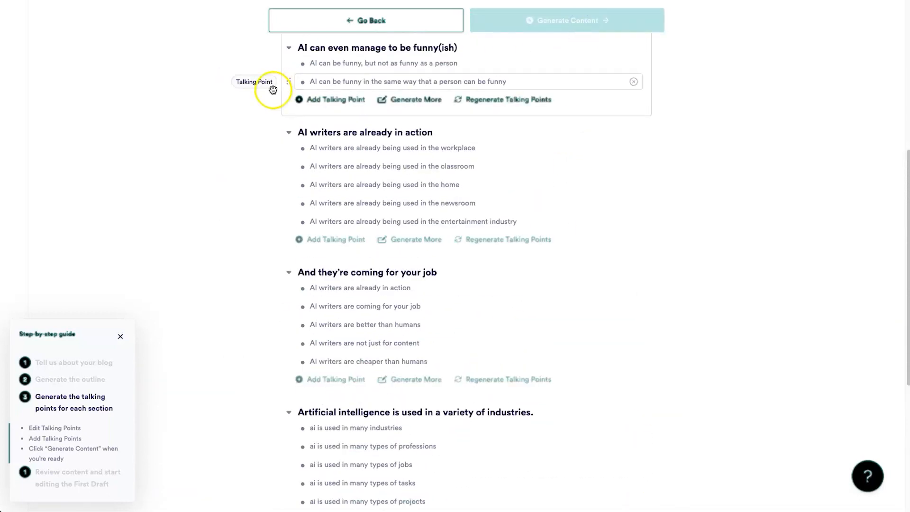
- Generate full section content from the talking points and review the 737-word result
left_click(567, 20)
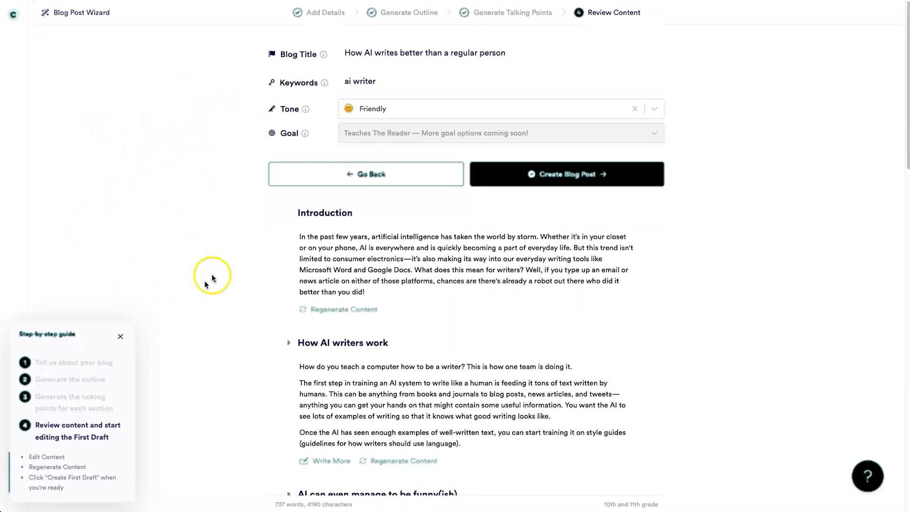
mouse_move(268, 268)
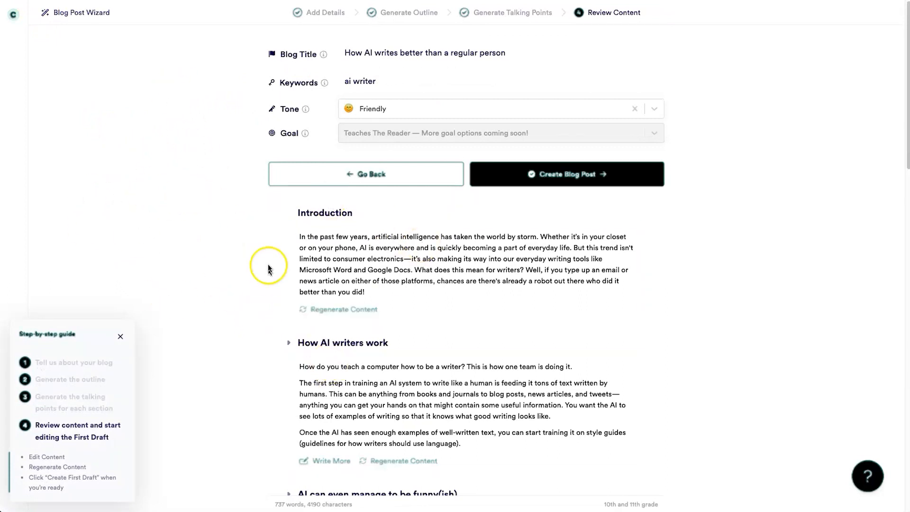
left_click(406, 264)
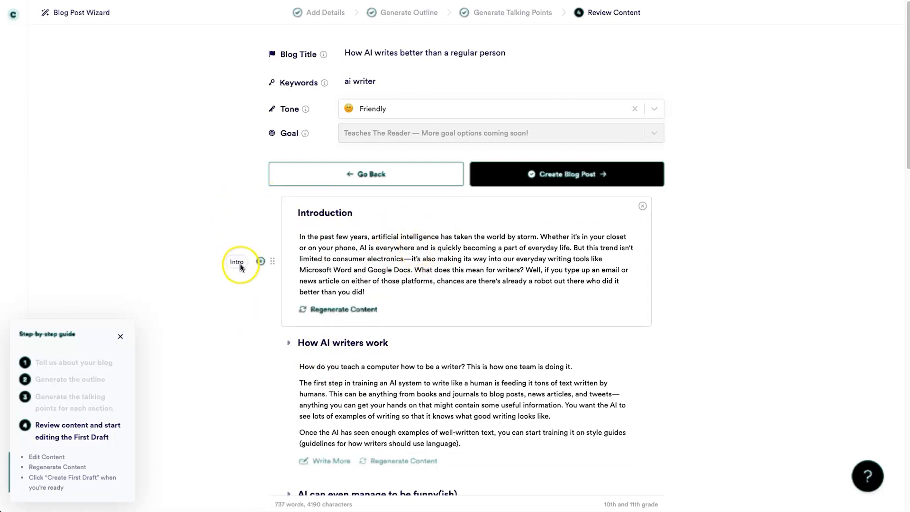
scroll("down", 3)
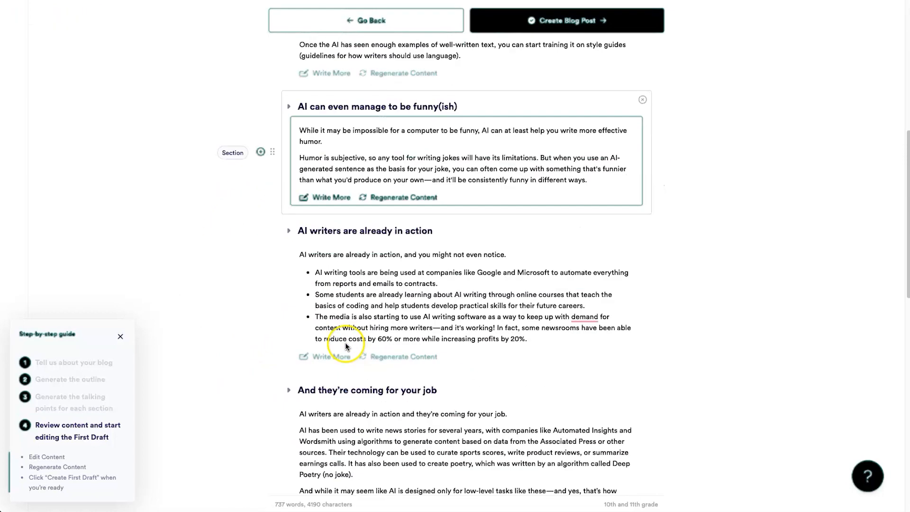
scroll("down", 3)
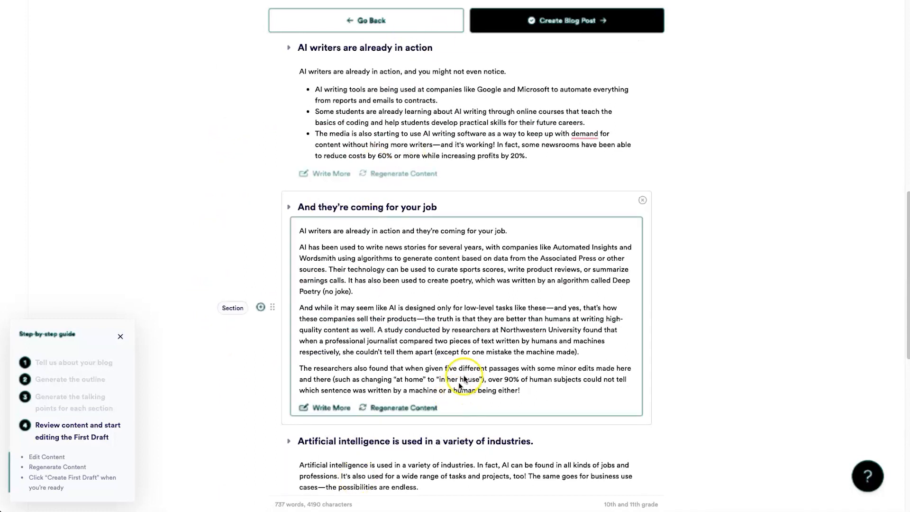
scroll("down", 3)
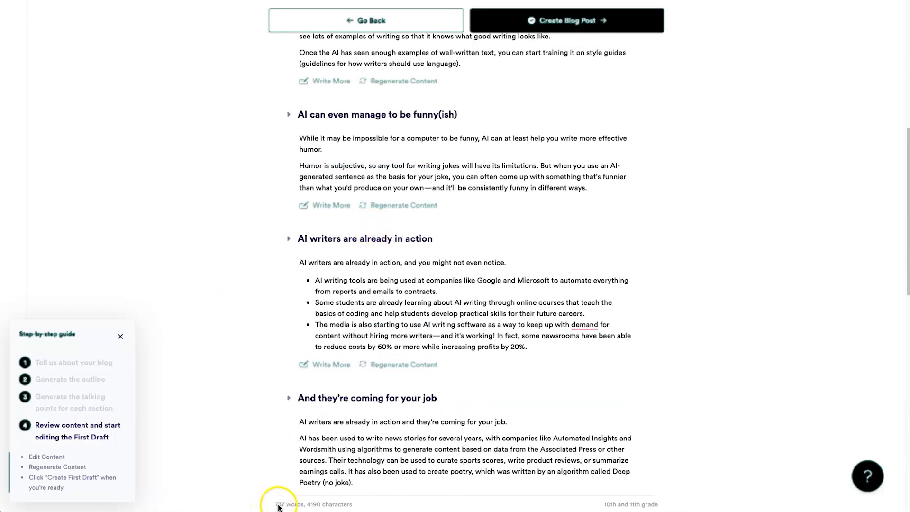
mouse_move(316, 509)
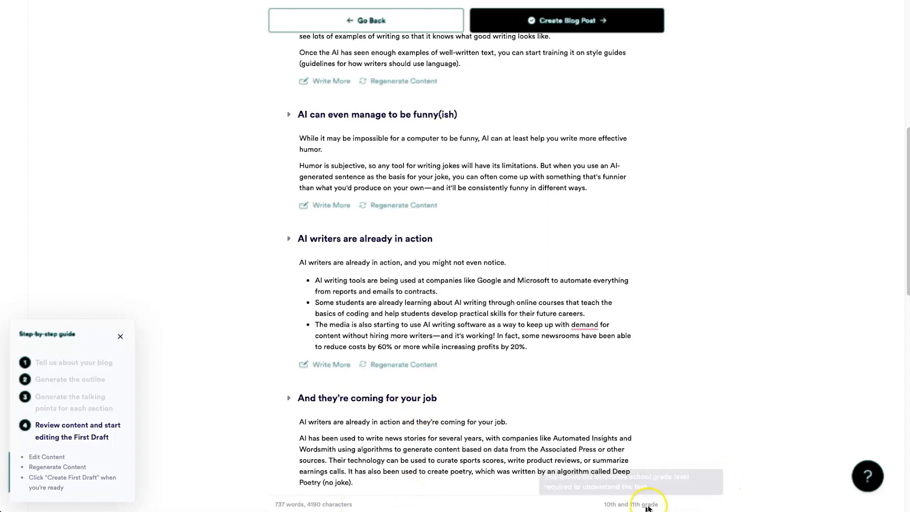
mouse_move(631, 504)
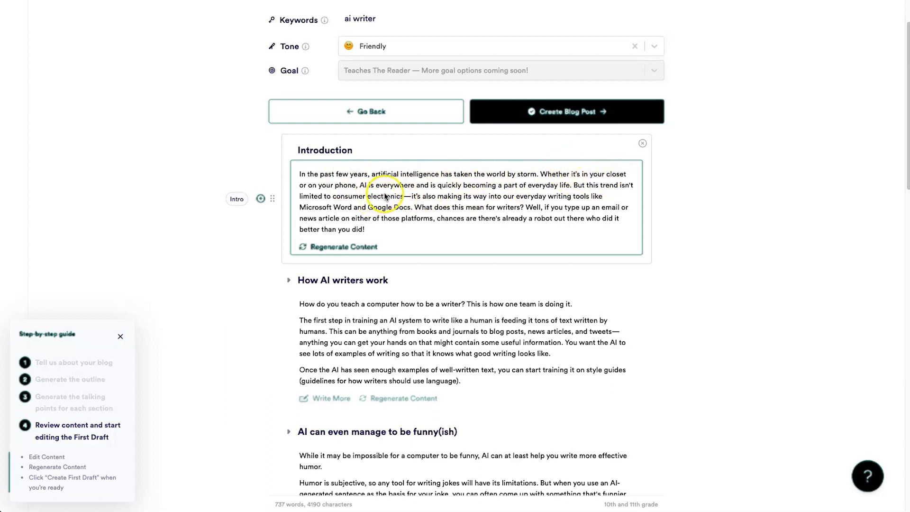
mouse_move(495, 194)
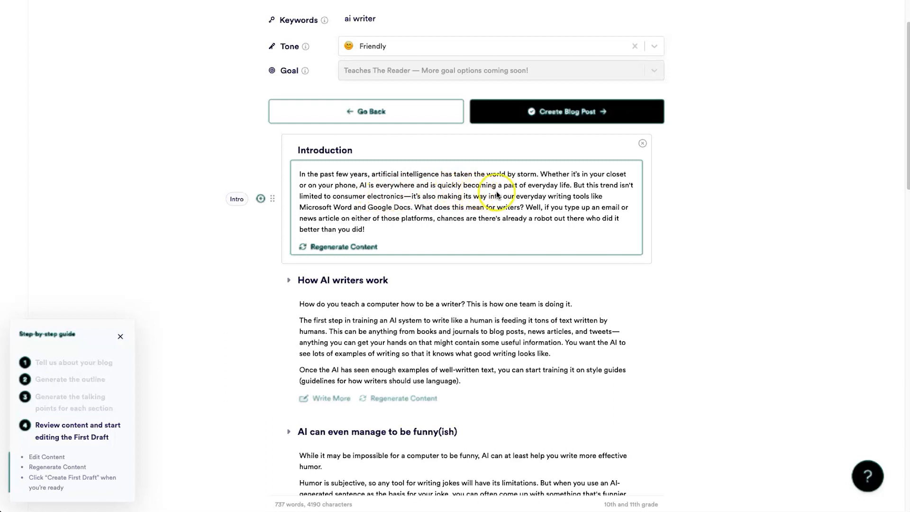
mouse_move(575, 187)
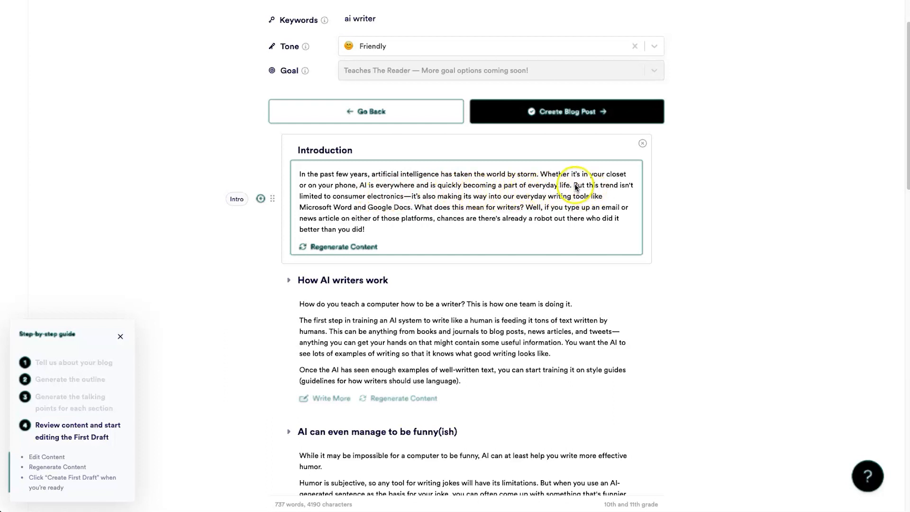
mouse_move(378, 203)
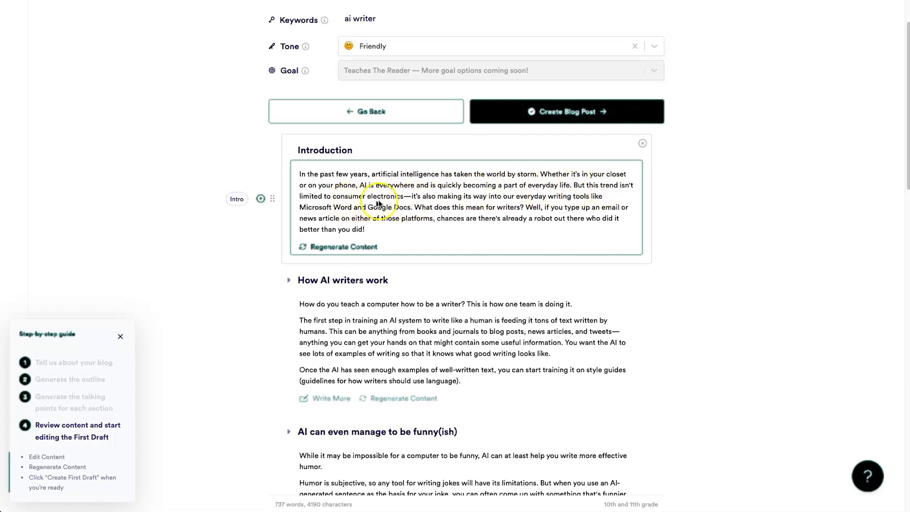
mouse_move(509, 206)
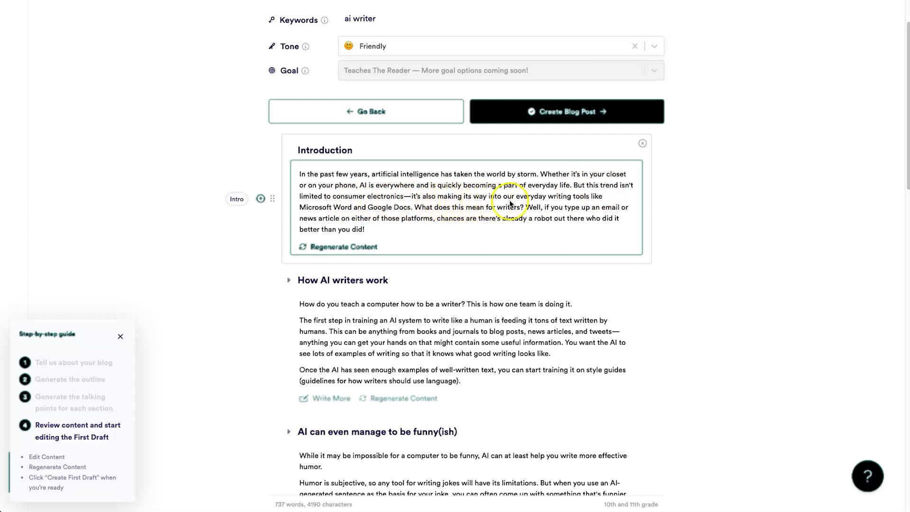
mouse_move(368, 214)
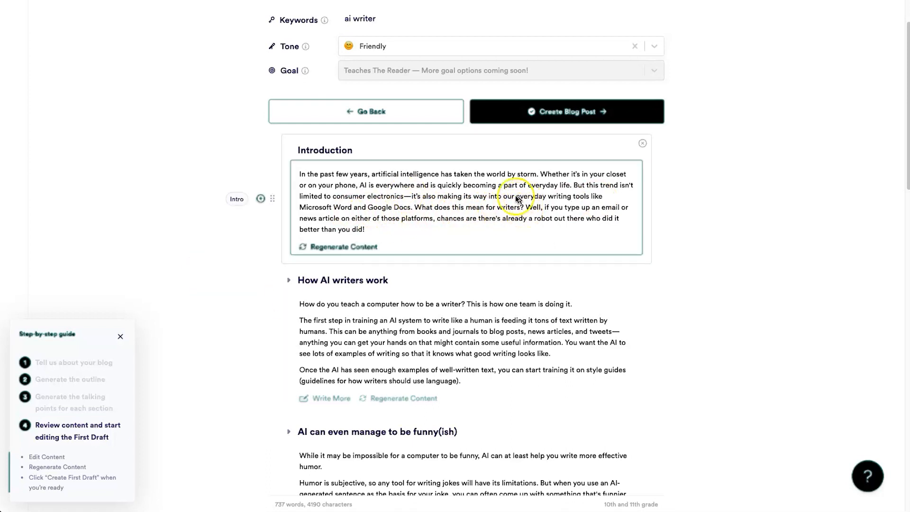
mouse_move(487, 236)
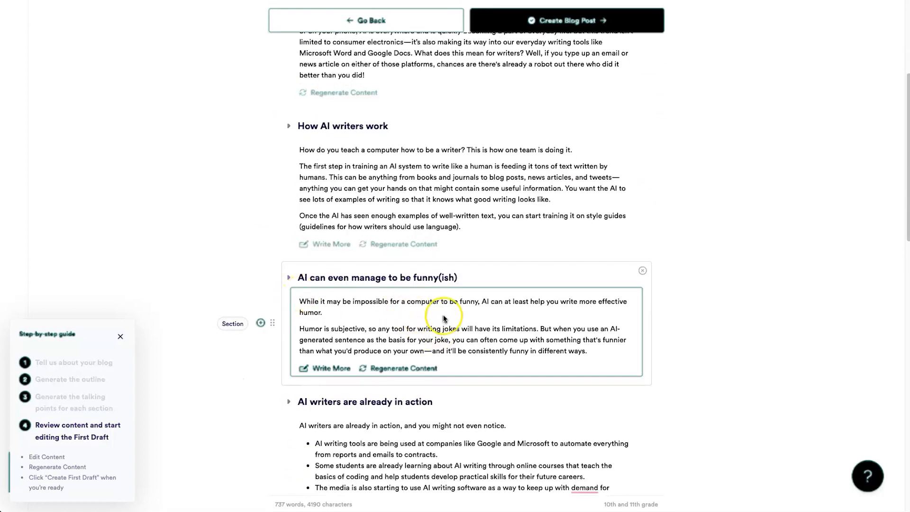
mouse_move(512, 308)
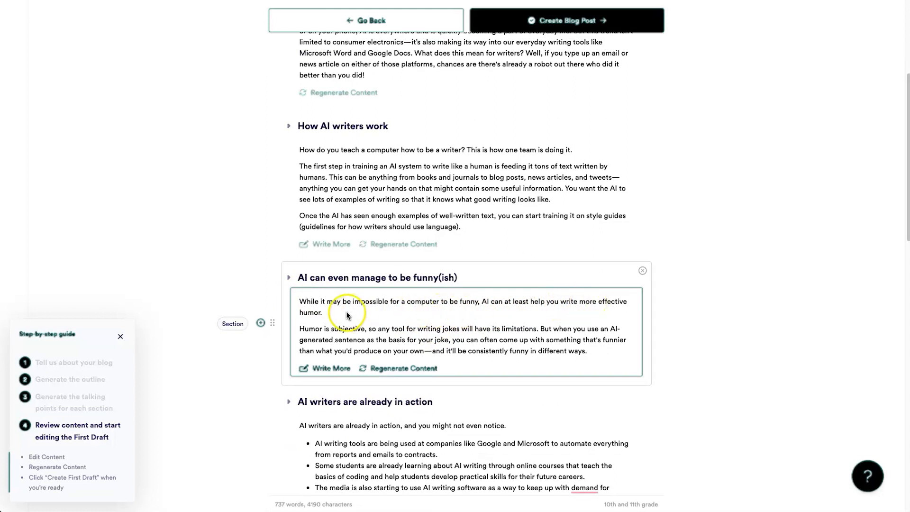
- Review the funny(ish) section with its added pun-joke paragraph, bringing the draft to 806 words
scroll("down", 3)
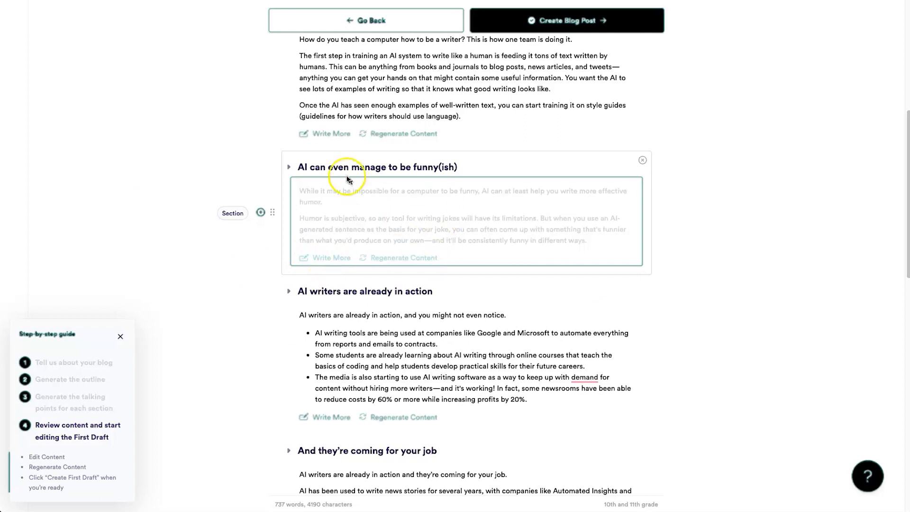
mouse_move(364, 182)
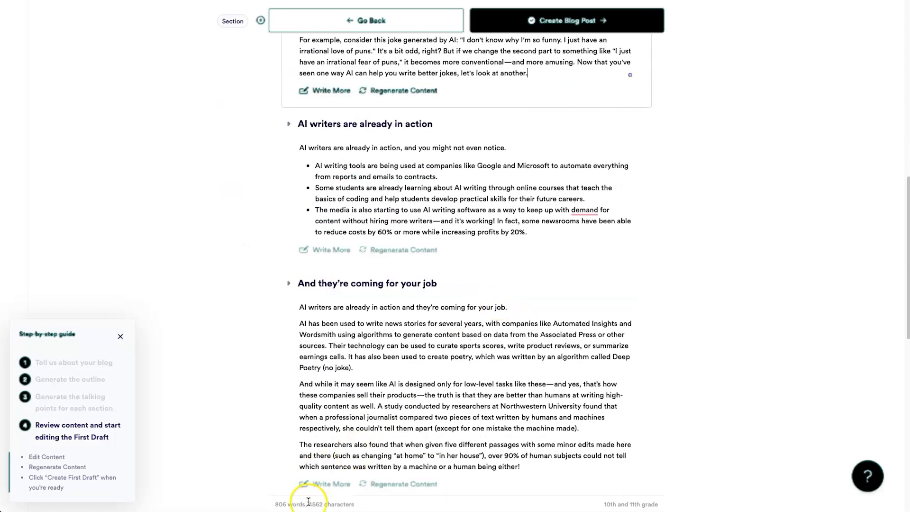
scroll("down", 3)
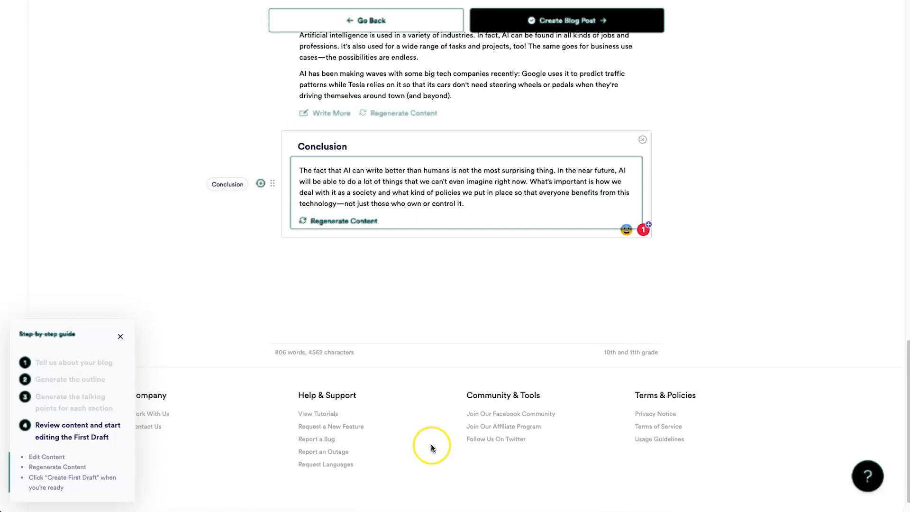
scroll("up", 3)
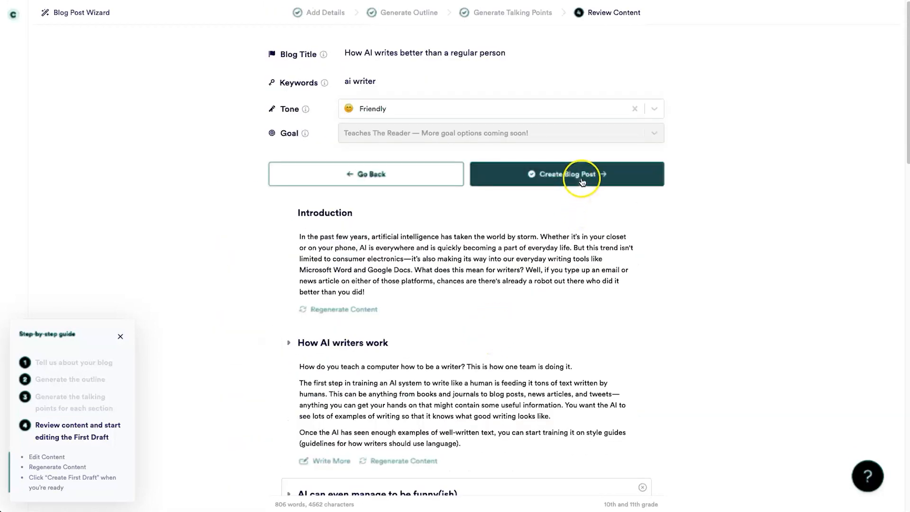
- Create the First Draft document in the editor from the wizard content, now 848 words
left_click(565, 174)
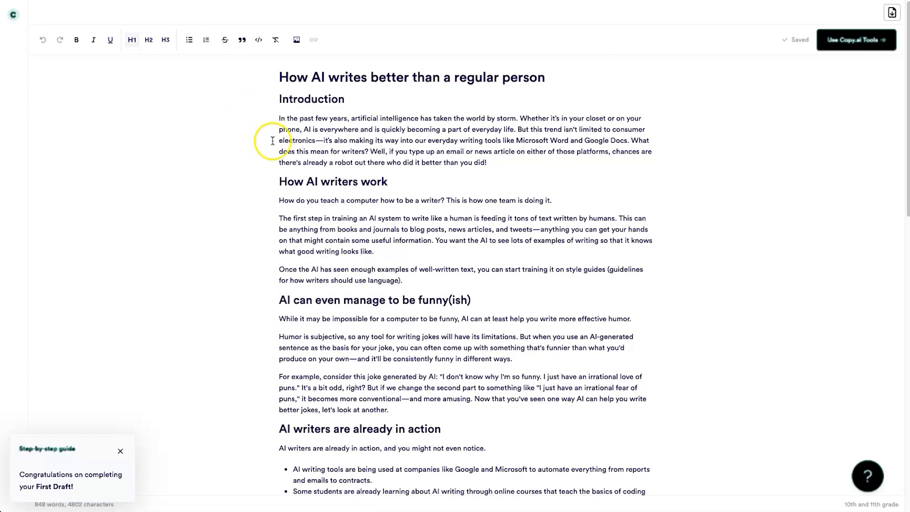
mouse_move(252, 203)
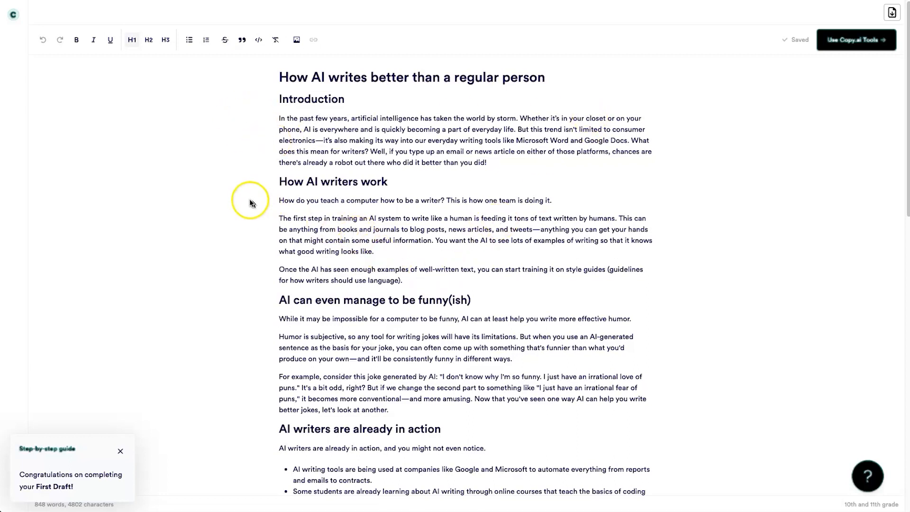
mouse_move(76, 86)
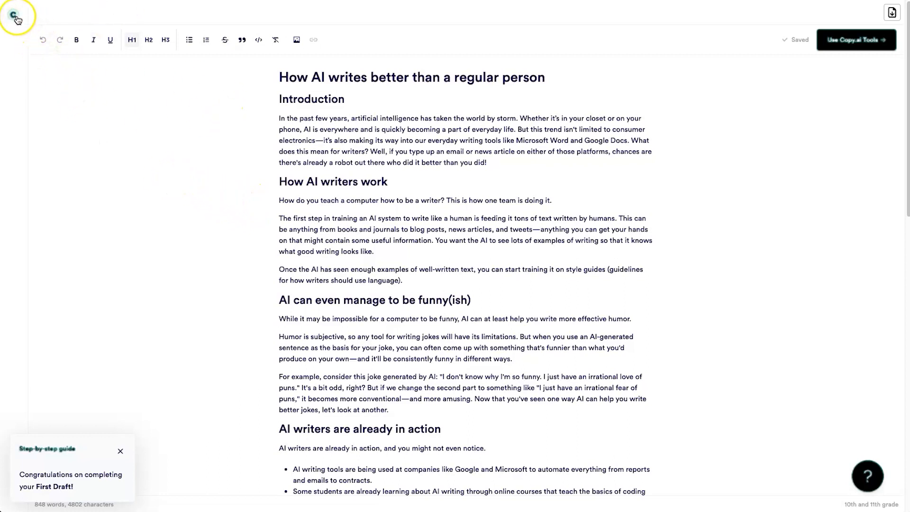
- Return to the dashboard showing the 'How AI writes better than…' project and the .docx download
left_click(892, 12)
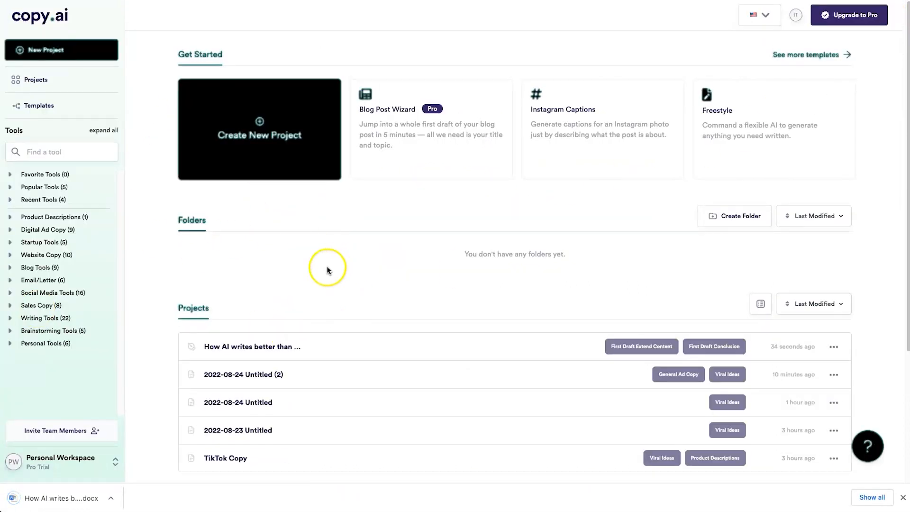
mouse_move(172, 115)
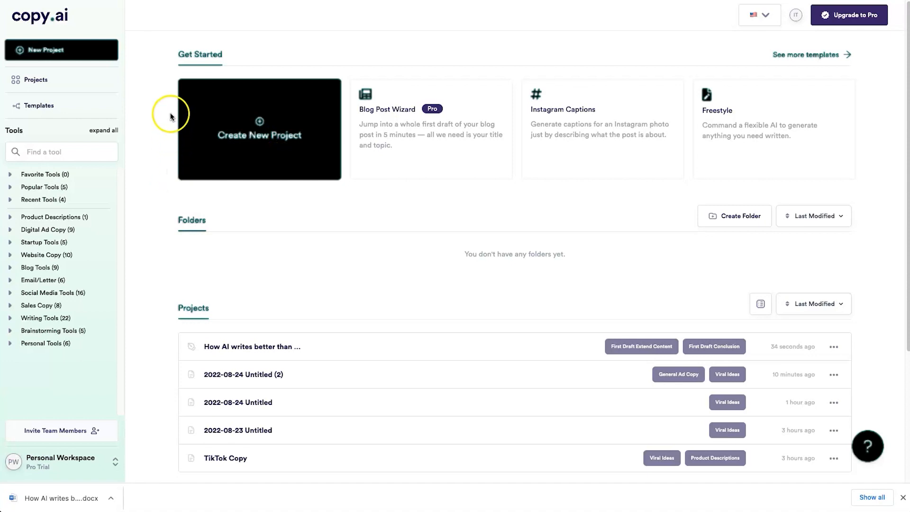
mouse_move(162, 102)
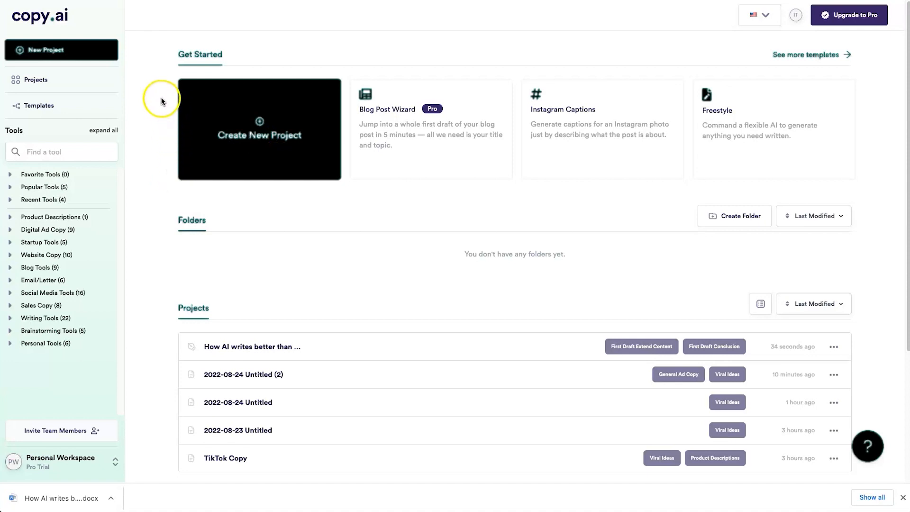